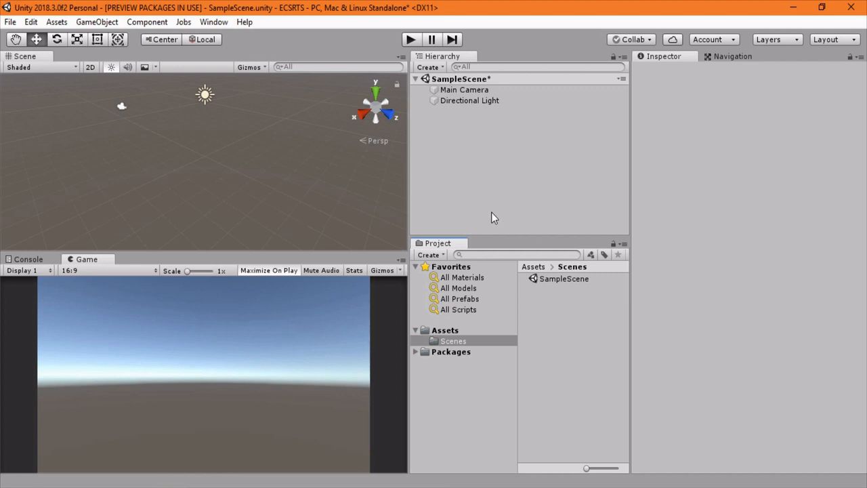
{"action": "mouse_move", "coordinate": [382, 309]}
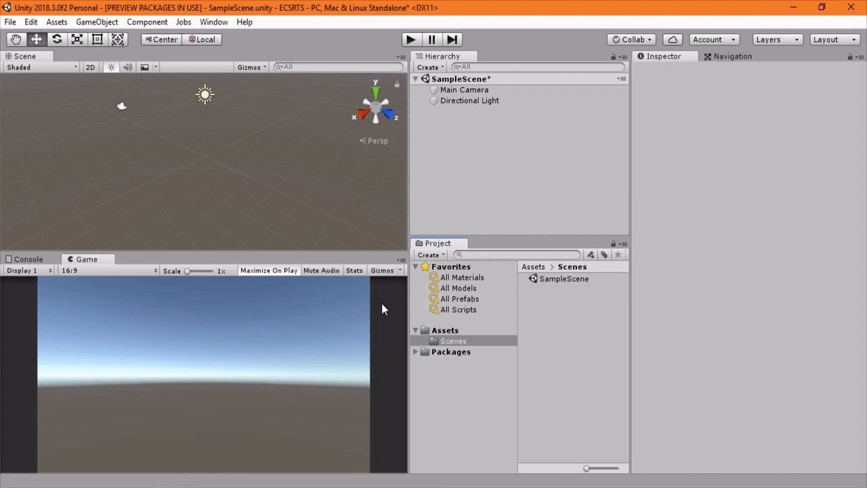
{"action": "mouse_move", "coordinate": [351, 334]}
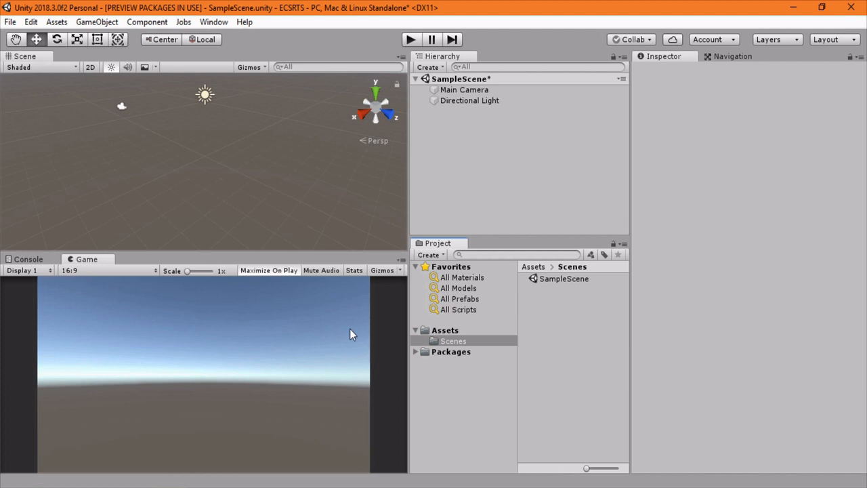
{"action": "mouse_move", "coordinate": [550, 319]}
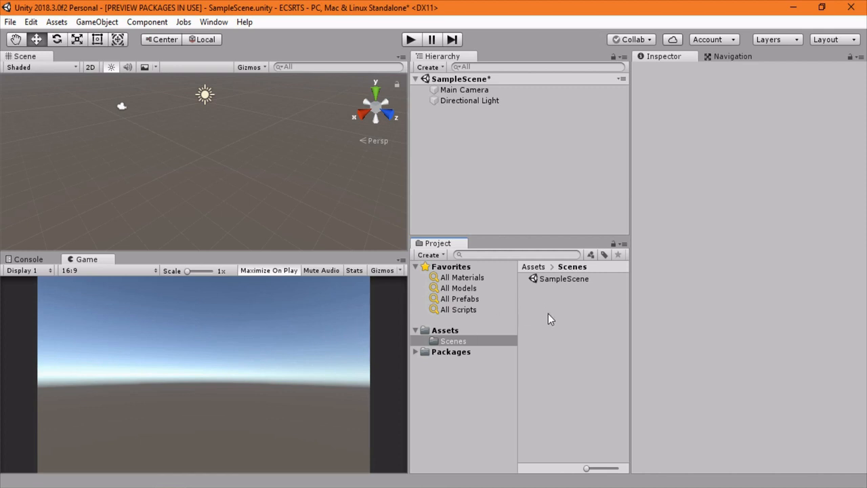
{"action": "mouse_move", "coordinate": [550, 321]}
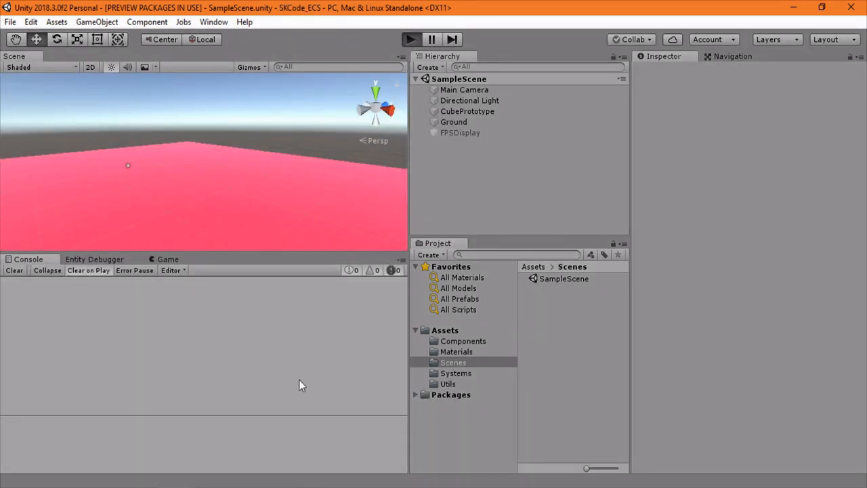
{"action": "mouse_move", "coordinate": [303, 377]}
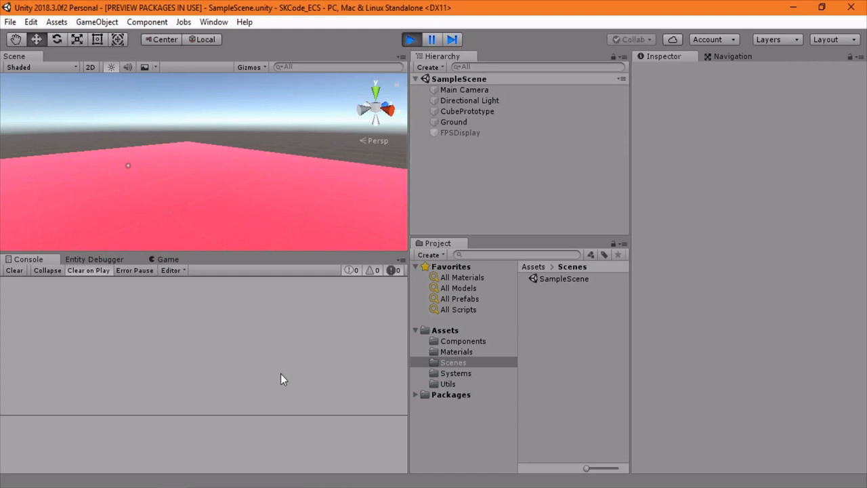
Run the SKCode_ECS scene to watch the three yellow cube units, then stop play mode
{"action": "left_click", "coordinate": [167, 259]}
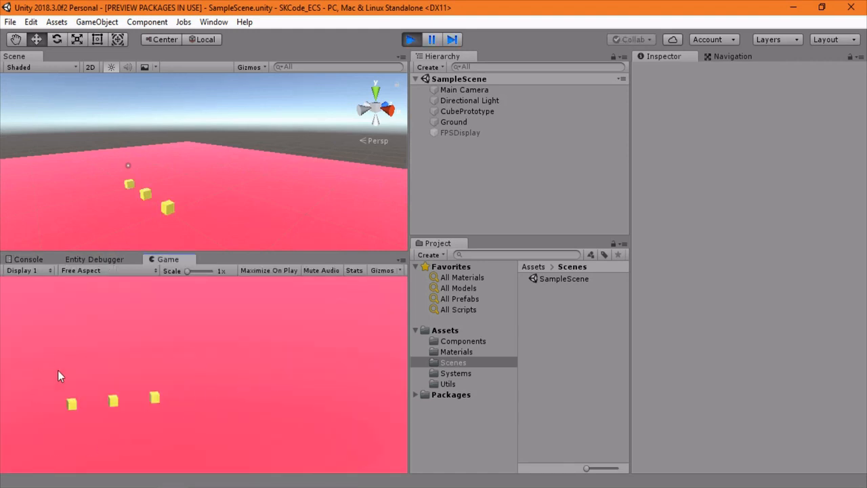
{"action": "mouse_move", "coordinate": [187, 379]}
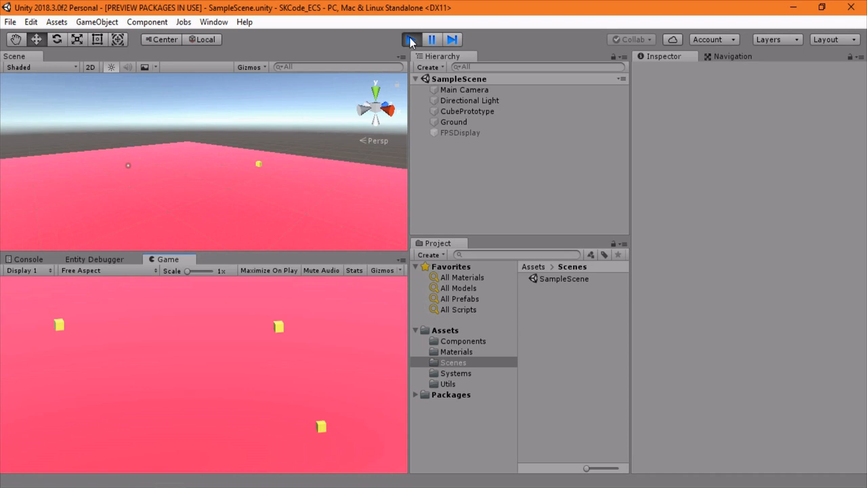
{"action": "left_click", "coordinate": [411, 38]}
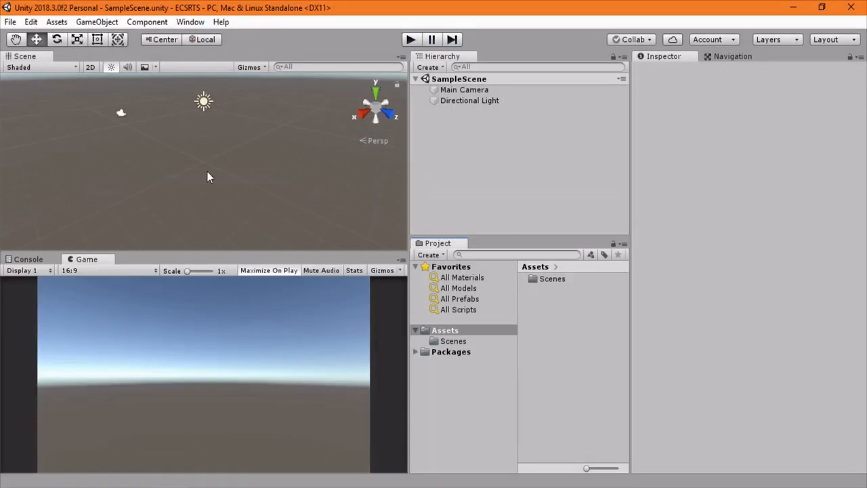
In Package Manager, show preview packages and install the Entities package
{"action": "left_click", "coordinate": [191, 21]}
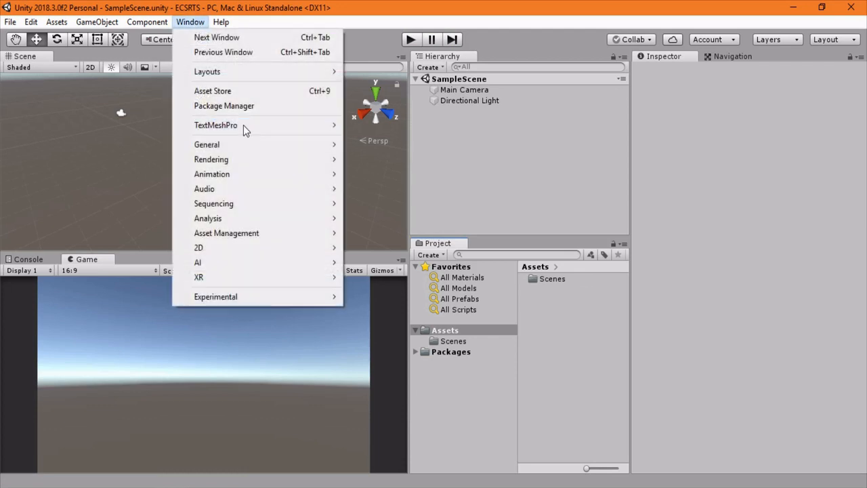
{"action": "left_click", "coordinate": [224, 105]}
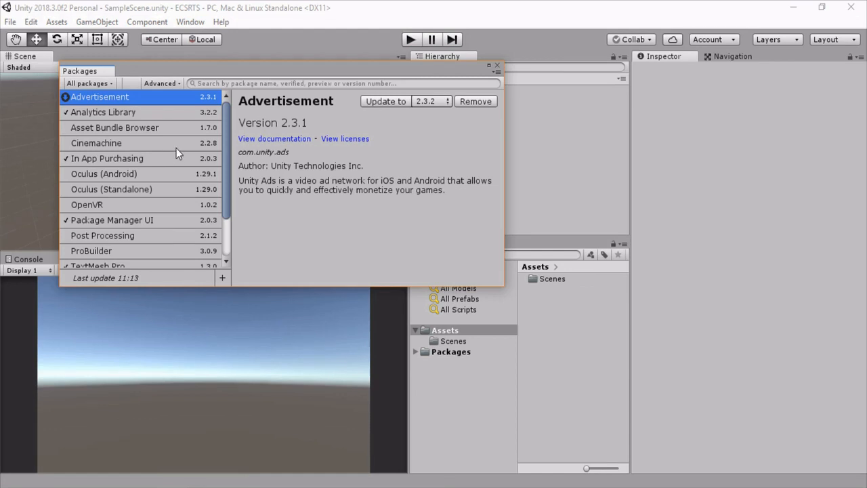
{"action": "left_click", "coordinate": [161, 82]}
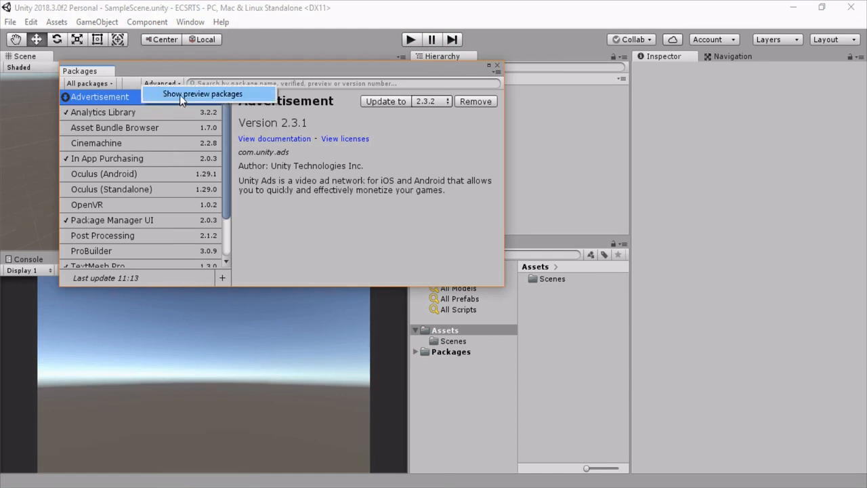
{"action": "left_click", "coordinate": [202, 93]}
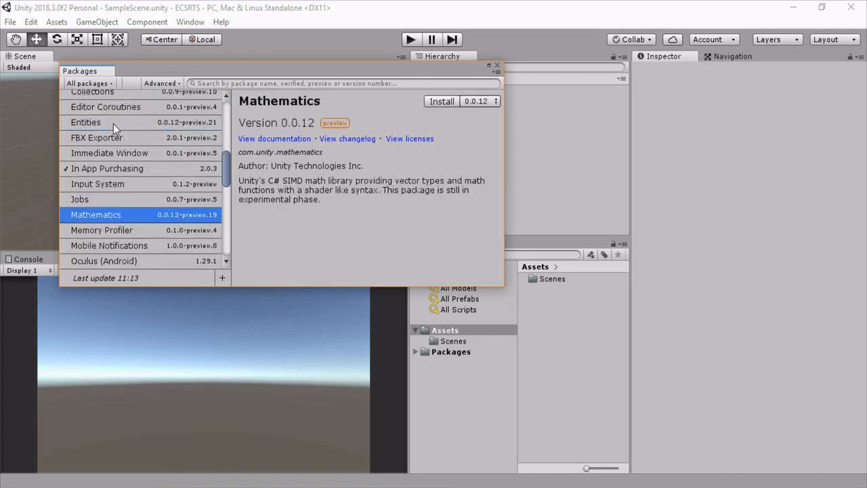
{"action": "left_click", "coordinate": [440, 101]}
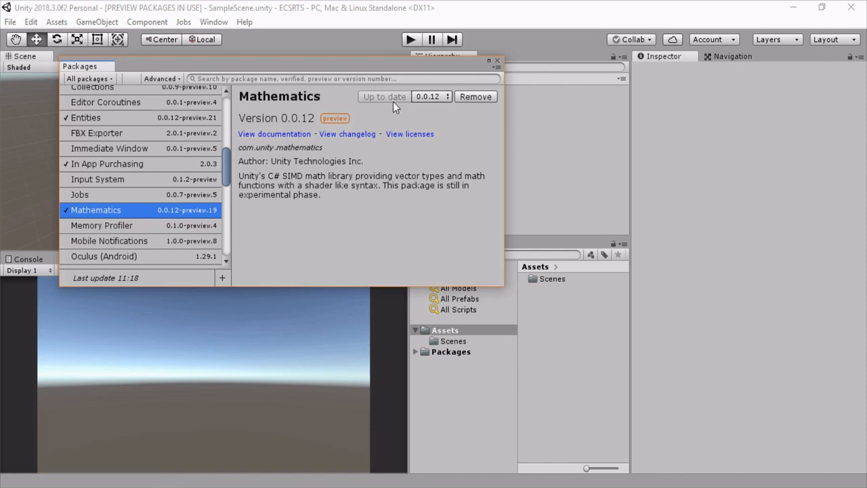
{"action": "mouse_move", "coordinate": [499, 65]}
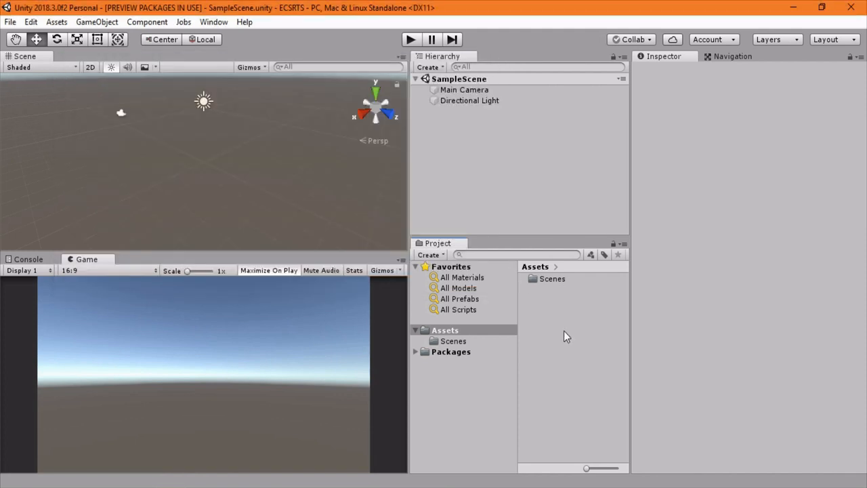
{"action": "mouse_move", "coordinate": [562, 339]}
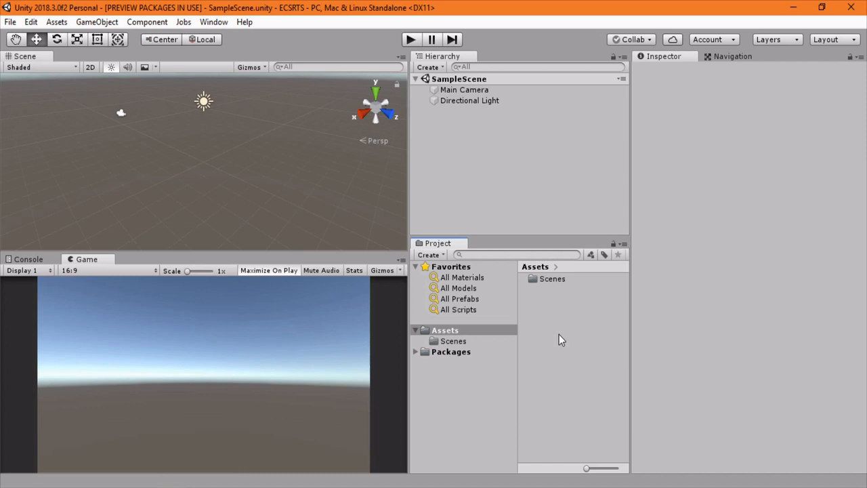
{"action": "mouse_move", "coordinate": [560, 322]}
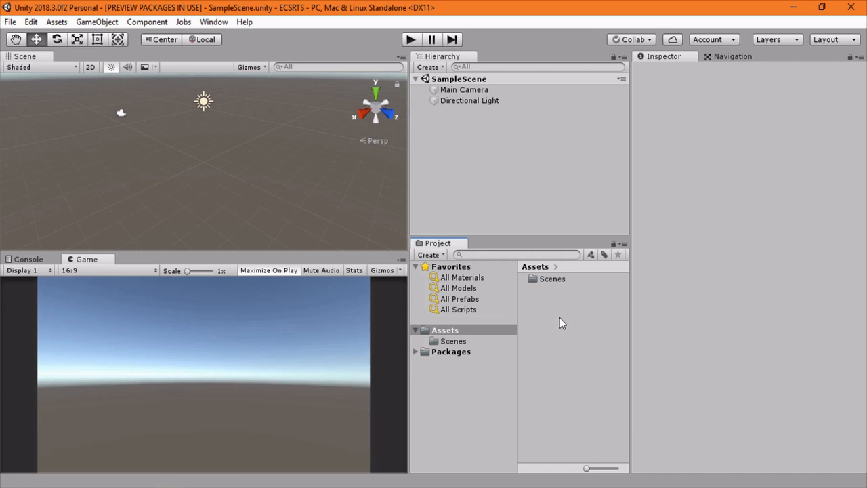
Create a PlayerInputComponent C# script in Assets and open it in Visual Studio
{"action": "right_click", "coordinate": [562, 322]}
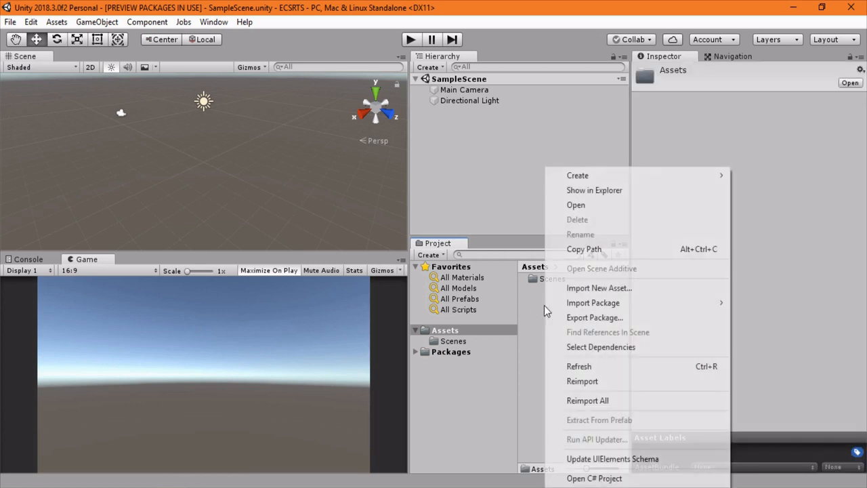
{"action": "mouse_move", "coordinate": [577, 175]}
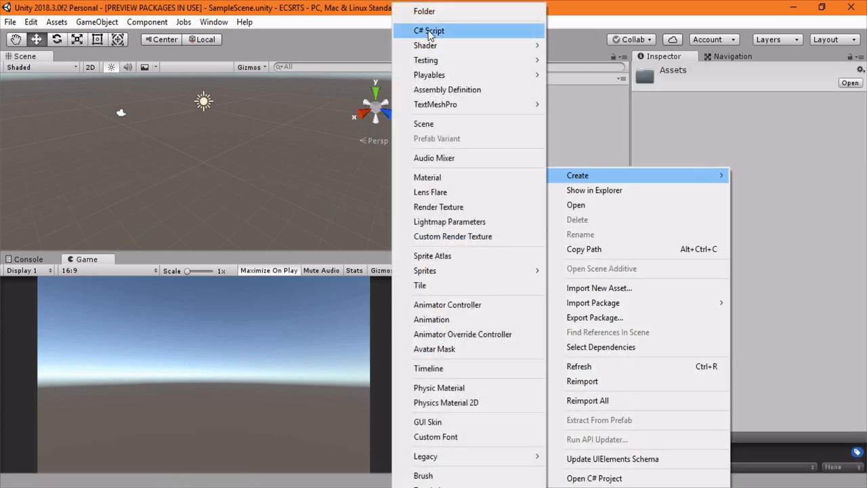
{"action": "left_click", "coordinate": [428, 31]}
{"action": "type", "text": "PlayerInputComponent"}
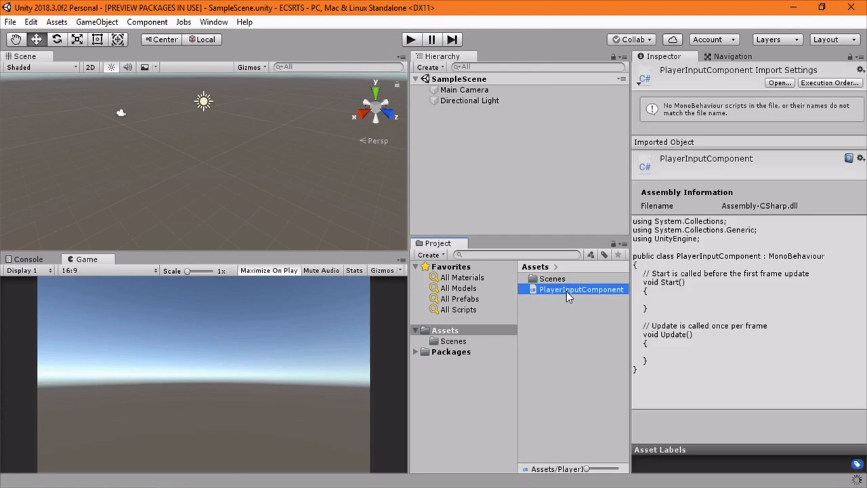
{"action": "double_click", "coordinate": [580, 289]}
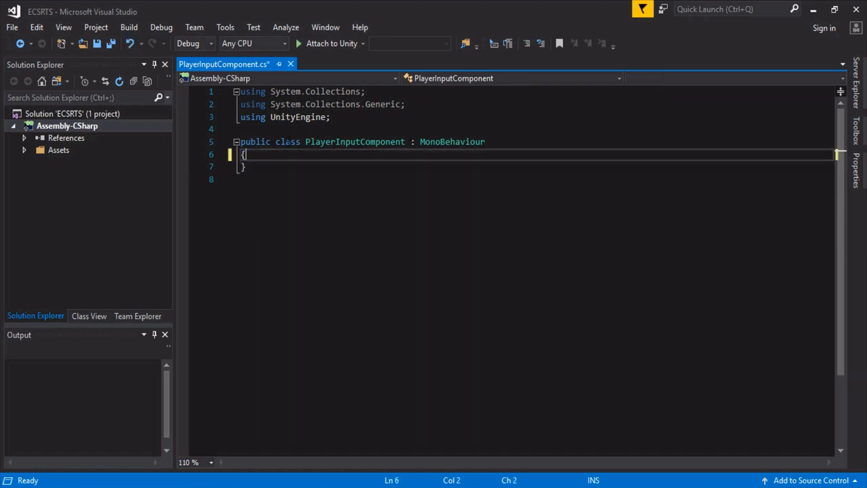
Turn the class into a struct implementing IComponentData and add 'using Unity.Entities'
{"action": "double_click", "coordinate": [452, 142]}
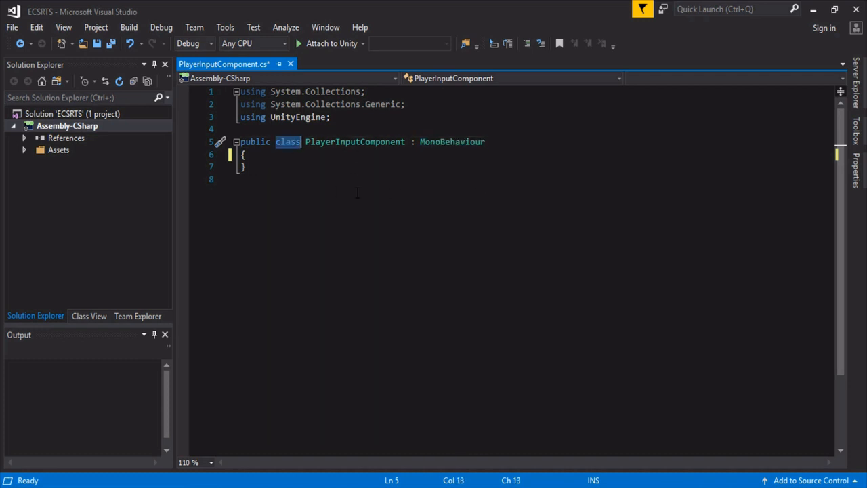
{"action": "type", "text": "struct"}
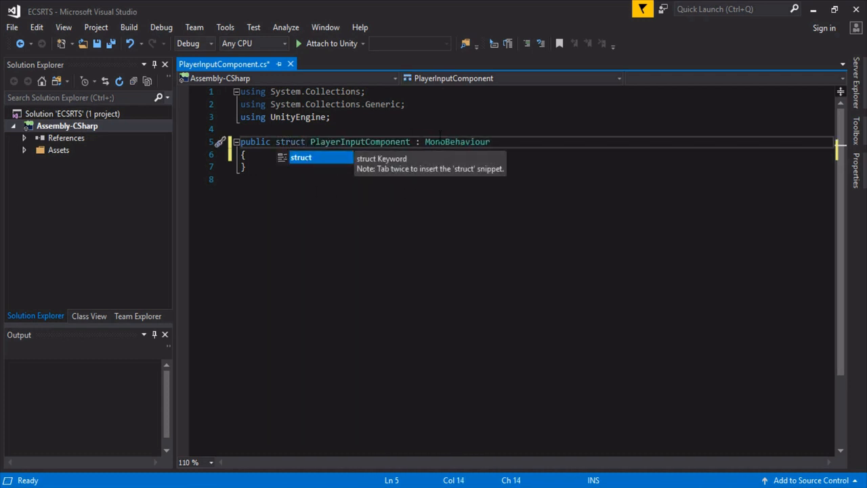
{"action": "type", "text": "IComp"}
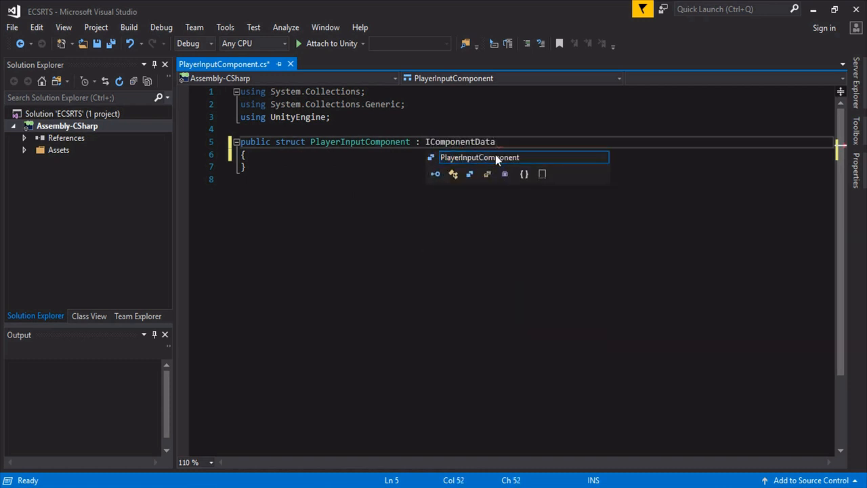
{"action": "type", "text": "usin"}
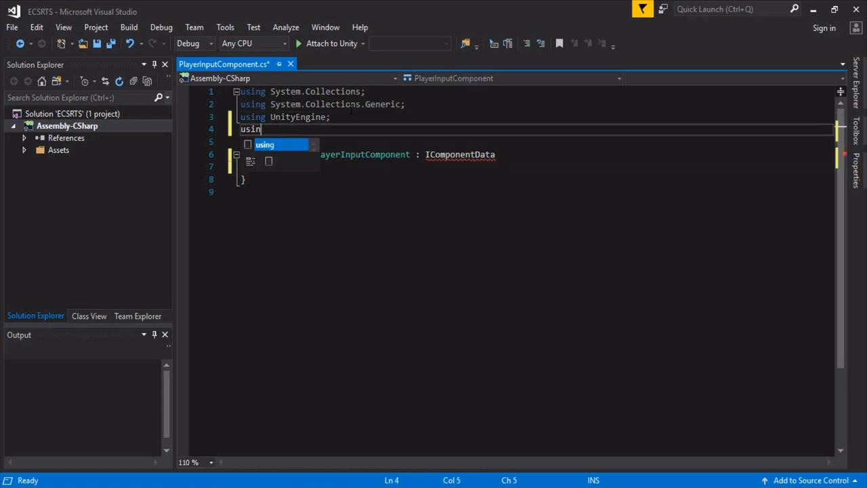
{"action": "type", "text": "g Unity.Entities;"}
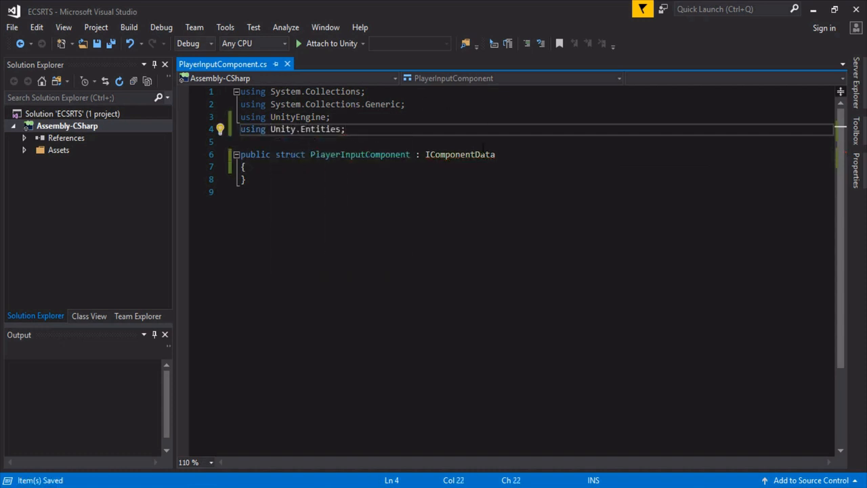
{"action": "double_click", "coordinate": [360, 154]}
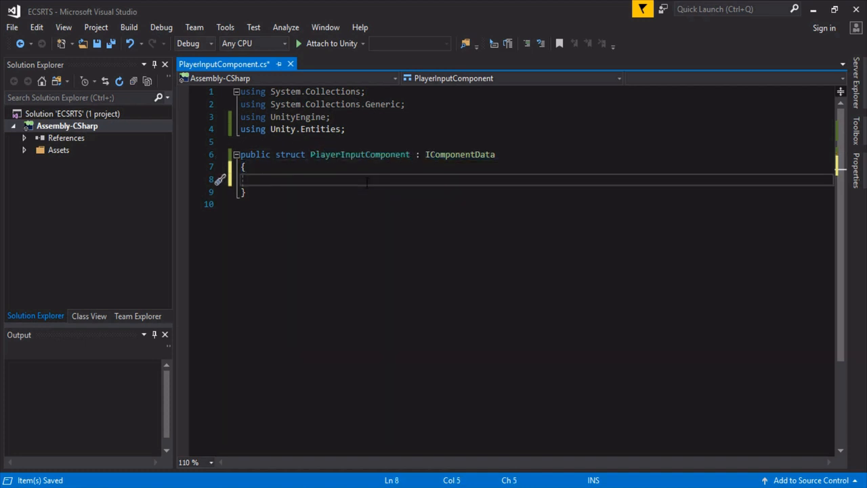
{"action": "mouse_move", "coordinate": [368, 188]}
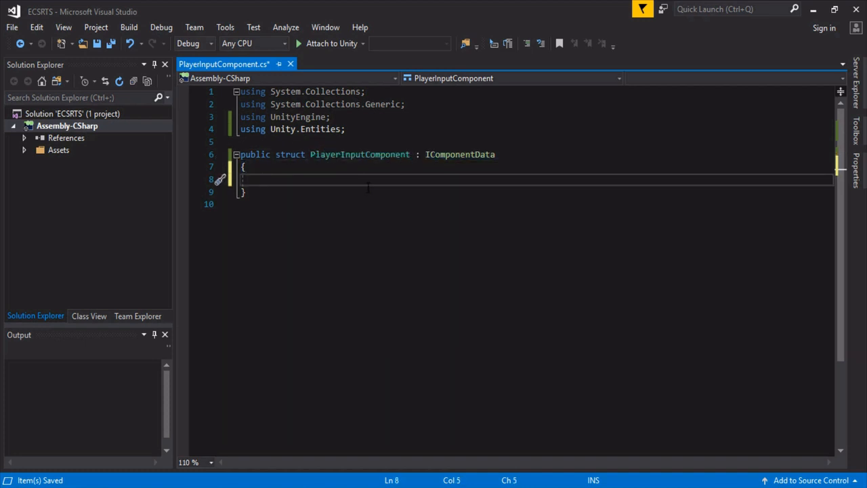
{"action": "type", "text": "publc"}
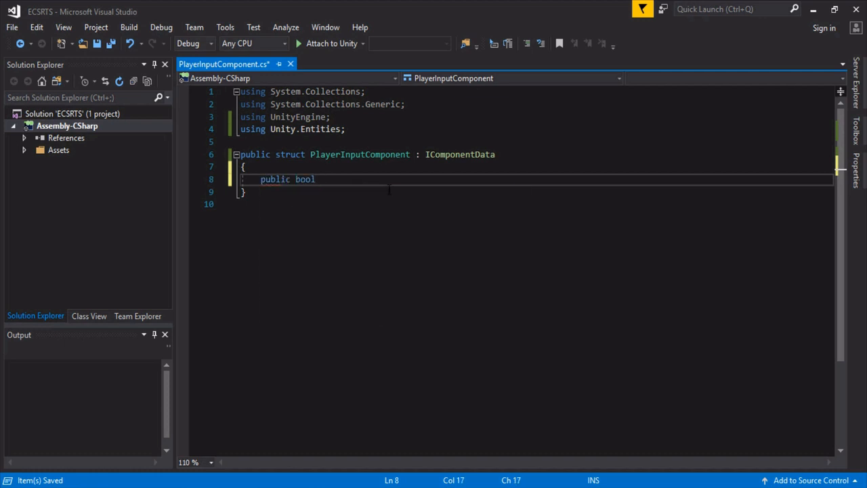
Declare public bool fields LeftClick, RightClick and MousePosition inside the struct
{"action": "type", "text": "LeftClick;"}
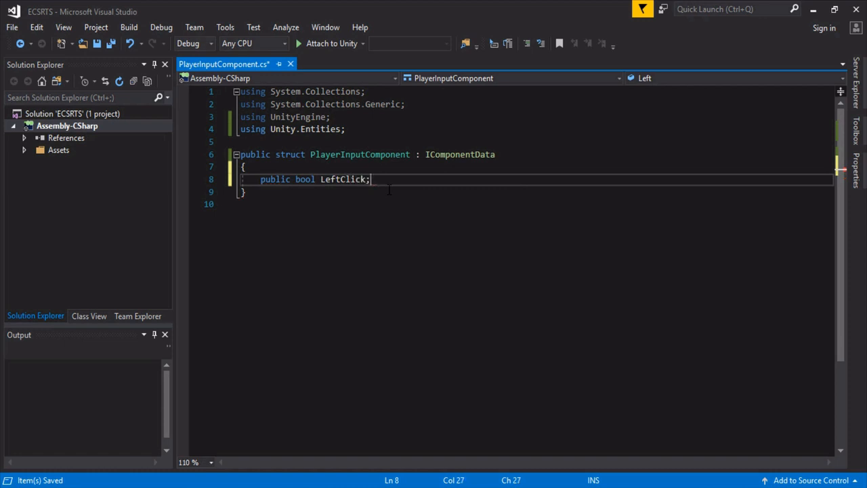
{"action": "type", "text": "public bool"}
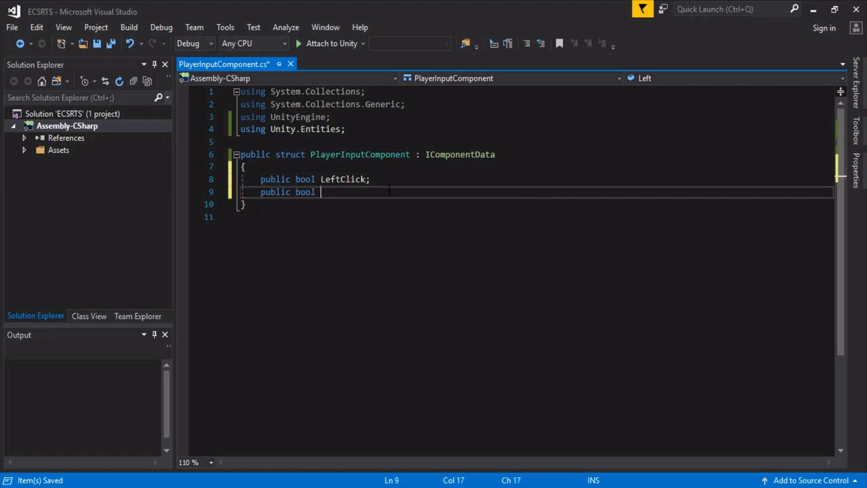
{"action": "type", "text": "RightClick;"}
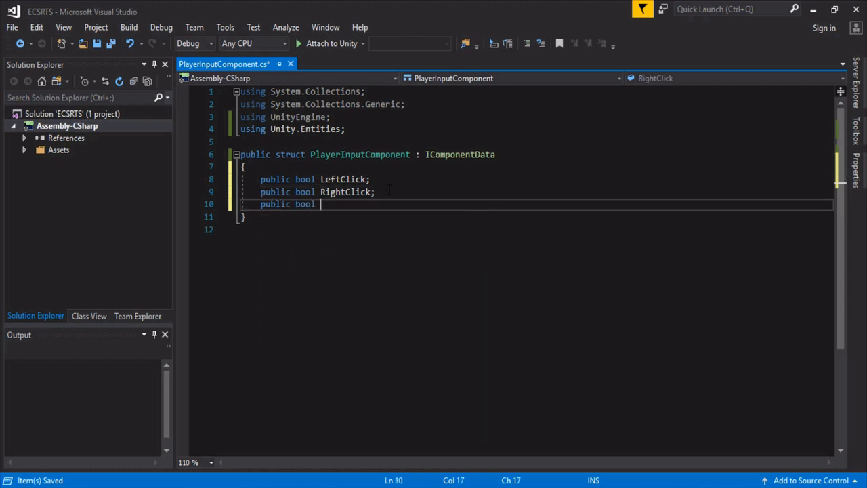
{"action": "type", "text": "MousePosition"}
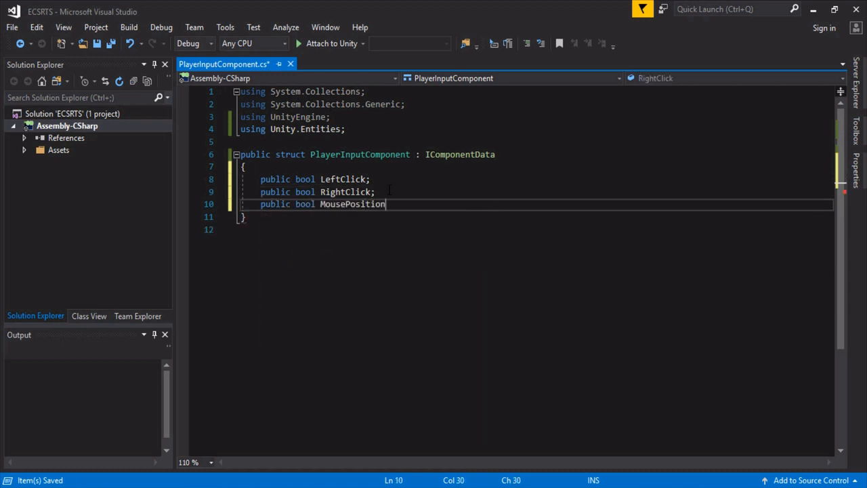
{"action": "type", "text": ";"}
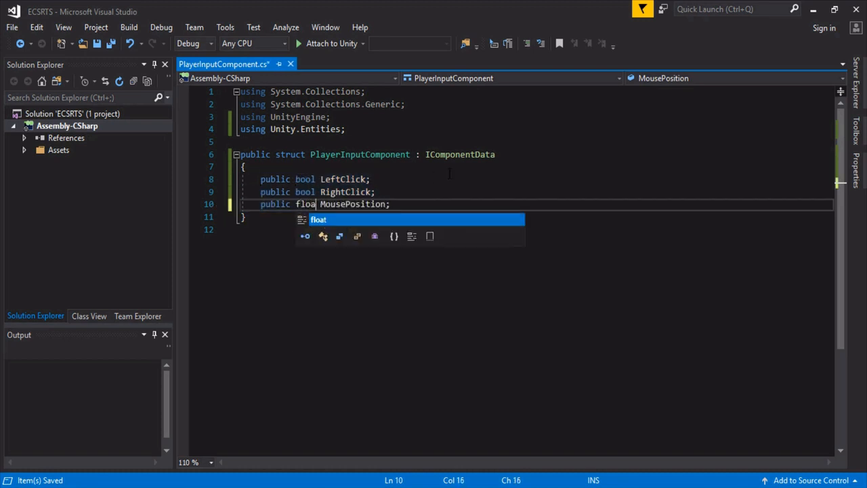
Make MousePosition a float3 and add 'using Unity.Mathematics;' to PlayerInputComponent.cs
{"action": "type", "text": "t3"}
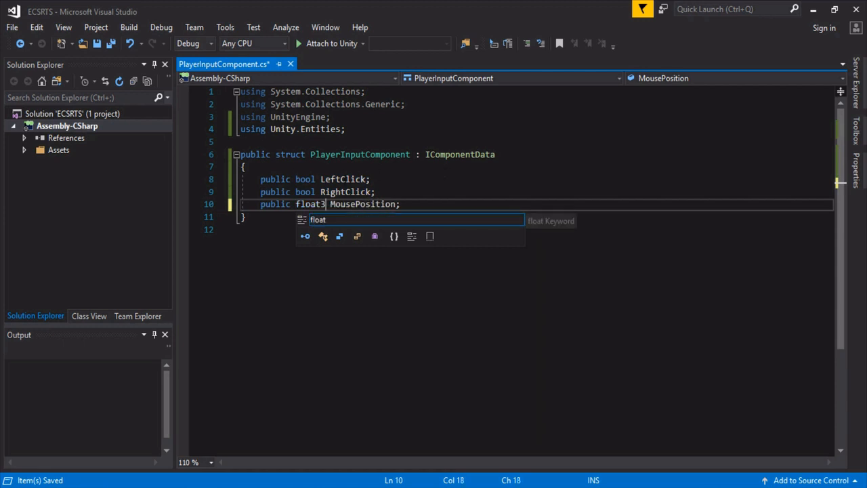
{"action": "type", "text": "usin"}
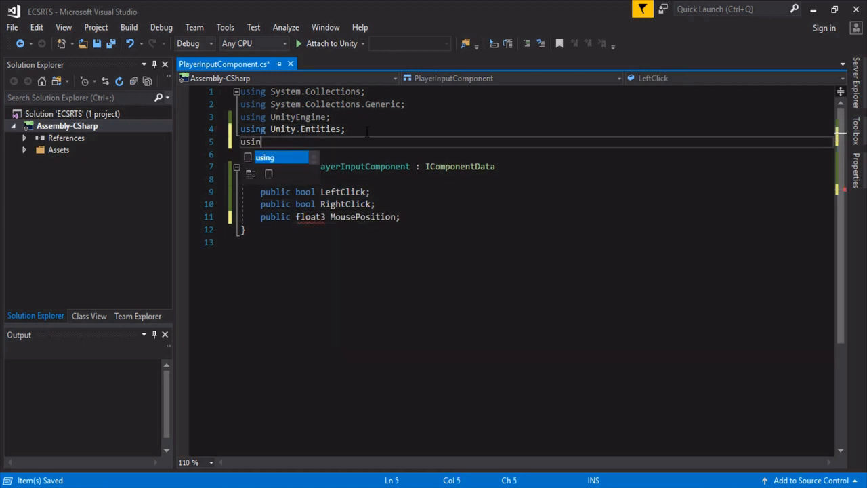
{"action": "type", "text": "g Unity.M"}
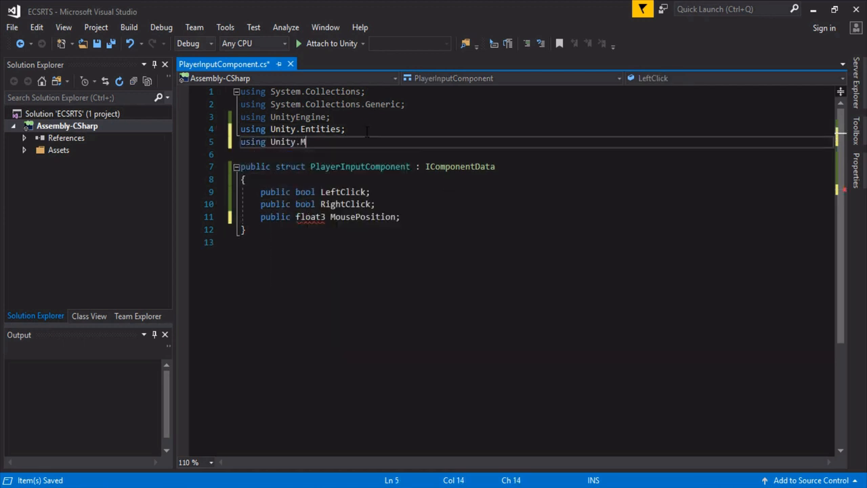
{"action": "type", "text": "athematics;"}
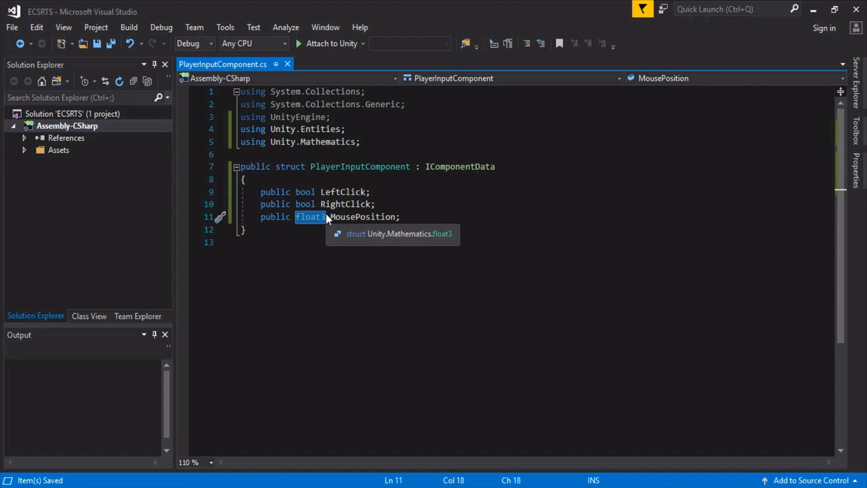
{"action": "left_click", "coordinate": [419, 217]}
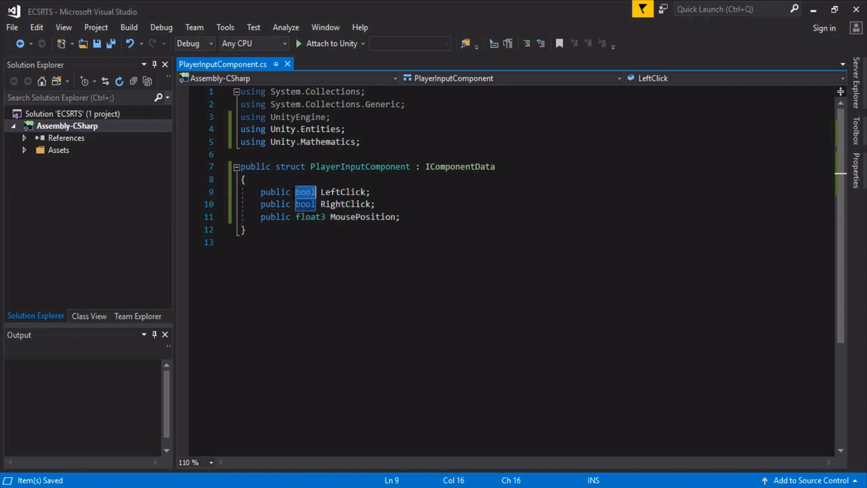
{"action": "mouse_move", "coordinate": [304, 192]}
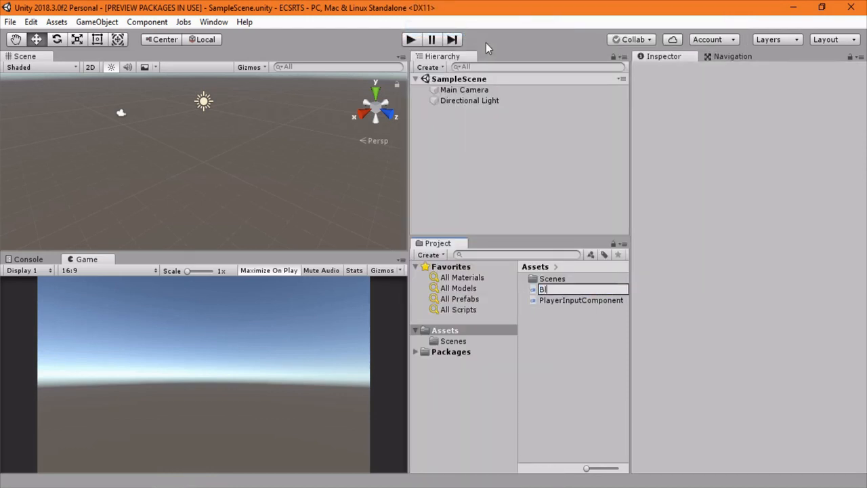
Name the new C# script BlittableBool and select it in Assets
{"action": "type", "text": "littableBool"}
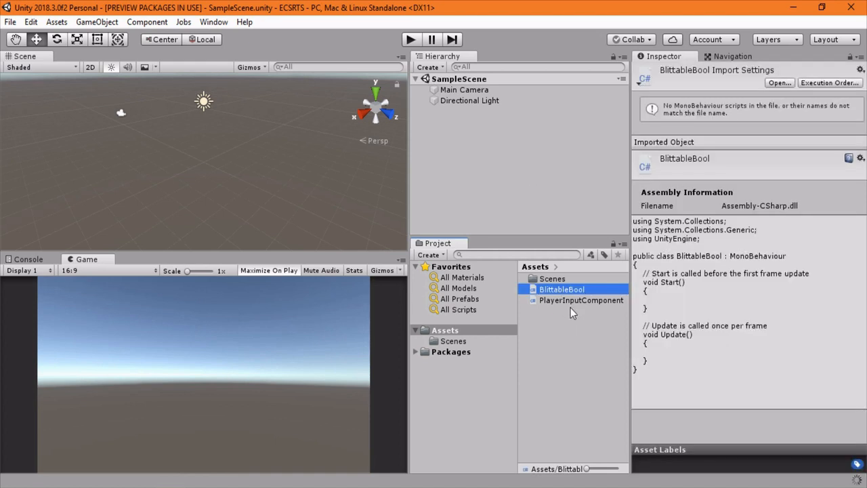
{"action": "mouse_move", "coordinate": [568, 320]}
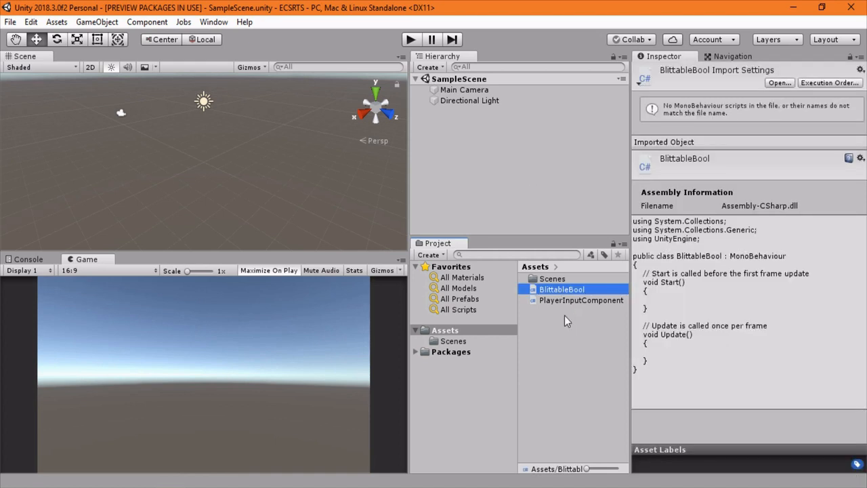
{"action": "left_click", "coordinate": [560, 289]}
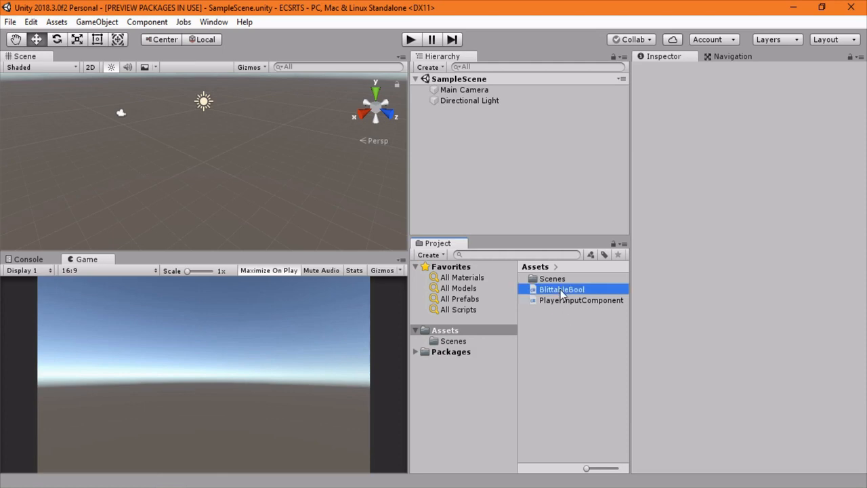
Replace BlittableBool's template with the byte-wrapping struct code and save it
{"action": "double_click", "coordinate": [561, 289]}
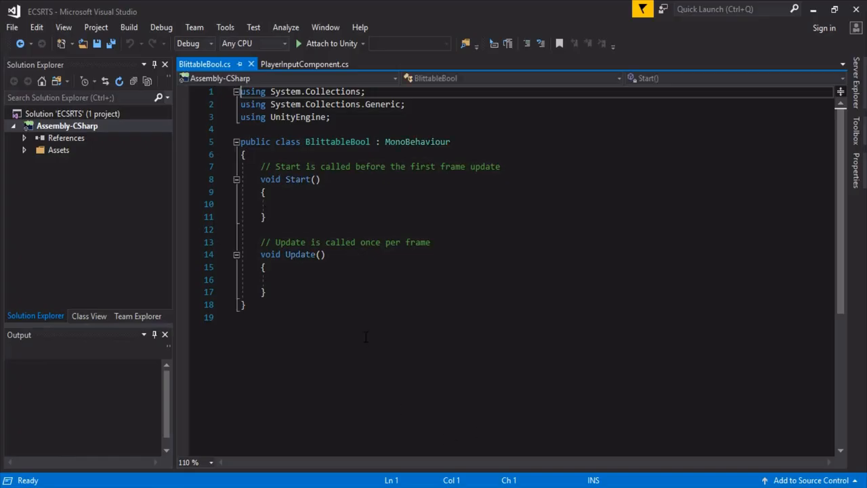
{"action": "key", "text": "ctrl+a"}
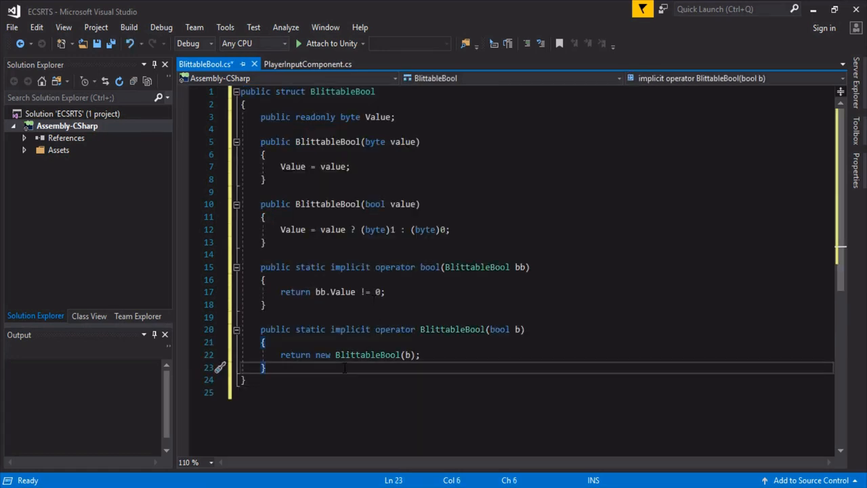
{"action": "key", "text": "ctrl+s"}
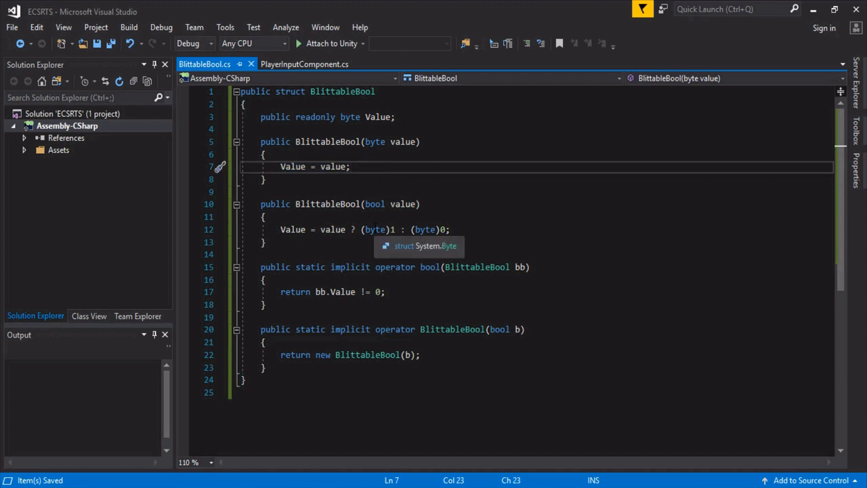
{"action": "left_click", "coordinate": [375, 229]}
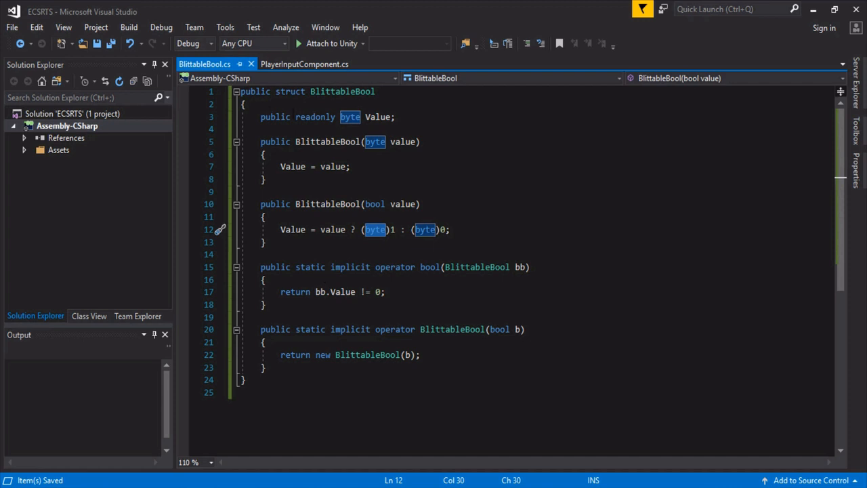
{"action": "left_click", "coordinate": [305, 64]}
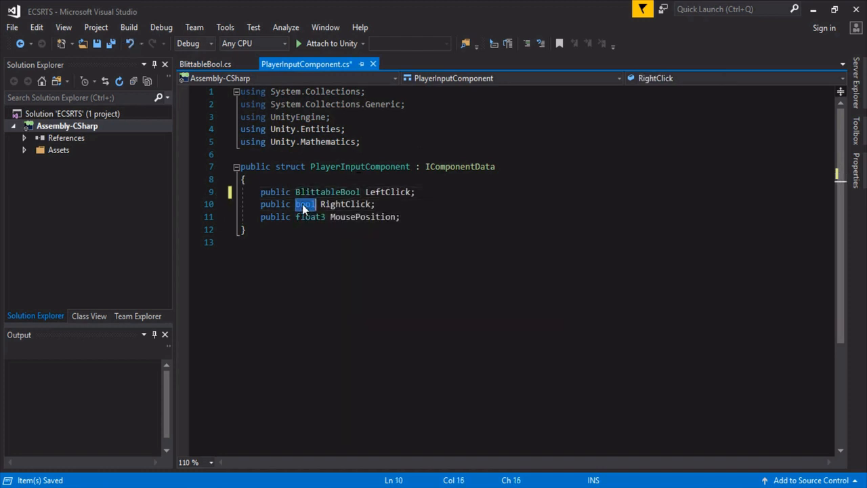
Change the LeftClick and RightClick field types from bool to BlittableBool
{"action": "type", "text": "BlittableBool"}
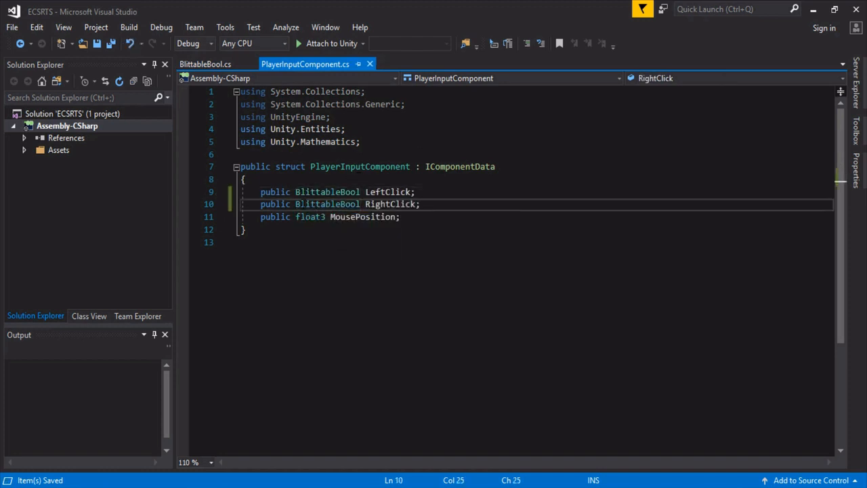
{"action": "double_click", "coordinate": [327, 203]}
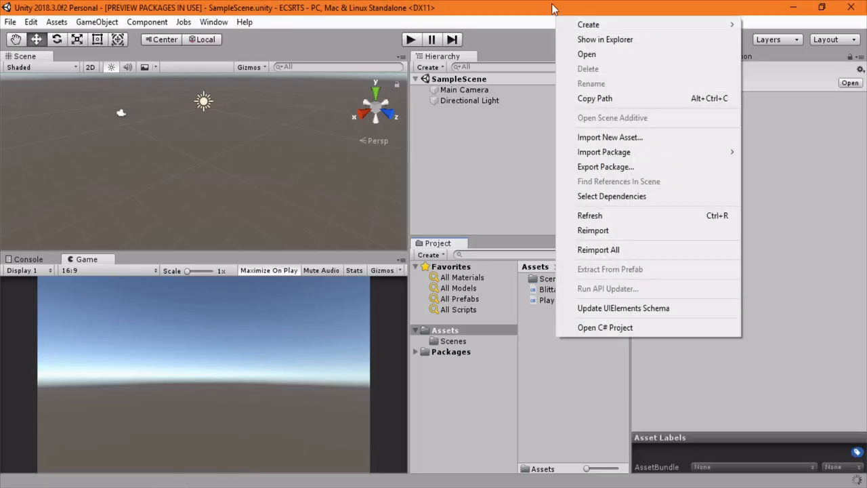
Create a C# script in Assets and name it PlayerInputSystem
{"action": "left_click", "coordinate": [535, 105]}
{"action": "type", "text": "PlayerInput"}
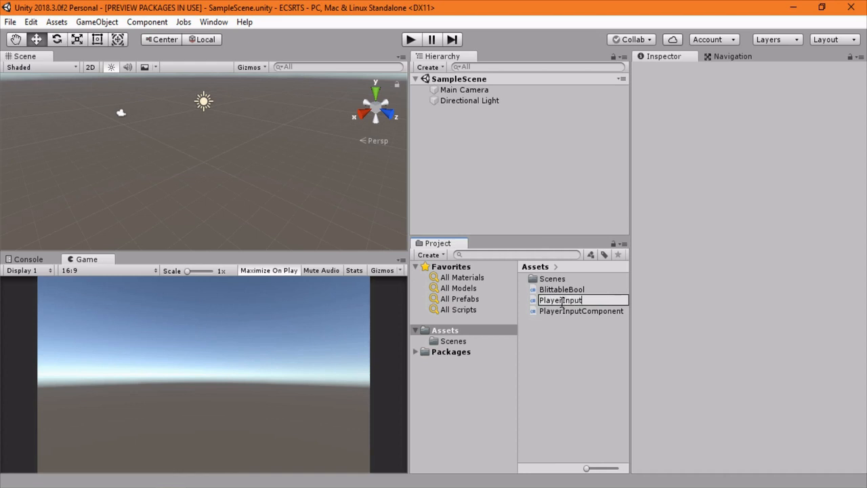
{"action": "type", "text": "System"}
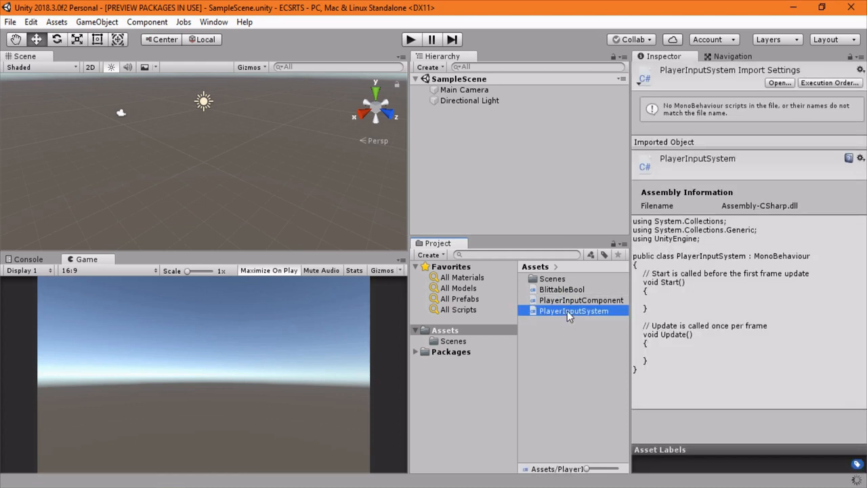
{"action": "mouse_move", "coordinate": [568, 320]}
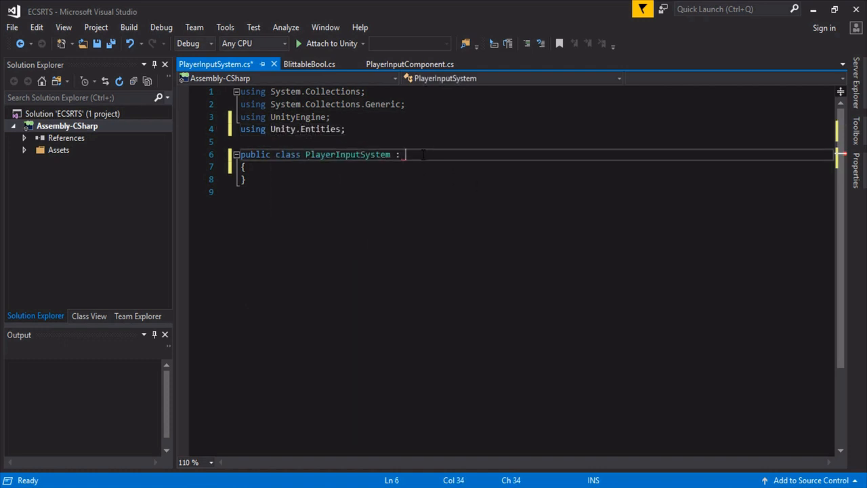
Complete the JobComponentSystem base and place the cursor inside the PlayerInputSystem class body
{"action": "type", "text": "Job"}
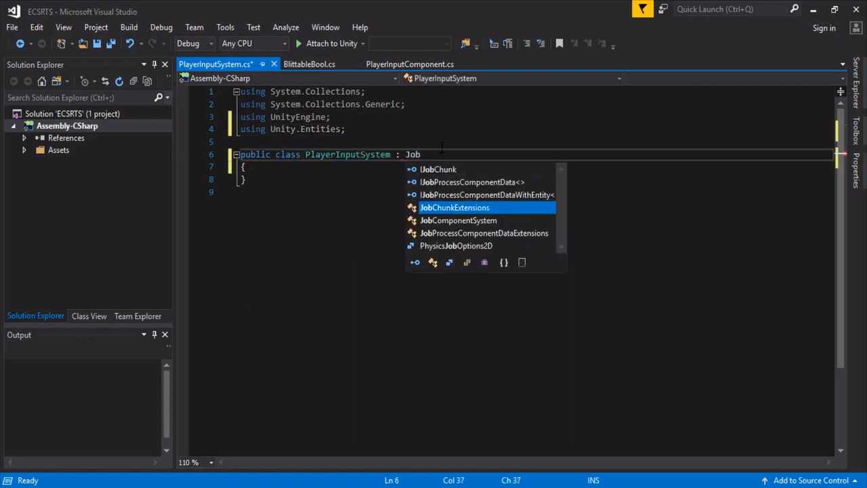
{"action": "type", "text": "ComponentSystem"}
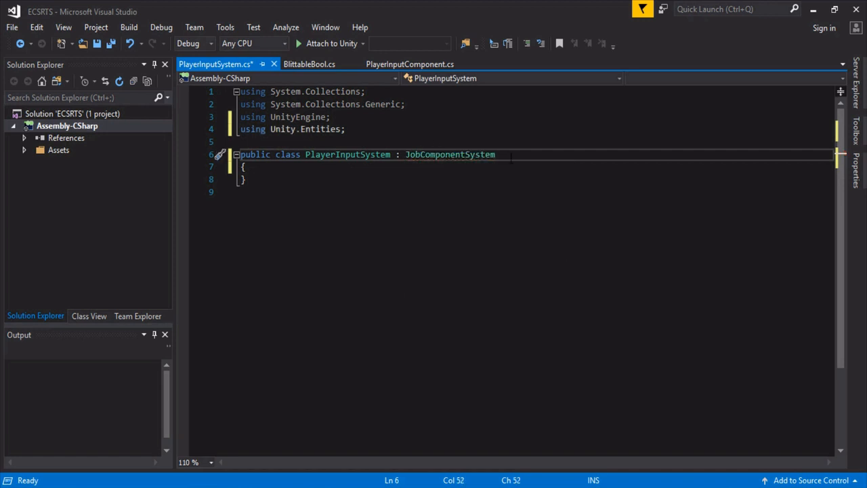
{"action": "double_click", "coordinate": [450, 155]}
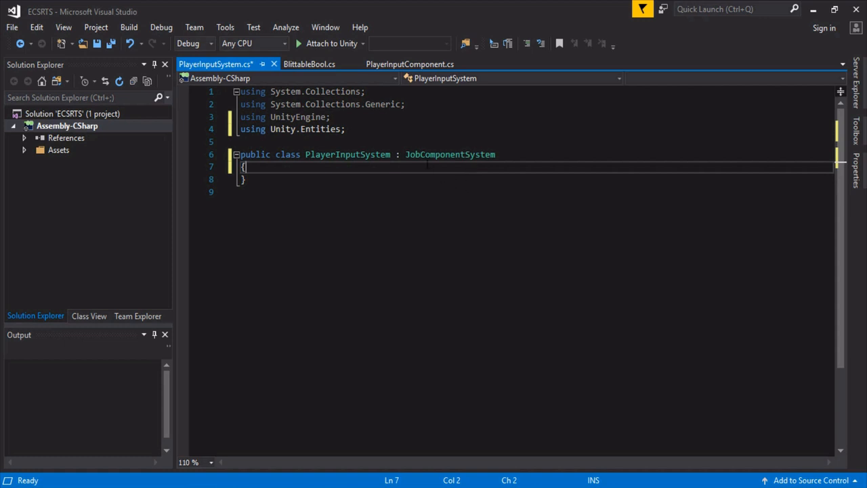
{"action": "double_click", "coordinate": [450, 154]}
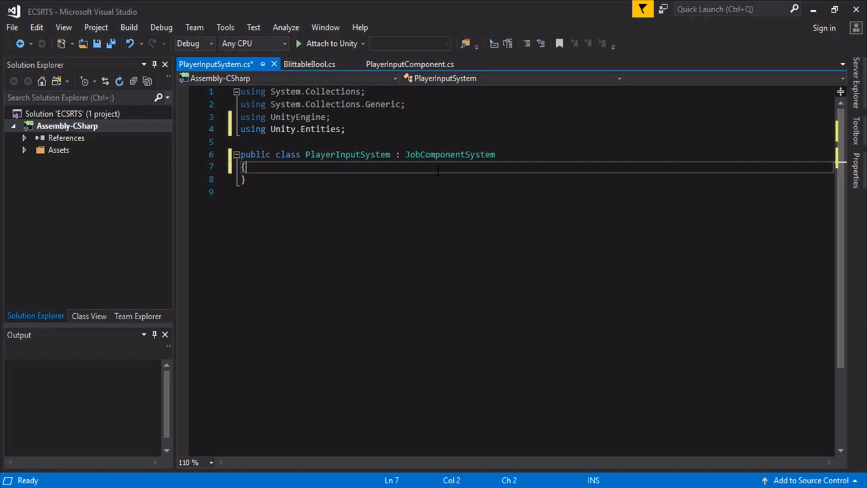
Declare struct PlayerInputJob : IJobProcessComponentData<PlayerInputComponent> inside the class
{"action": "key", "text": "enter"}
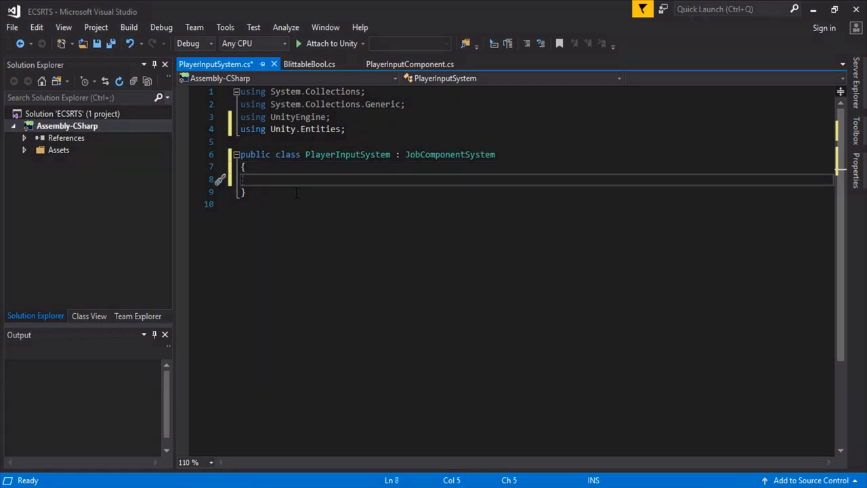
{"action": "type", "text": "struct"}
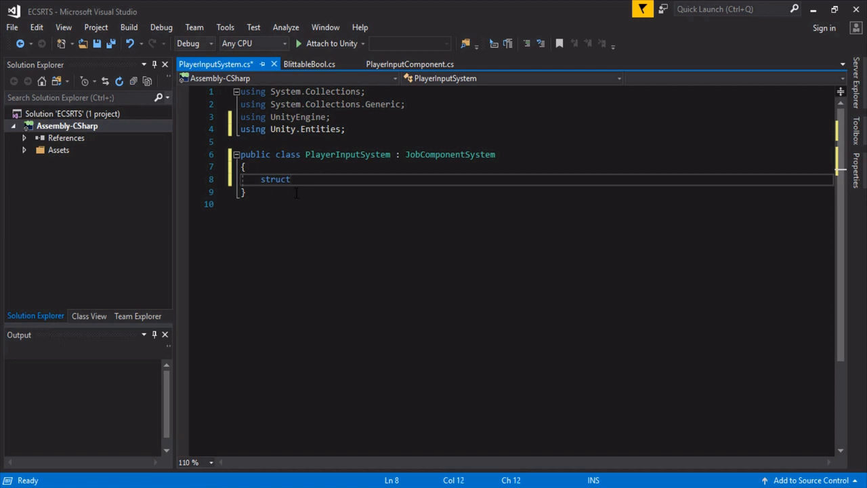
{"action": "type", "text": "Player"}
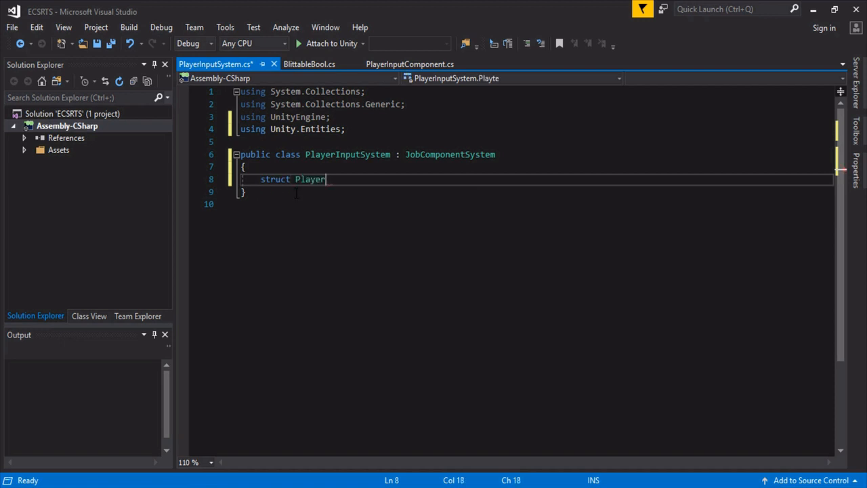
{"action": "type", "text": "InputJob"}
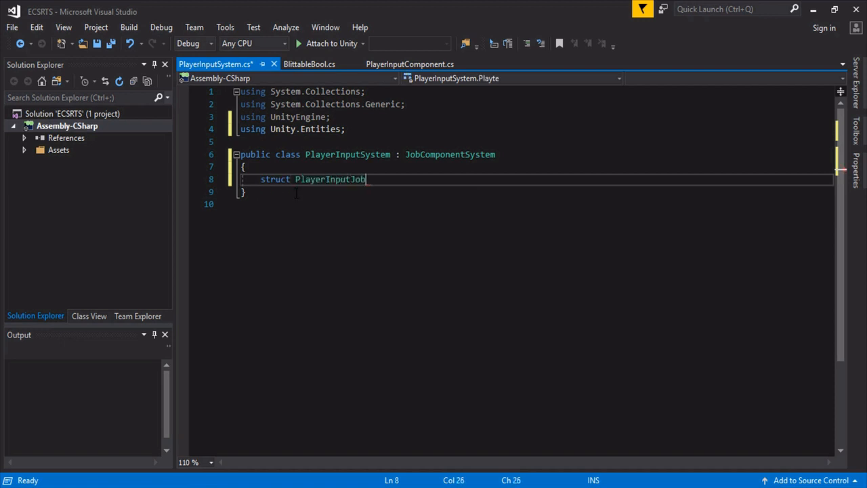
{"action": "type", "text": ": IC"}
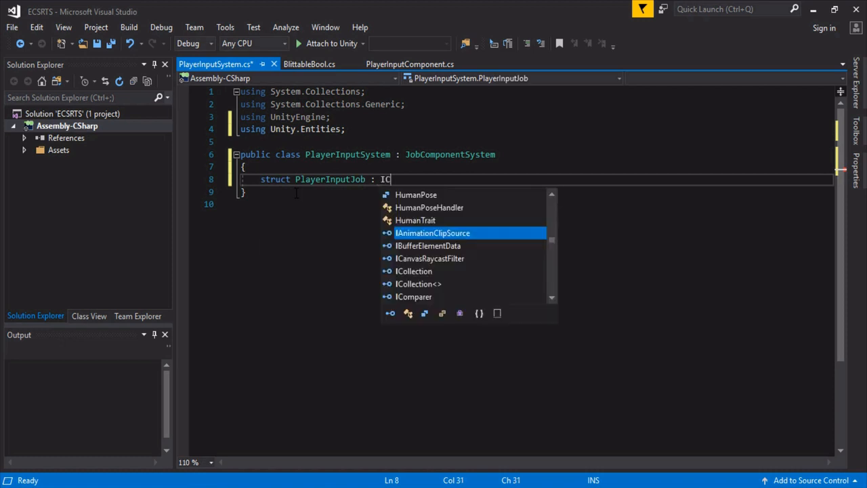
{"action": "type", "text": "Job"}
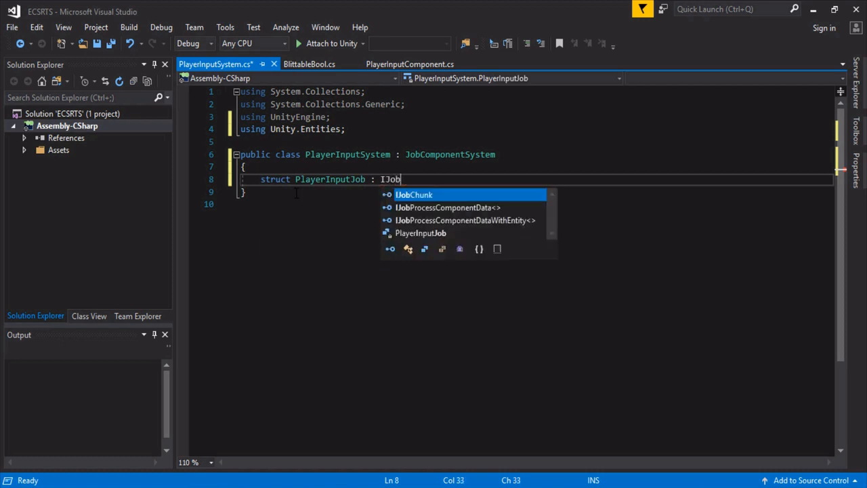
{"action": "type", "text": "ProcessComponentData"}
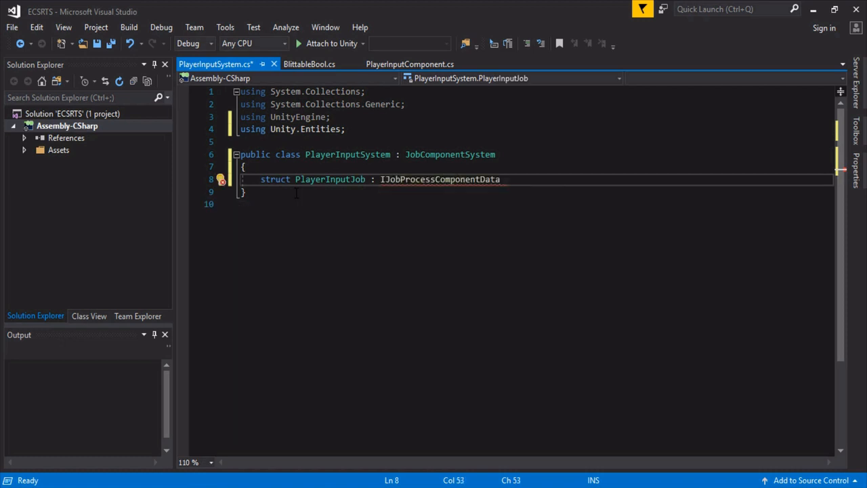
{"action": "type", "text": "<PlayerInputComponent>"}
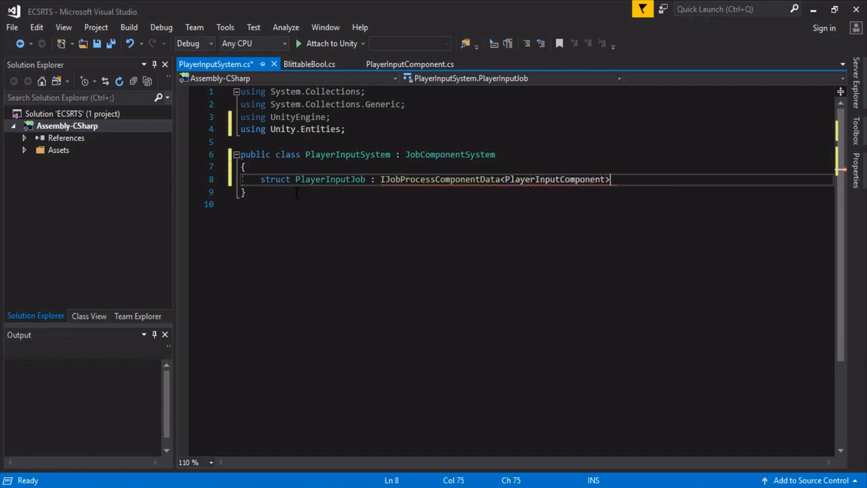
Shorten the type argument to PlayerInput and verify the struct name in PlayerInputComponent.cs
{"action": "key", "text": "Backspace"}
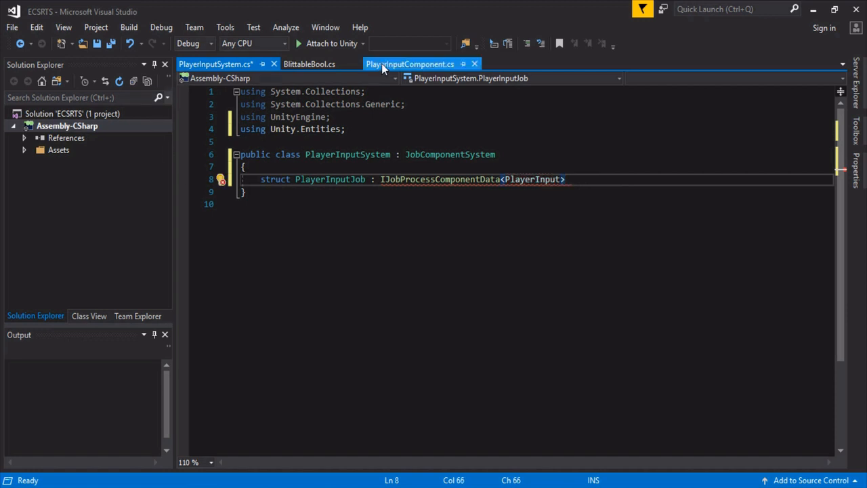
{"action": "left_click", "coordinate": [409, 63]}
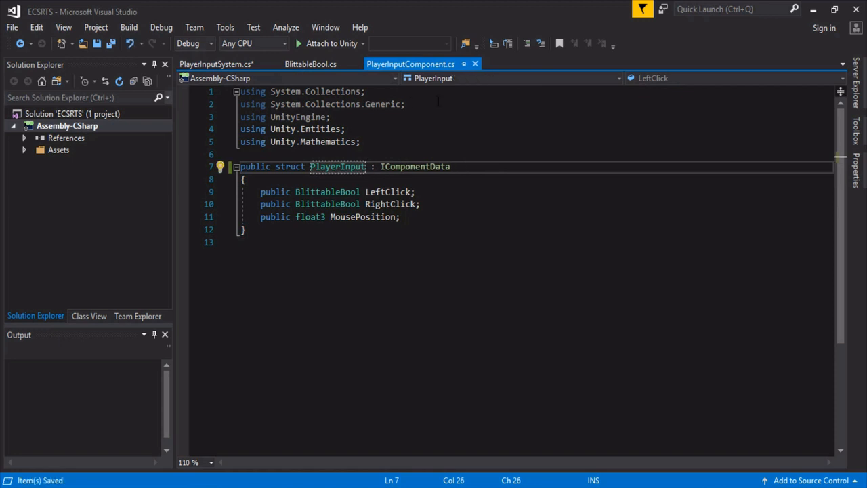
{"action": "left_click", "coordinate": [215, 64]}
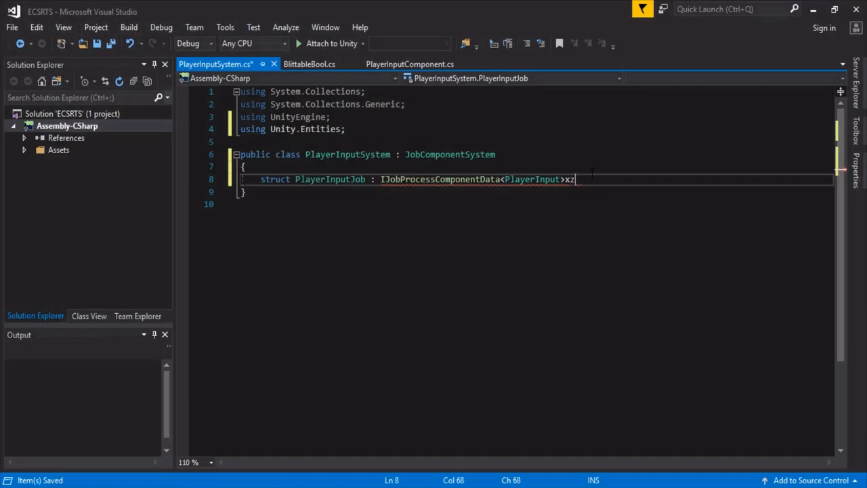
Give PlayerInputJob a body and implement Execute, removing the placeholder throw statement
{"action": "key", "text": "BackSpace"}
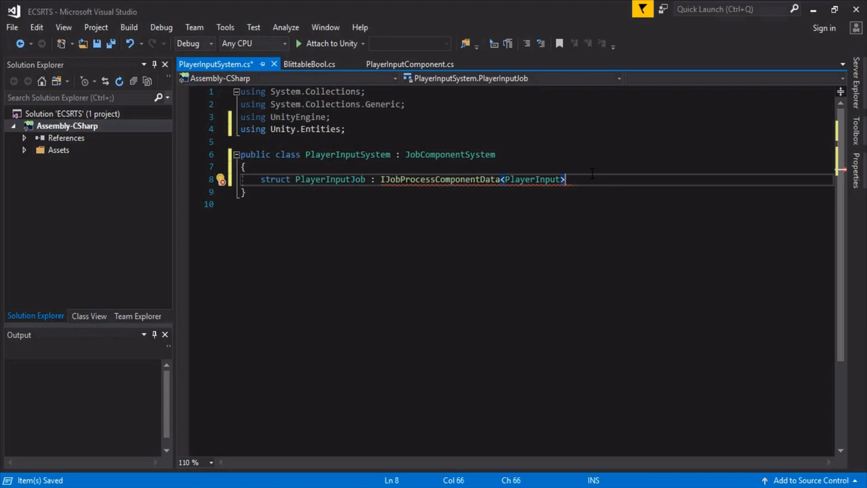
{"action": "key", "text": "Enter"}
{"action": "type", "text": "{"}
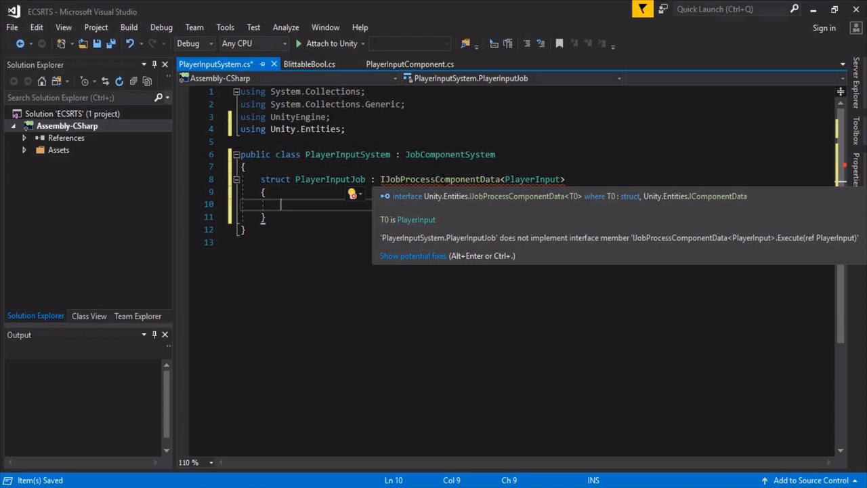
{"action": "mouse_move", "coordinate": [534, 233]}
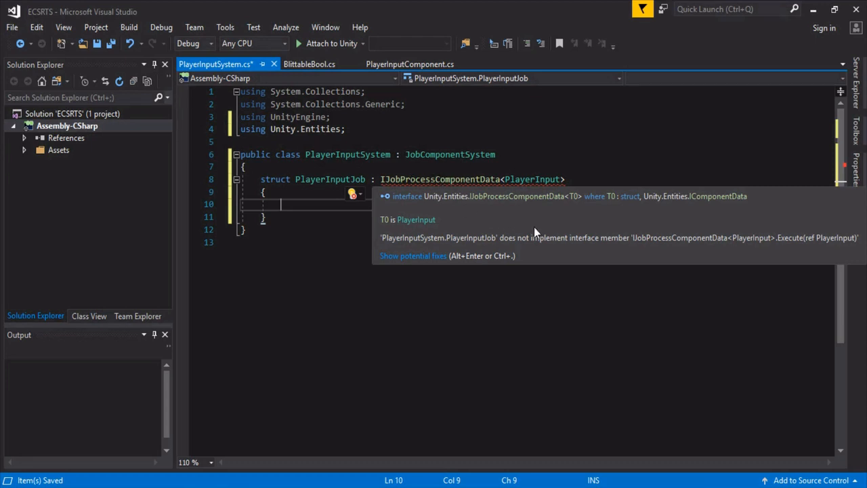
{"action": "mouse_move", "coordinate": [623, 246]}
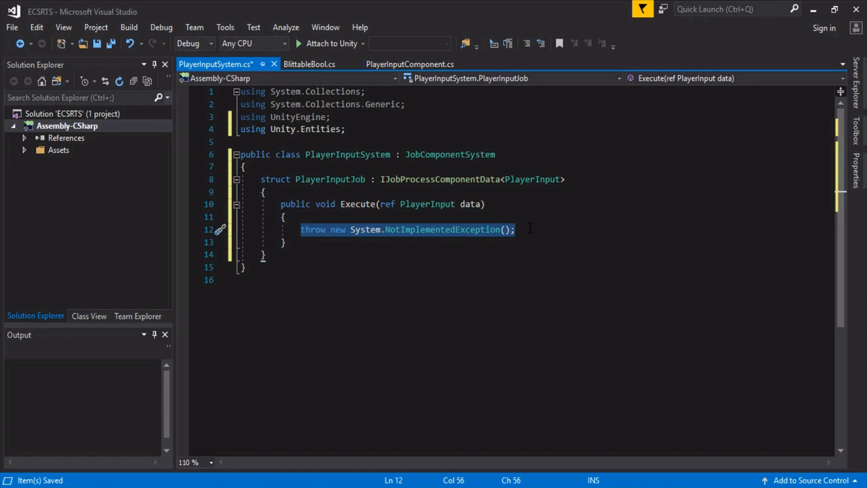
{"action": "key", "text": "Delete"}
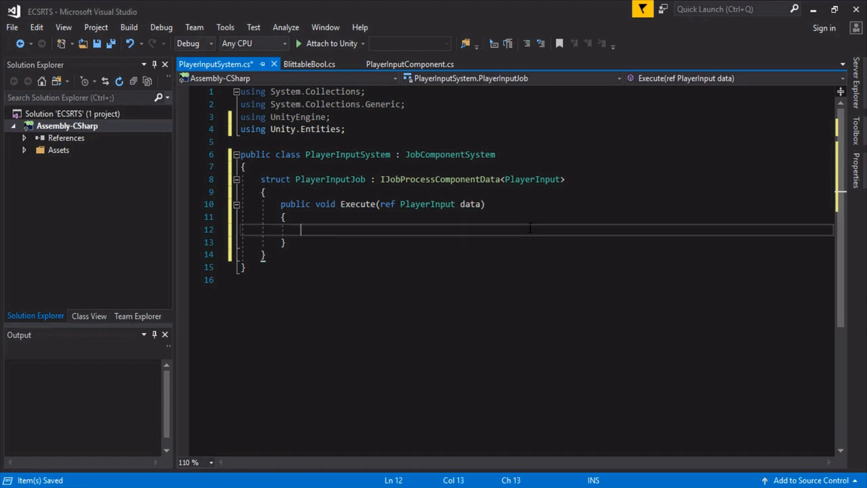
{"action": "mouse_move", "coordinate": [482, 257]}
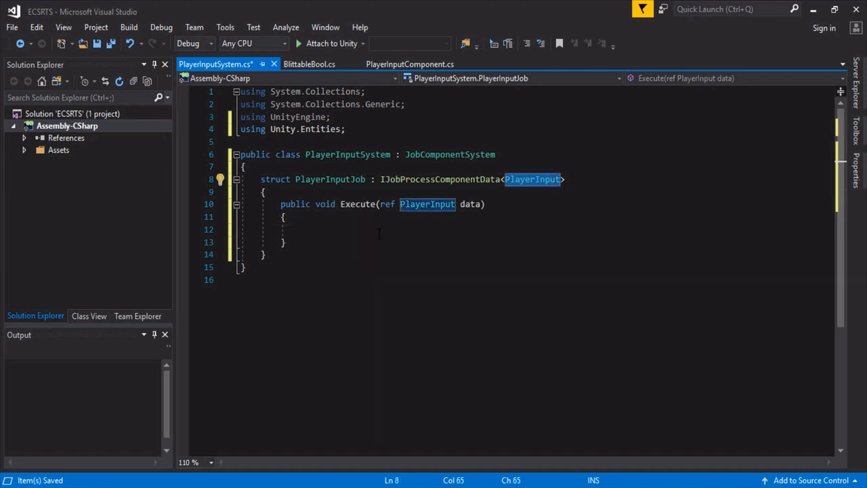
Start the data.LeftClick, RightClick and MousePosition assignments using Input in Execute
{"action": "type", "text": "data"}
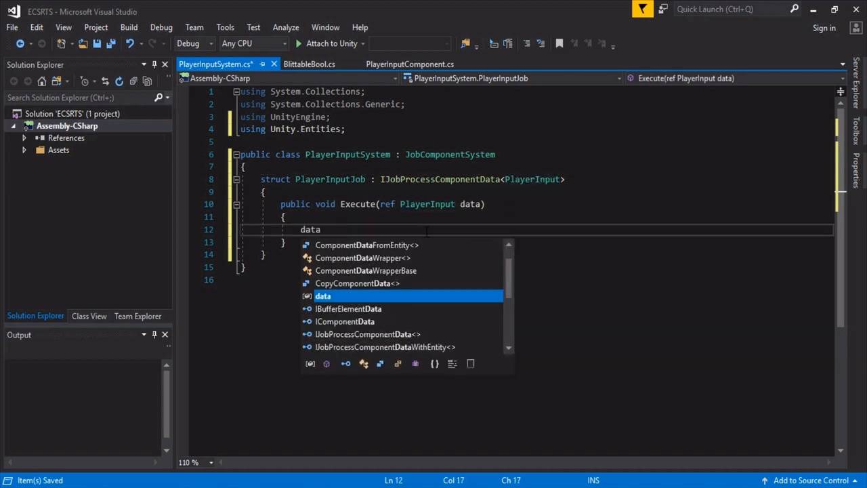
{"action": "type", "text": "."}
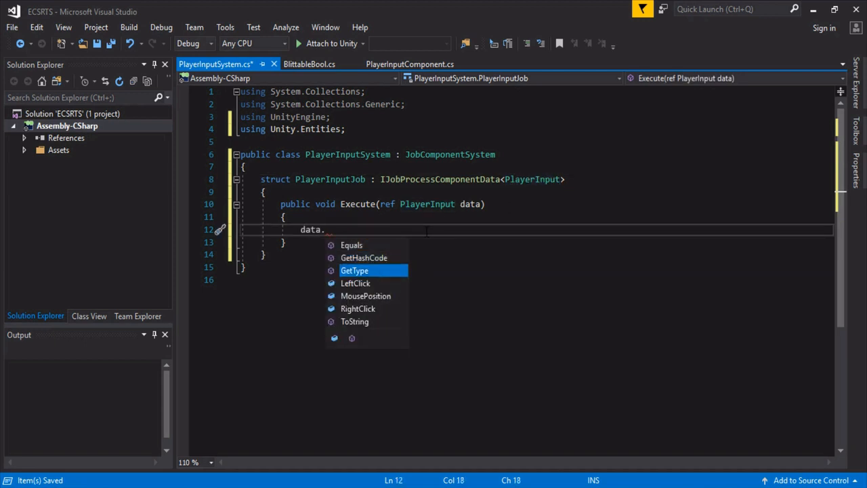
{"action": "type", "text": "LeftClick ="}
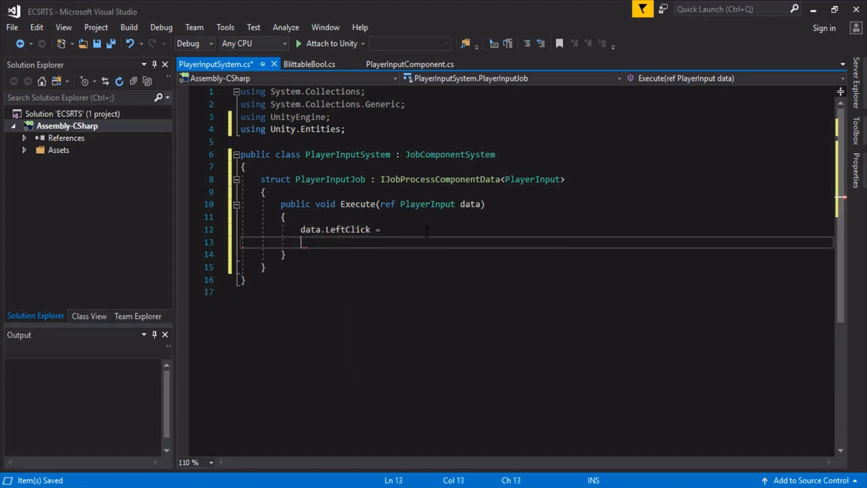
{"action": "type", "text": "data.RightClick ="}
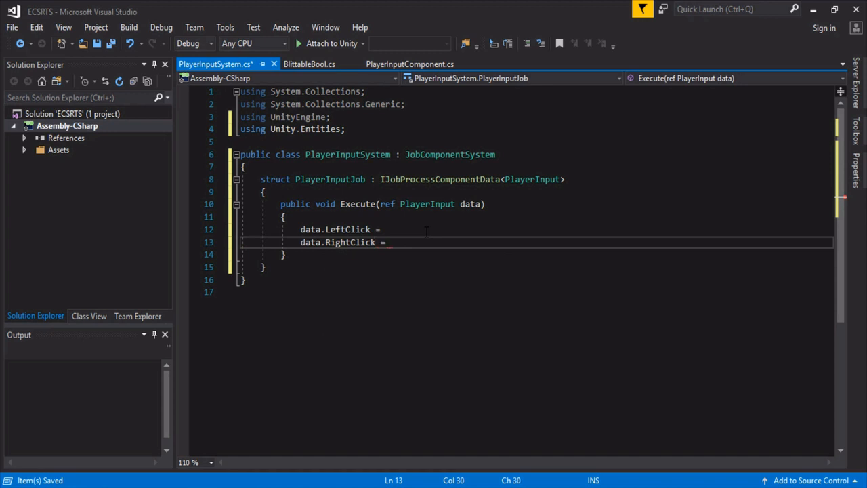
{"action": "type", "text": "data.MousePosition ="}
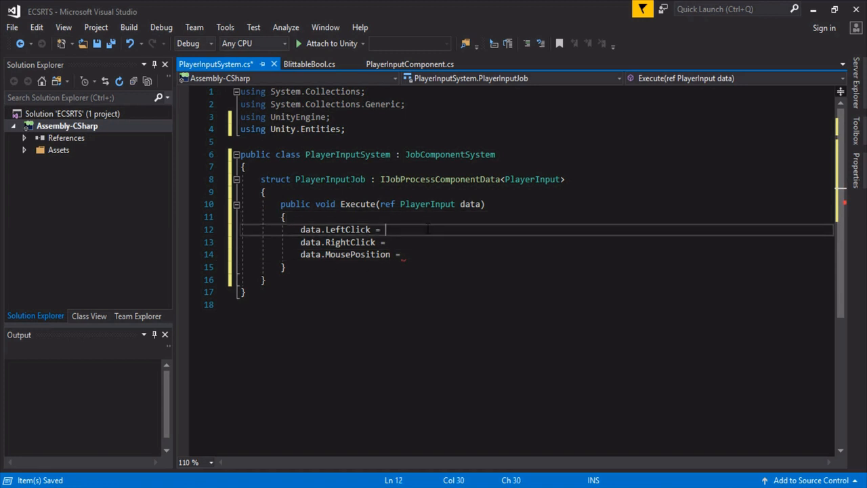
{"action": "type", "text": "Input."}
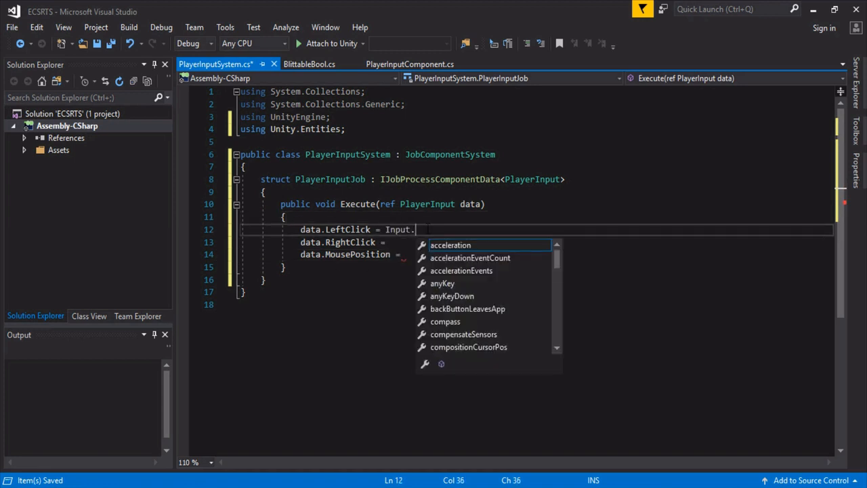
{"action": "type", "text": "Ge"}
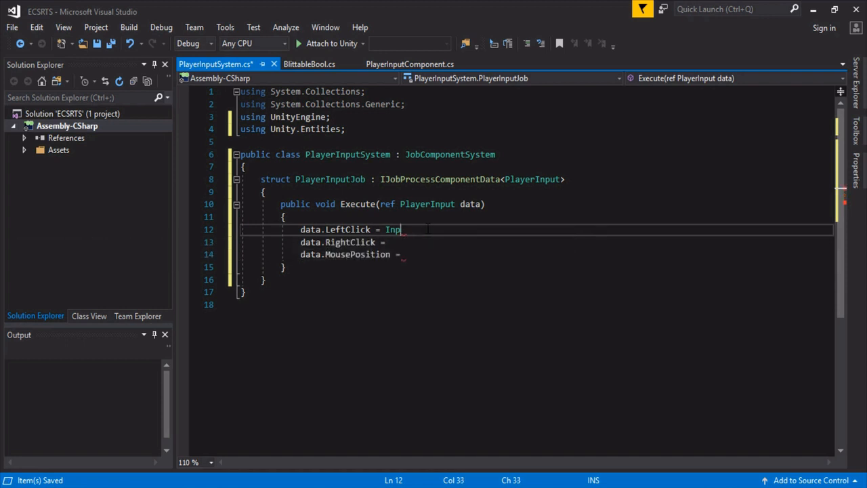
{"action": "key", "text": "Backspace"}
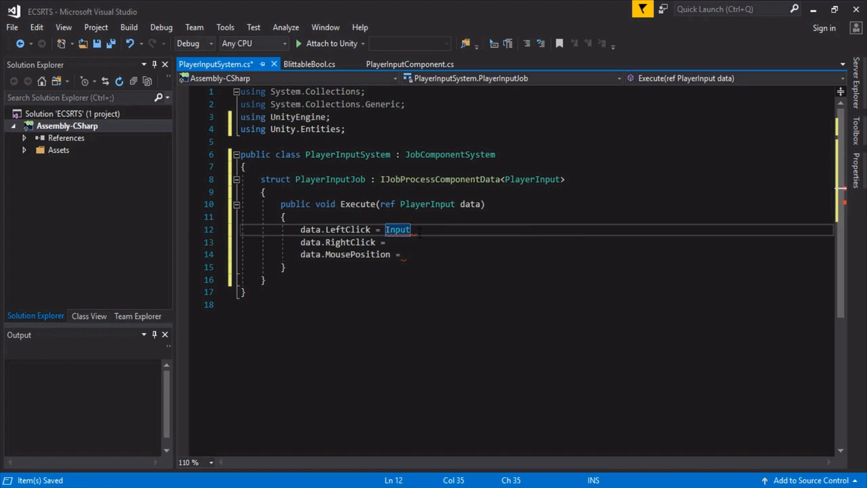
{"action": "mouse_move", "coordinate": [356, 203]}
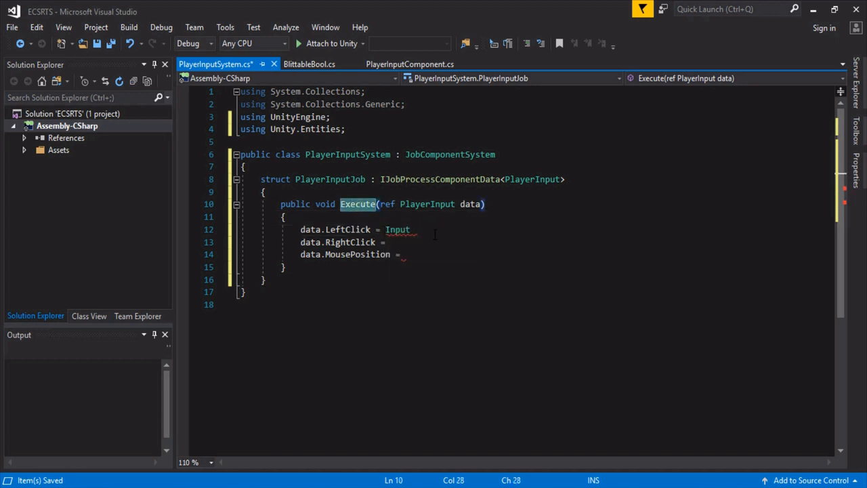
{"action": "double_click", "coordinate": [397, 229]}
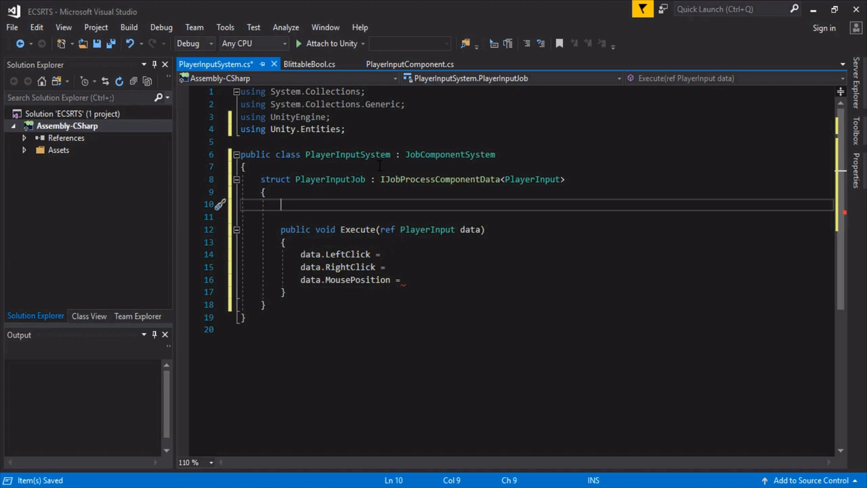
Add public BlittableBool leftClick/rightClick and float3 mousePos fields, importing Unity.Mathematics
{"action": "type", "text": "public Bo"}
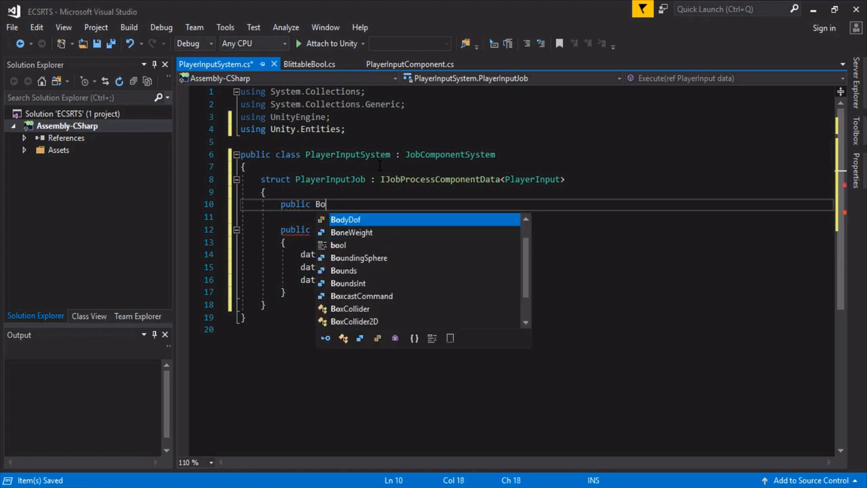
{"action": "type", "text": "littableBool"}
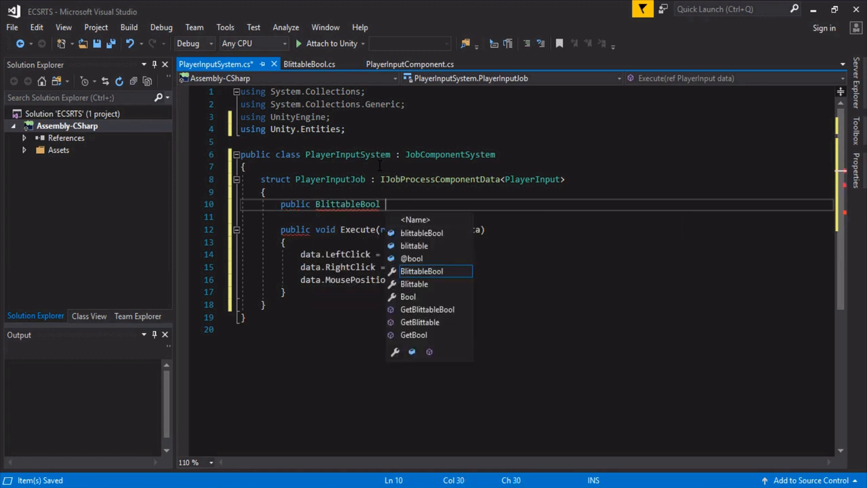
{"action": "type", "text": "leftClick;"}
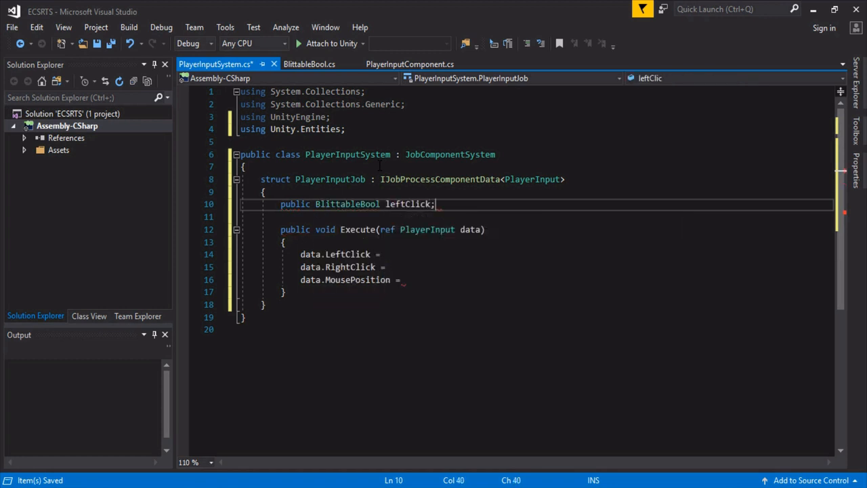
{"action": "type", "text": "public BlittableBool"}
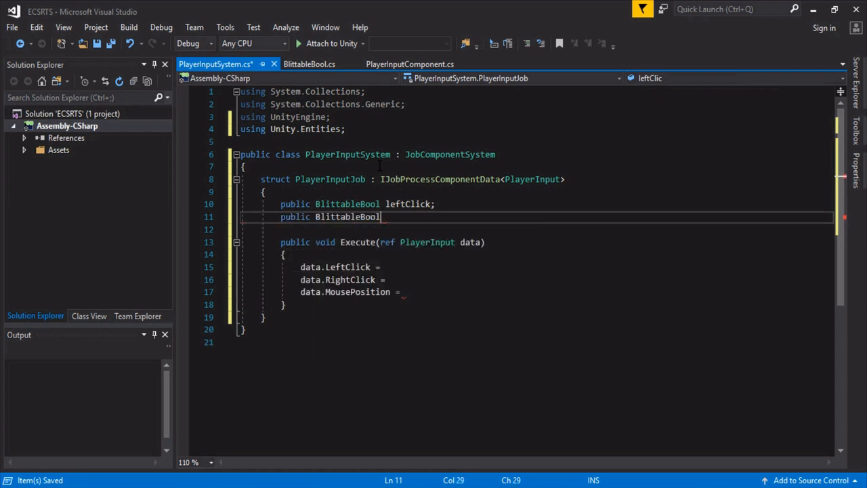
{"action": "type", "text": "rightclick;"}
{"action": "type", "text": "publi"}
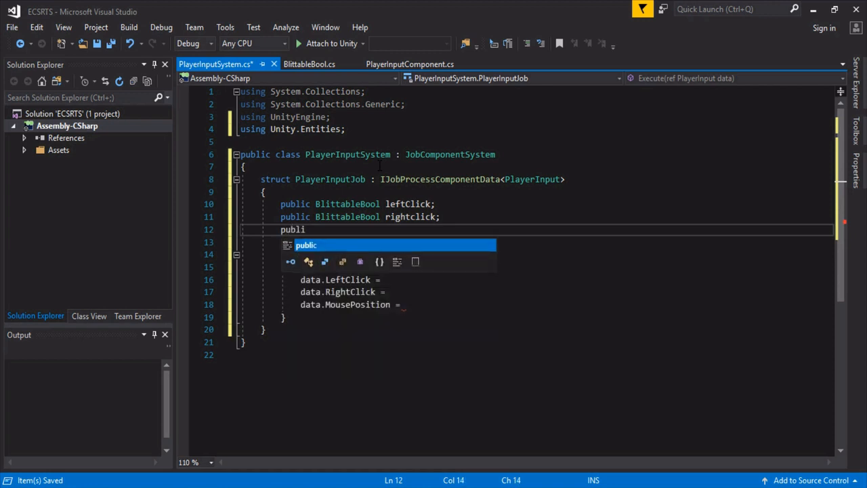
{"action": "type", "text": "float3"}
{"action": "type", "text": "using"}
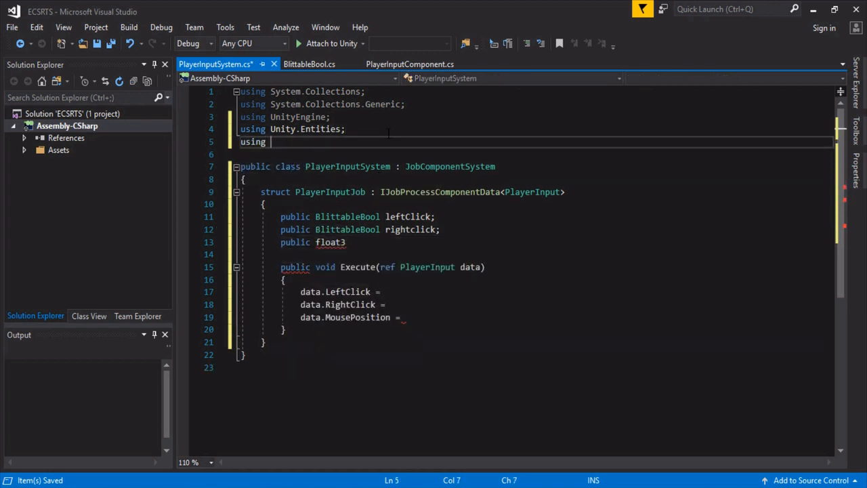
{"action": "type", "text": "Unity.Mathematics;"}
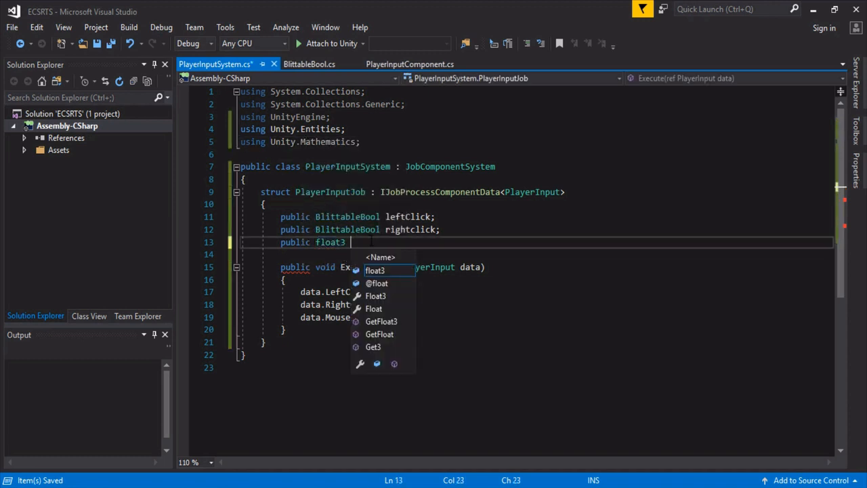
{"action": "type", "text": "mousePos;"}
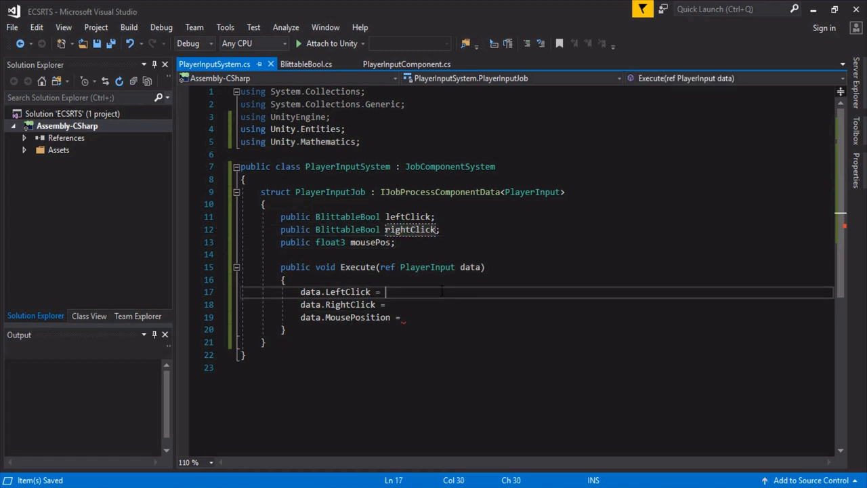
Assign leftClick, rightClick and mousePos to the PlayerInput data in Execute
{"action": "type", "text": "leftClick;"}
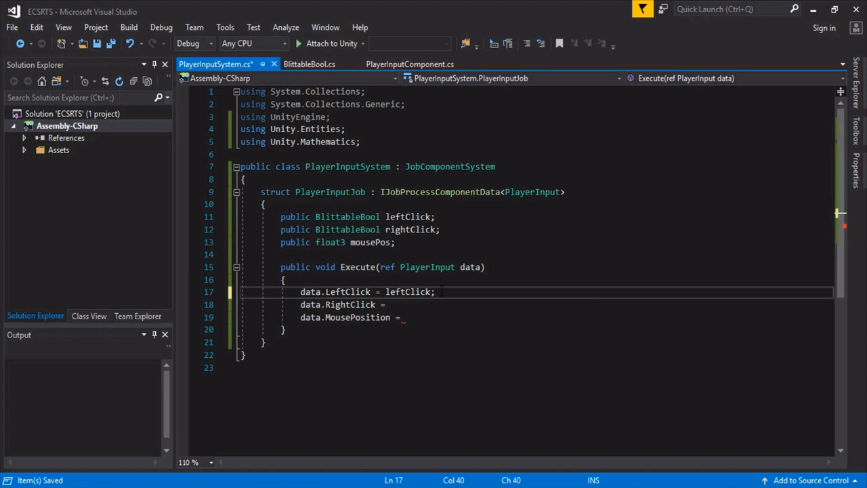
{"action": "type", "text": "rightClick;"}
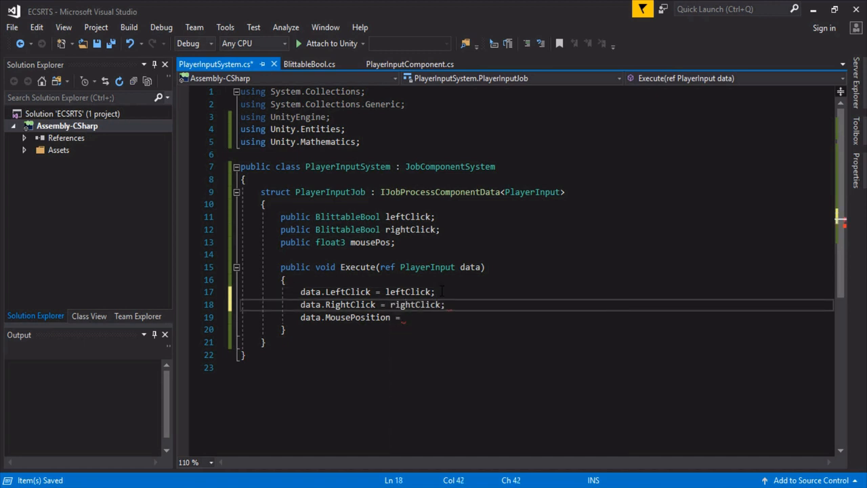
{"action": "type", "text": "mousePos;"}
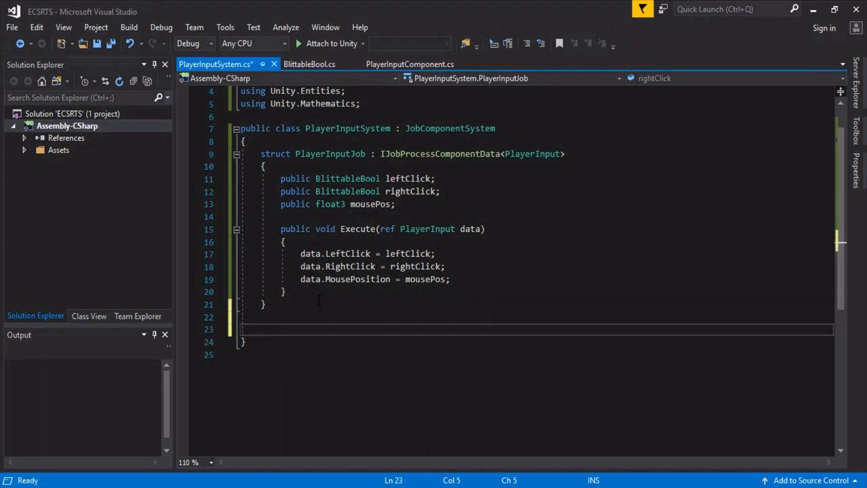
Add the protected override JobHandle OnUpdate(JobHandle inputDeps) method signature
{"action": "type", "text": "protected"}
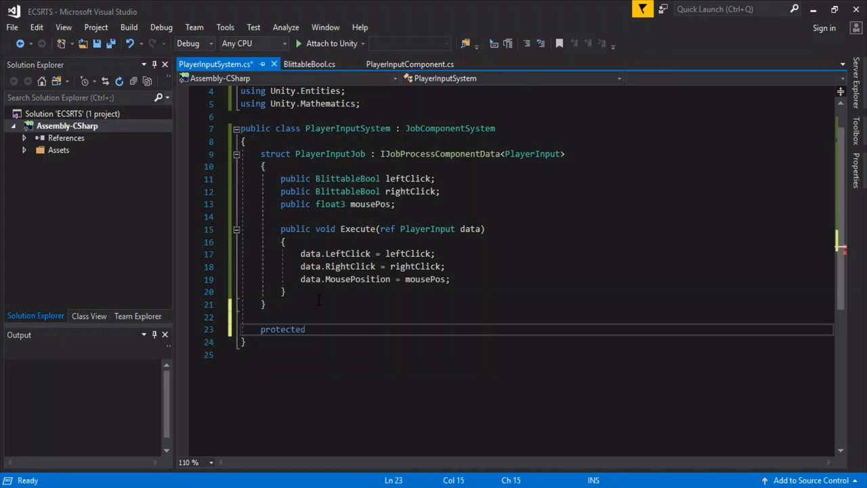
{"action": "type", "text": "override o"}
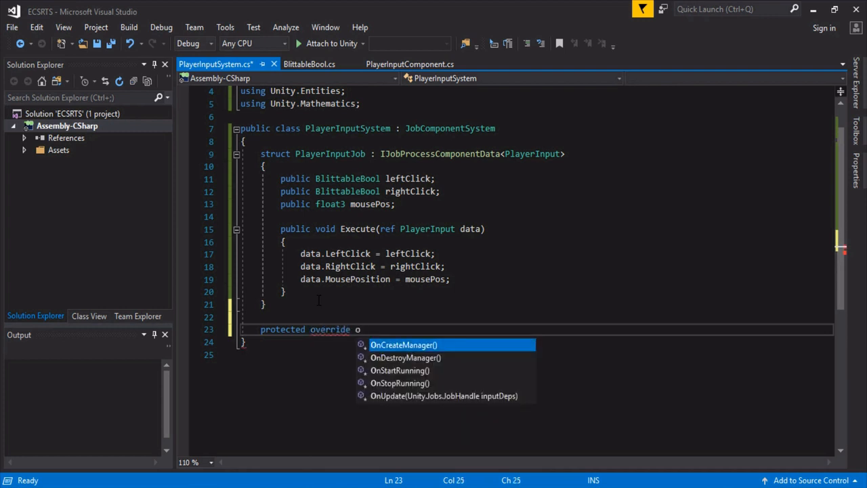
{"action": "type", "text": "Job"}
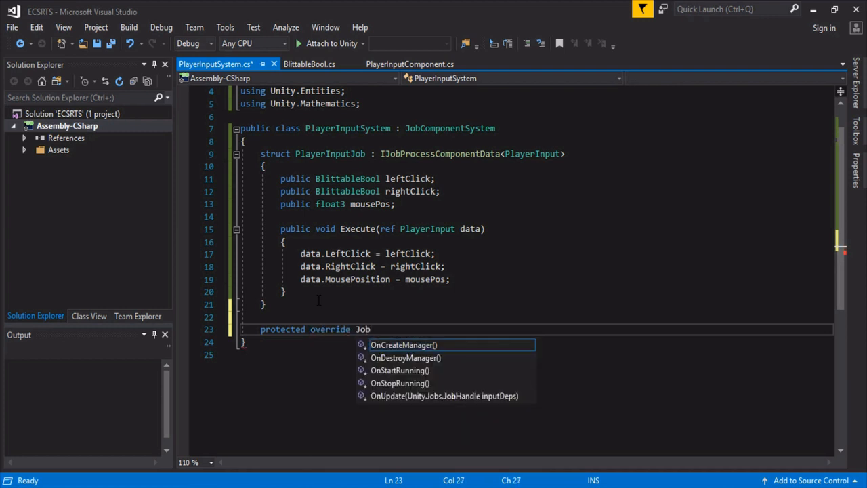
{"action": "type", "text": "Handle"}
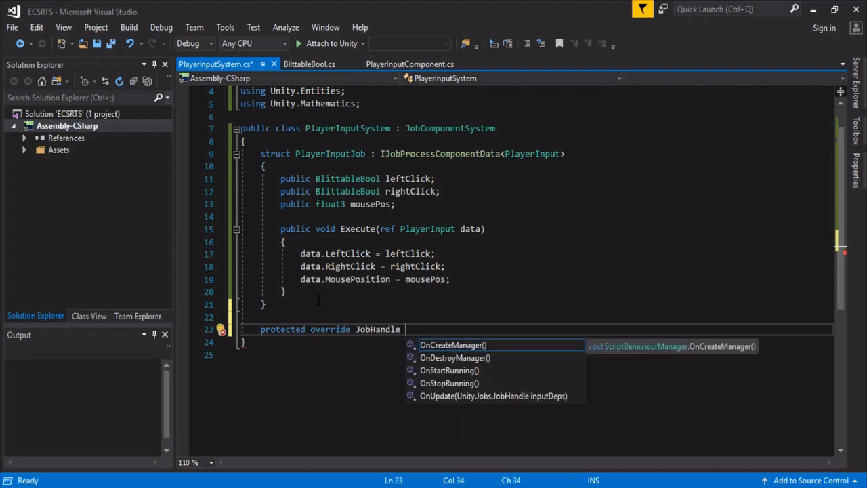
{"action": "type", "text": "OnUpdate(JobHandle inputDeps"}
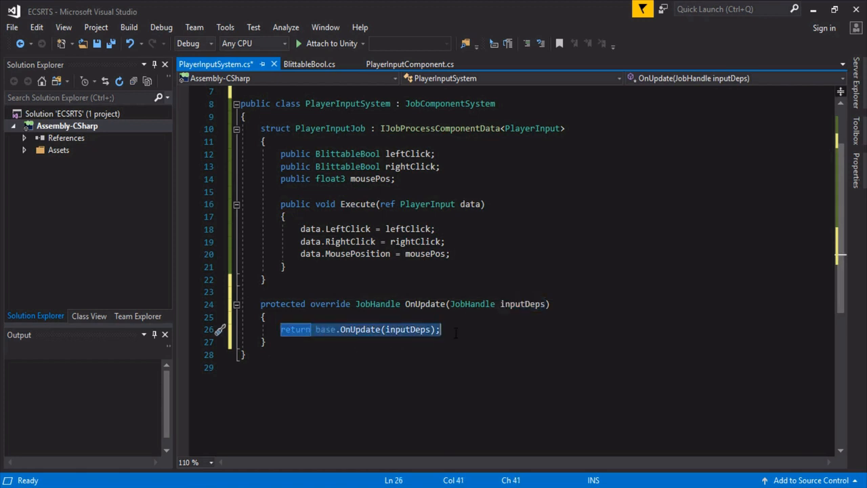
Create var job = new PlayerInputJob() and return job.Schedule(this, inputDeps), then save
{"action": "type", "text": "var job = new P"}
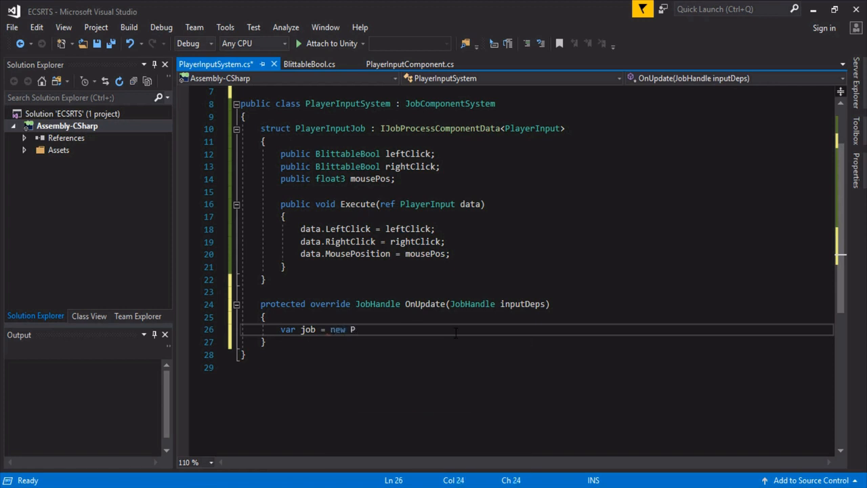
{"action": "type", "text": "layerInputJob"}
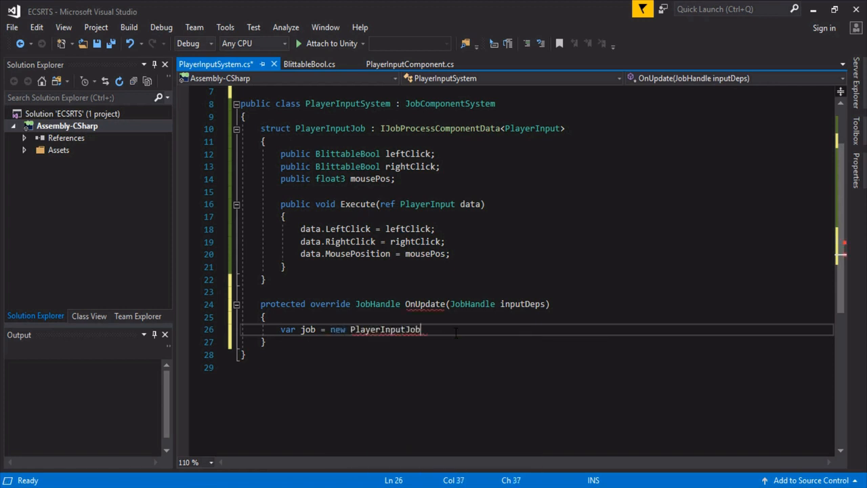
{"action": "type", "text": "();"}
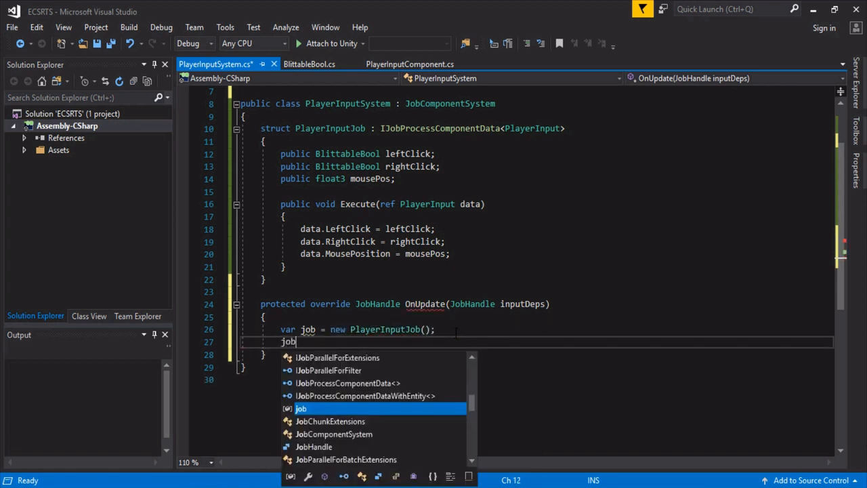
{"action": "type", "text": ".Schedule"}
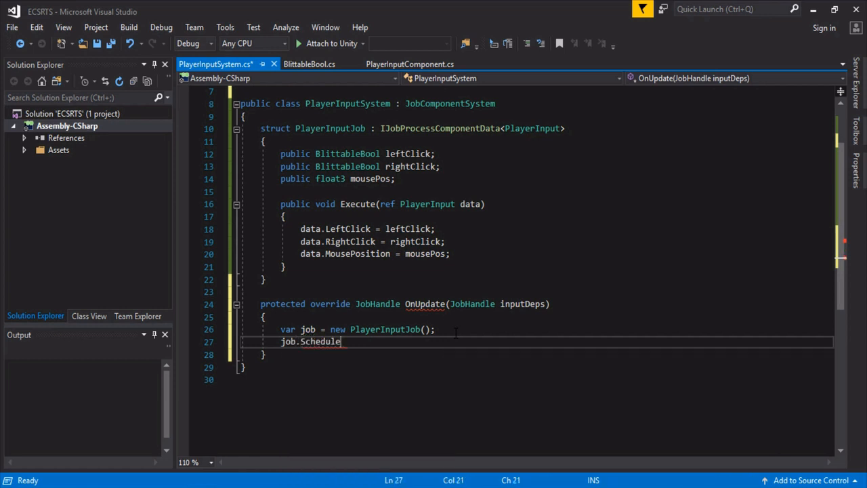
{"action": "type", "text": "(this);"}
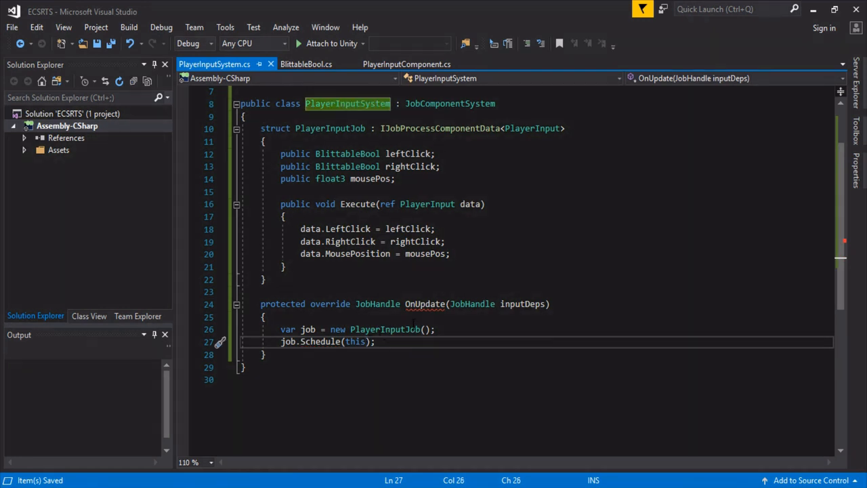
{"action": "type", "text": ", inputDeps"}
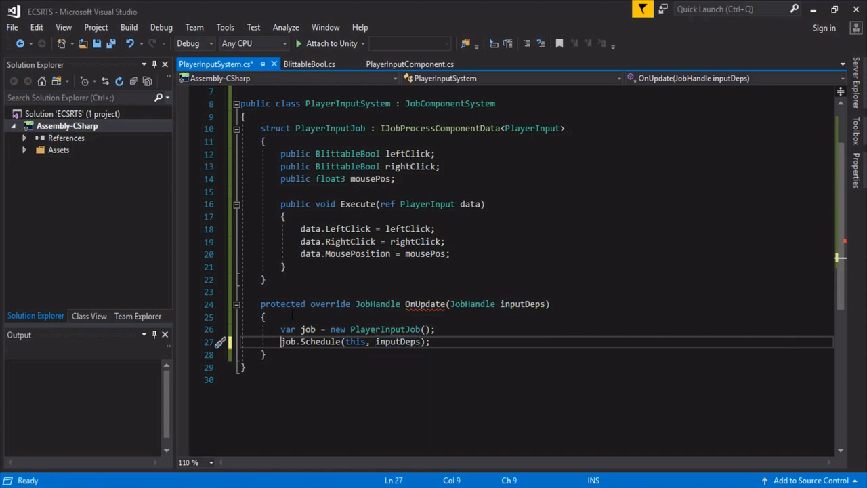
{"action": "type", "text": "return"}
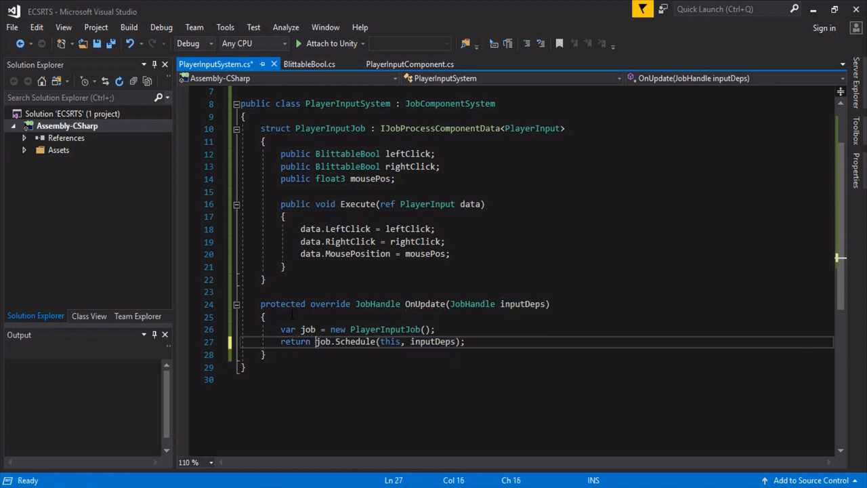
{"action": "key", "text": "ctrl+s"}
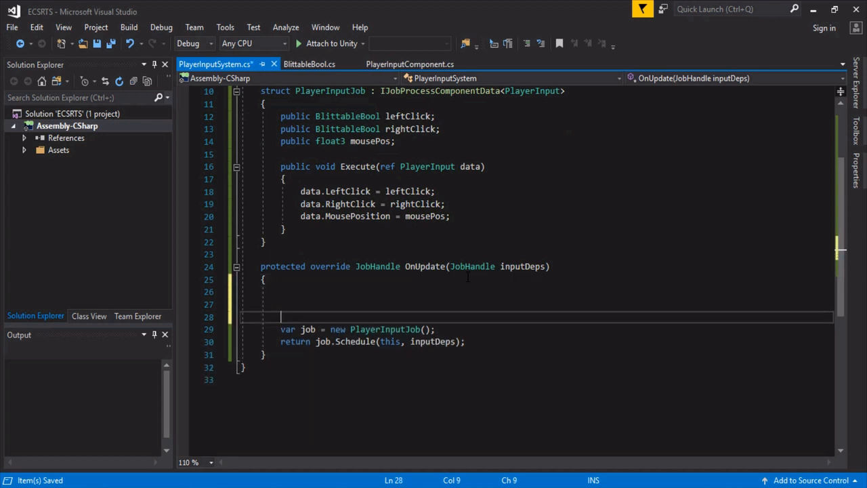
Initialise the job with leftClick/rightClick from Input.GetMouseButtonDown(0/1) and mousePos from Input.mousePosition
{"action": "type", "text": "In"}
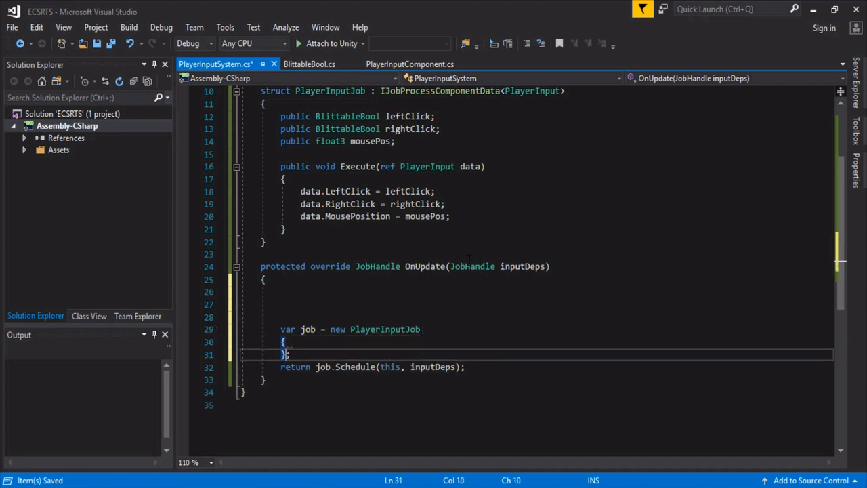
{"action": "type", "text": "leftClick = Input"}
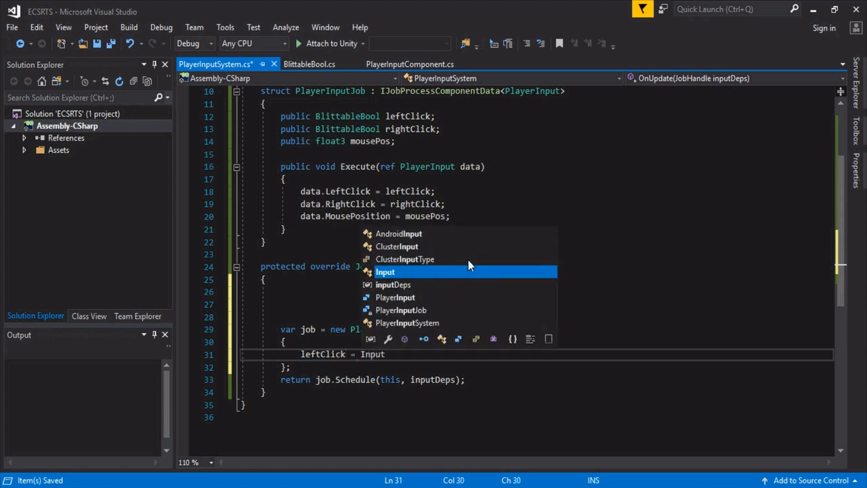
{"action": "type", "text": ".GetMouseButtonDown(0),"}
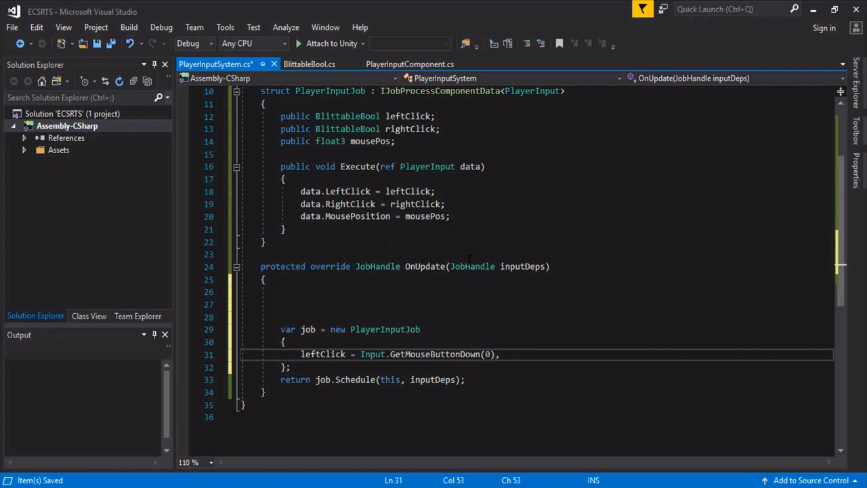
{"action": "type", "text": "rightClick = Input.GetMouseButtonDown(1),"}
{"action": "type", "text": "mousePos = Input.mousePosition,"}
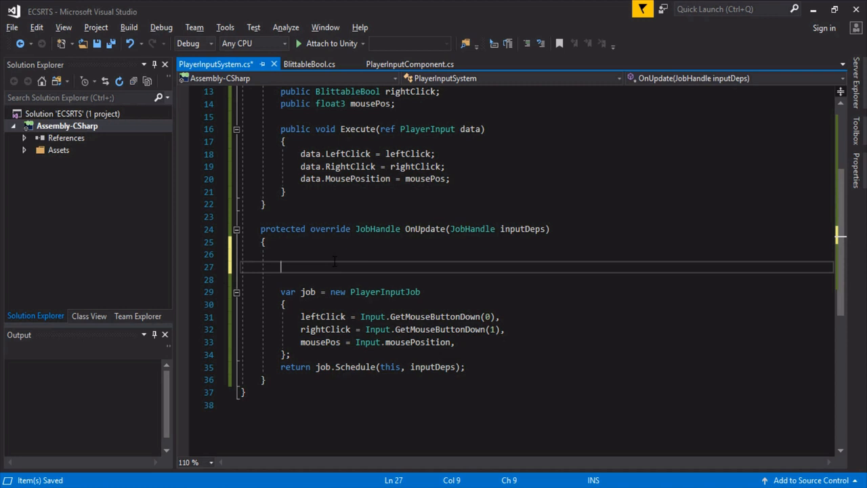
Create var ray = Camera.main.ScreenPointToRay(mousePos) in OnUpdate
{"action": "type", "text": "var mousePos ="}
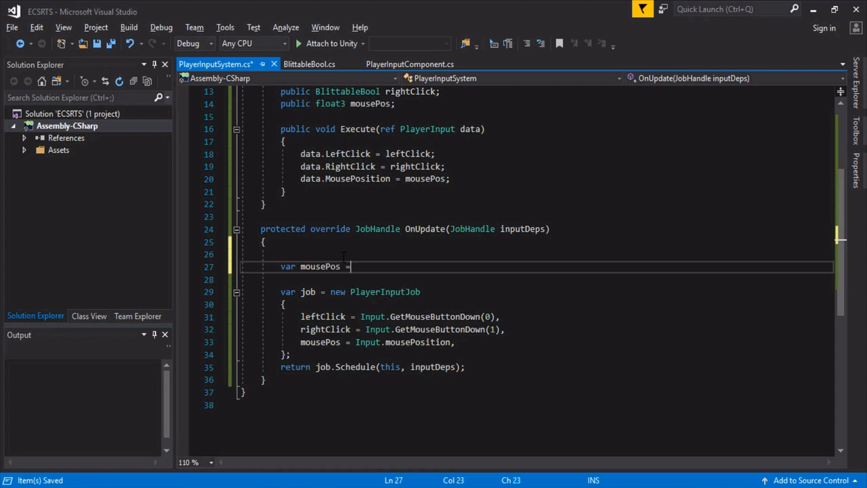
{"action": "type", "text": "Input.mousePosition;"}
{"action": "type", "text": "var "}
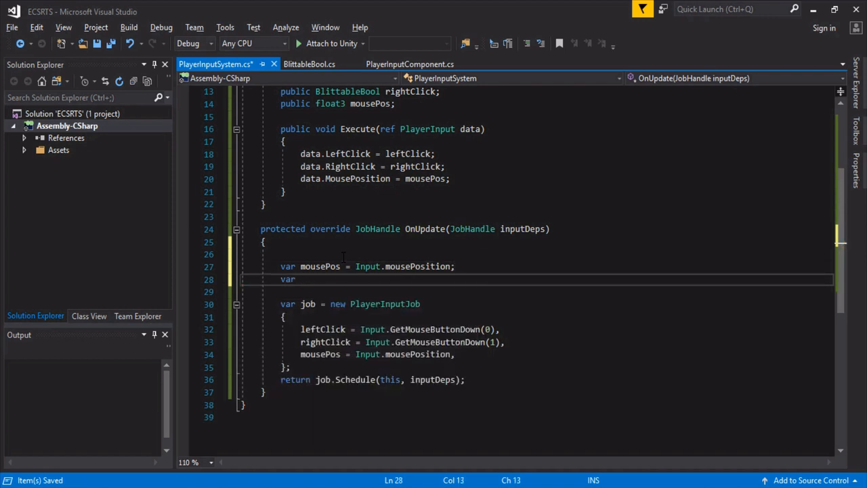
{"action": "type", "text": "ray = Camer"}
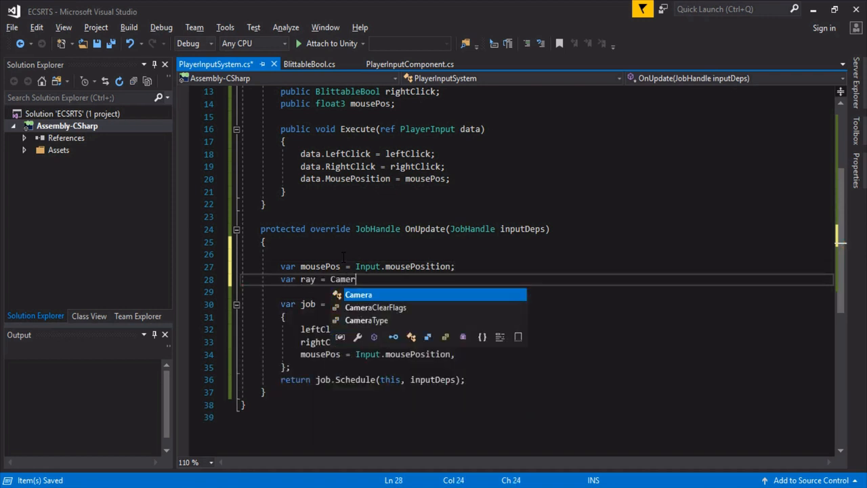
{"action": "type", "text": ".main.ScreenPointToRay"}
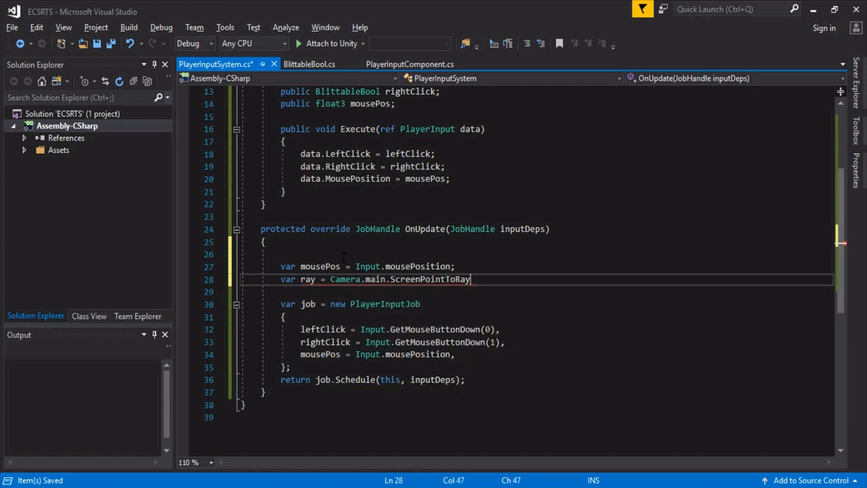
{"action": "type", "text": "(mousePos);"}
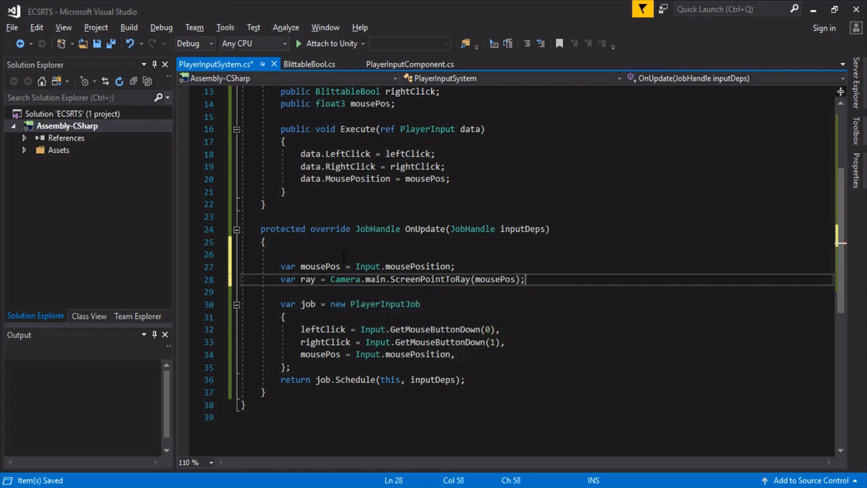
Add if (Physics.Raycast(ray, out RaycastHit hit)) setting mousePos to a float3 from hit.point x and z
{"action": "type", "text": "if(Physics.Raycast("}
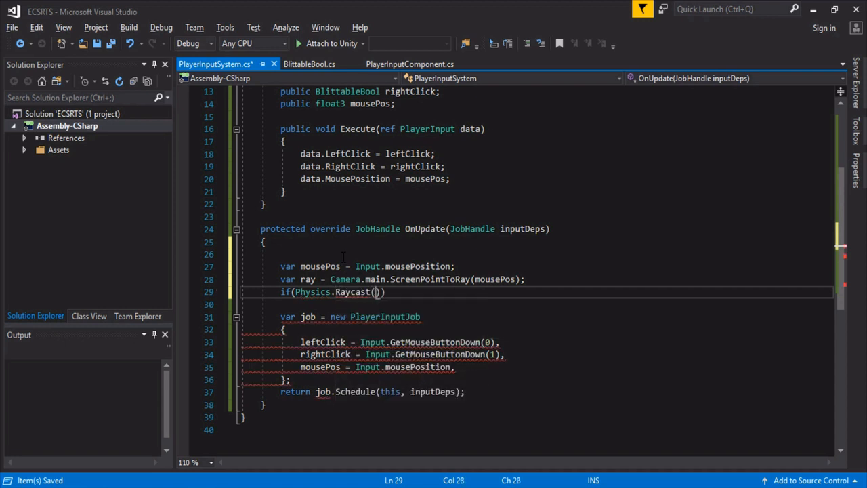
{"action": "type", "text": "ray,"}
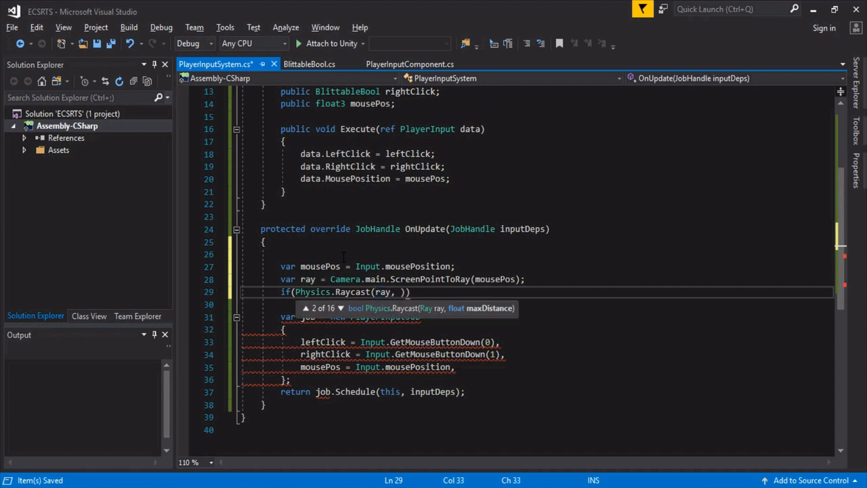
{"action": "type", "text": "RaycastHit"}
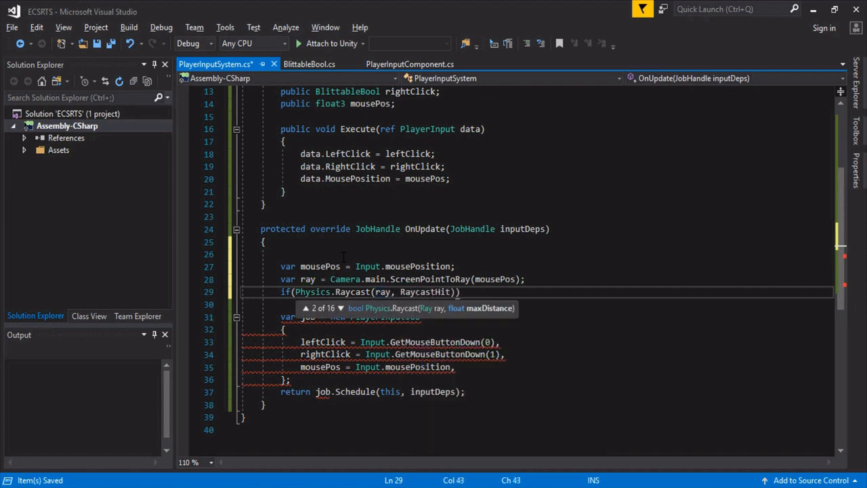
{"action": "type", "text": "hit)"}
{"action": "left_click", "coordinate": [536, 304]}
{"action": "type", "text": "{"}
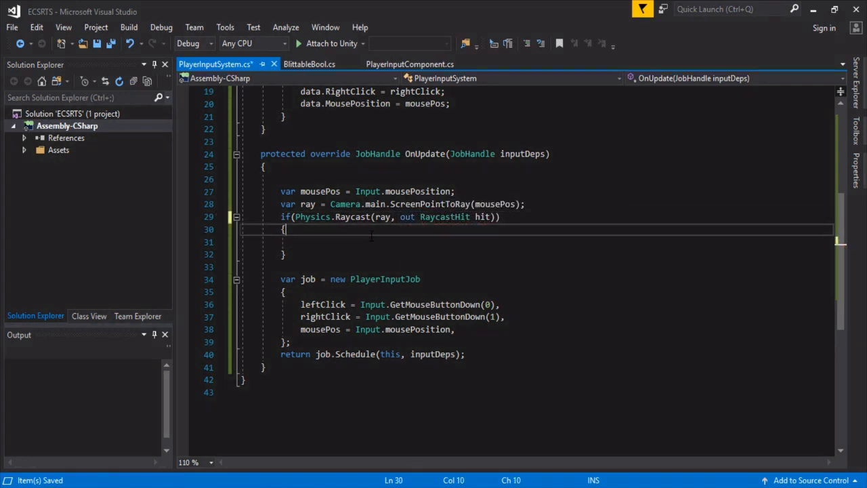
{"action": "type", "text": "mousePos ="}
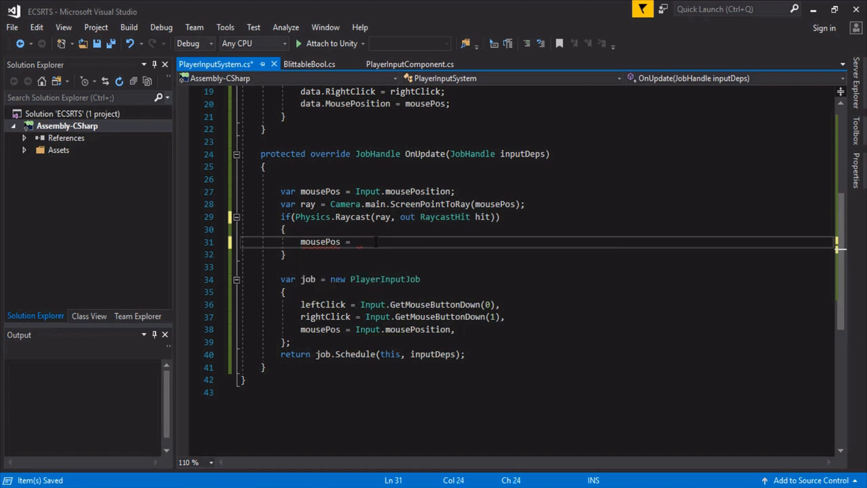
{"action": "type", "text": "new float3("}
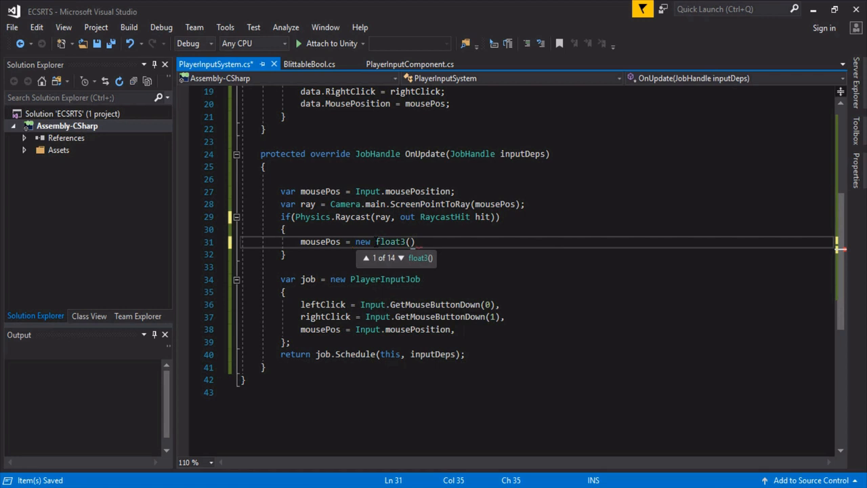
{"action": "type", "text": "hit.point."}
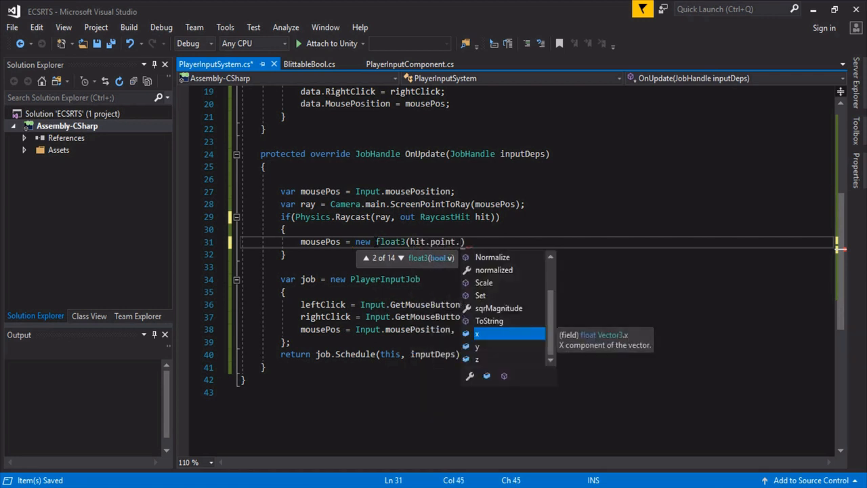
{"action": "type", "text": "x, 0)"}
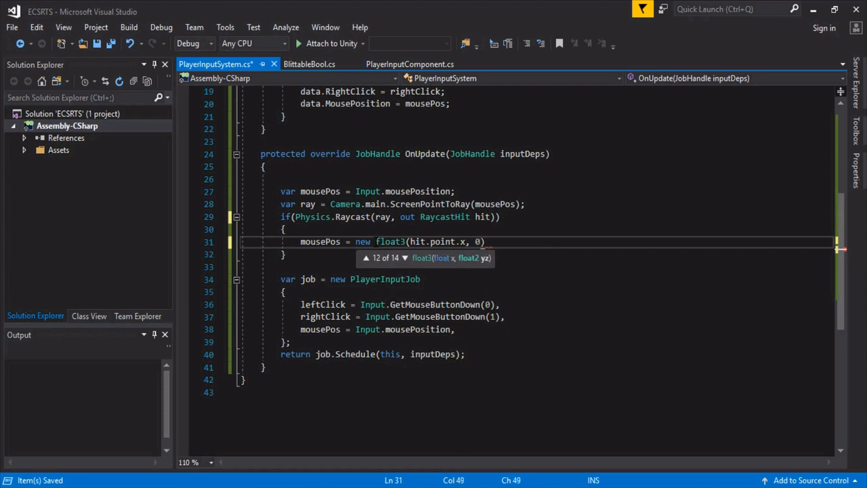
{"action": "type", "text": "0,"}
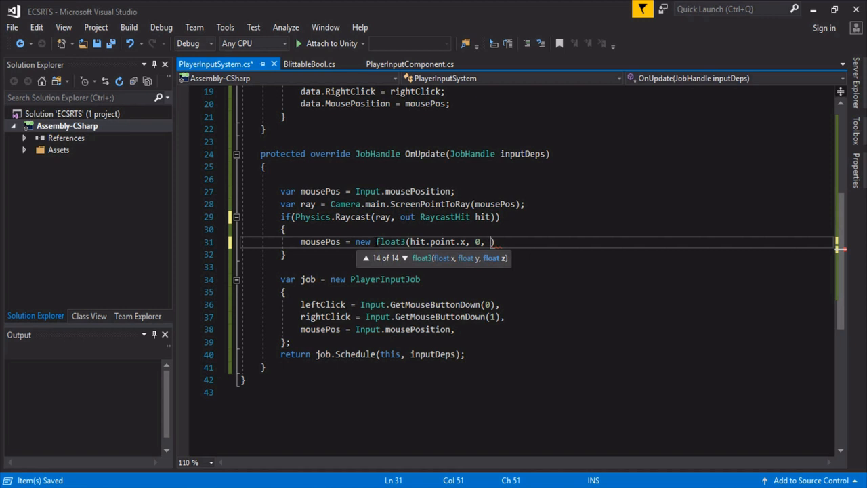
{"action": "type", "text": "hit.point.z"}
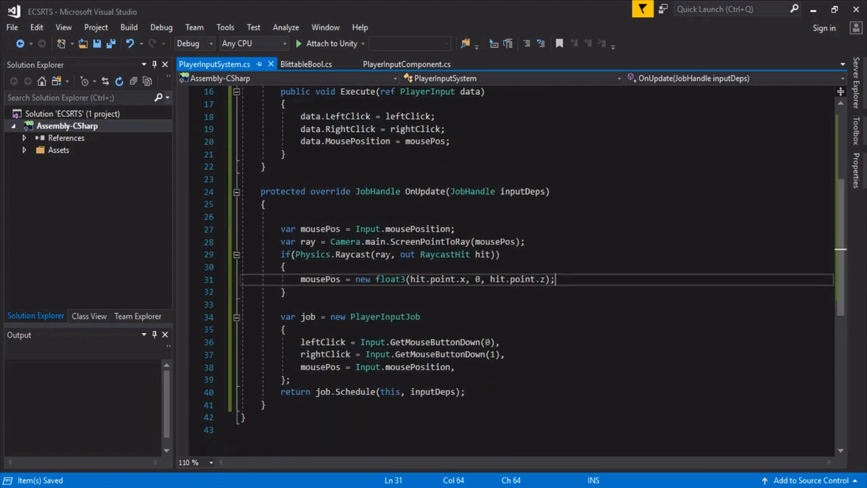
{"action": "double_click", "coordinate": [320, 279]}
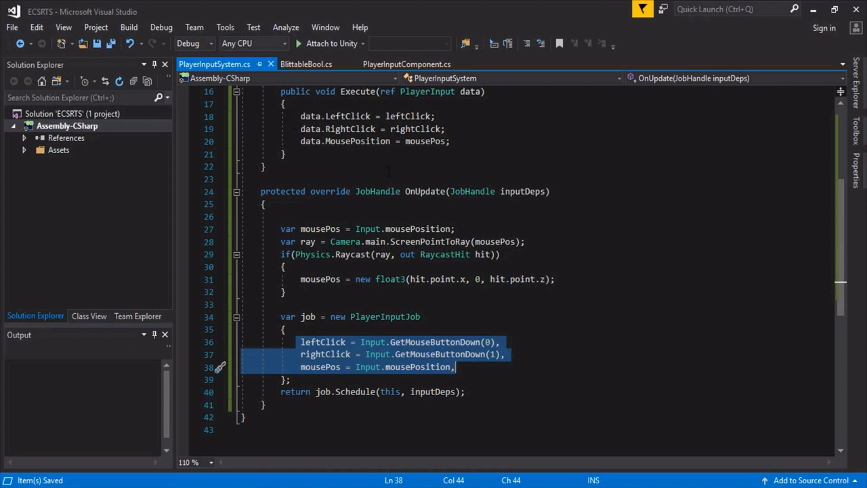
{"action": "left_click", "coordinate": [455, 367]}
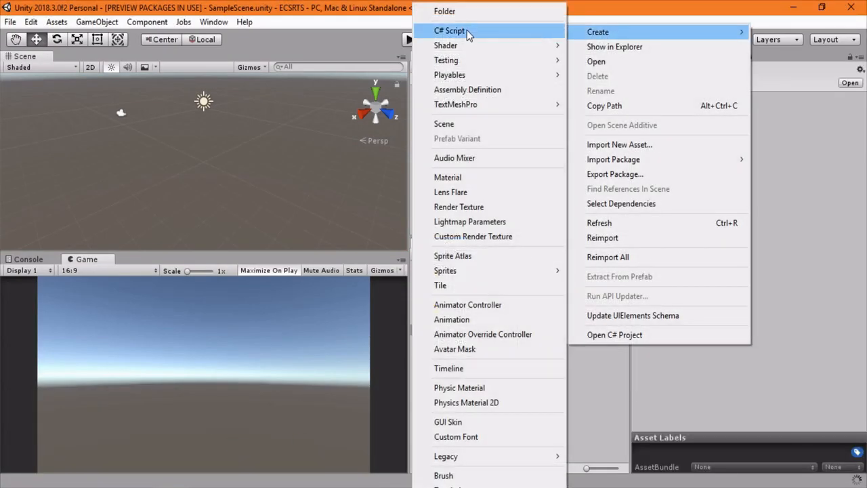
Create a C# script named RTSBootstrap in Assets and open it for editing
{"action": "left_click", "coordinate": [450, 31]}
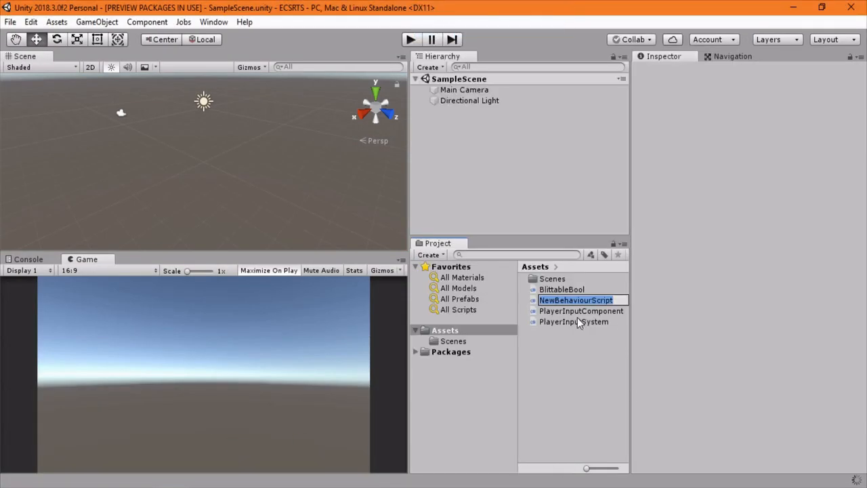
{"action": "type", "text": "RTSB"}
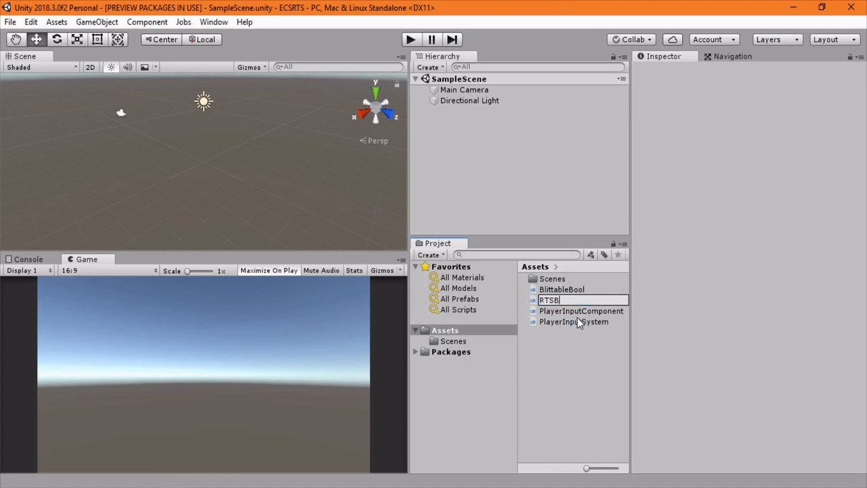
{"action": "type", "text": "ootstrap"}
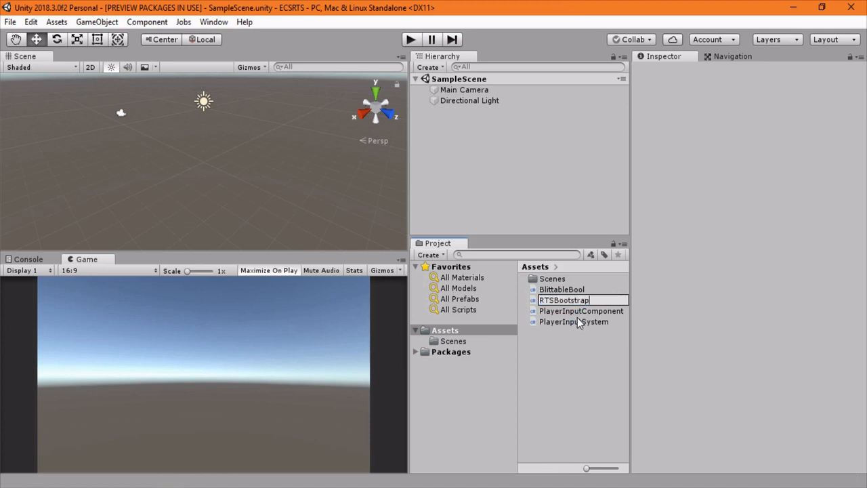
{"action": "left_click", "coordinate": [564, 321]}
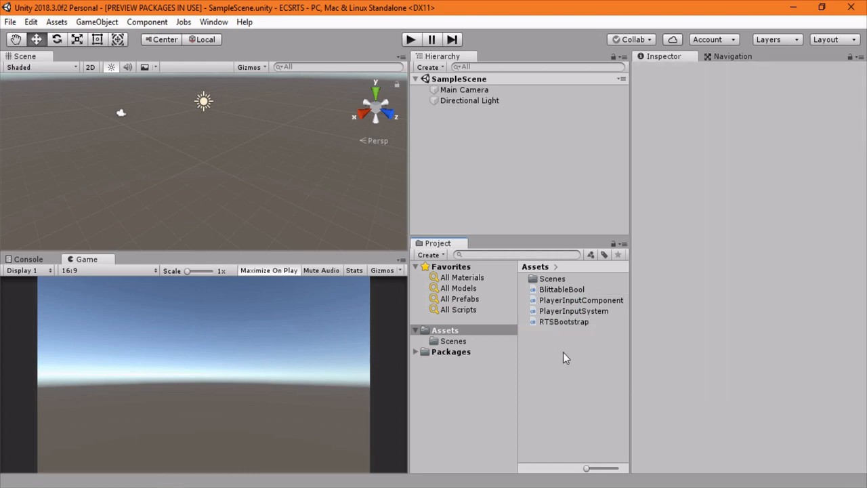
{"action": "mouse_move", "coordinate": [556, 332]}
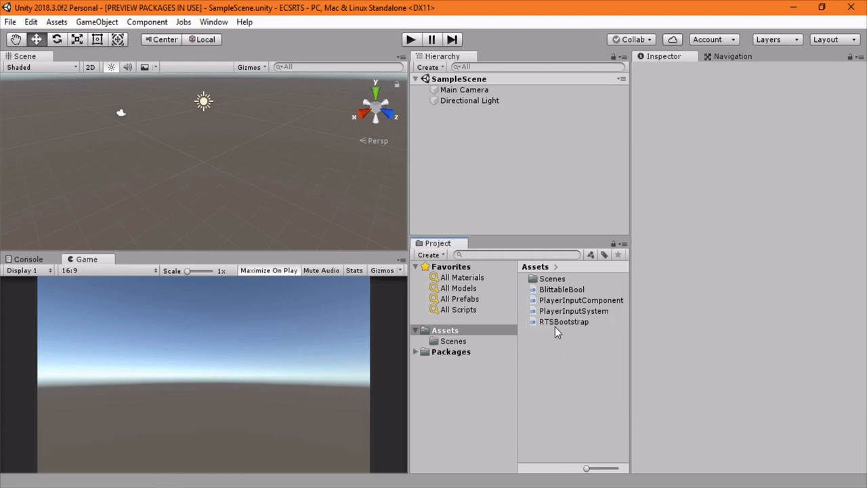
{"action": "mouse_move", "coordinate": [556, 324]}
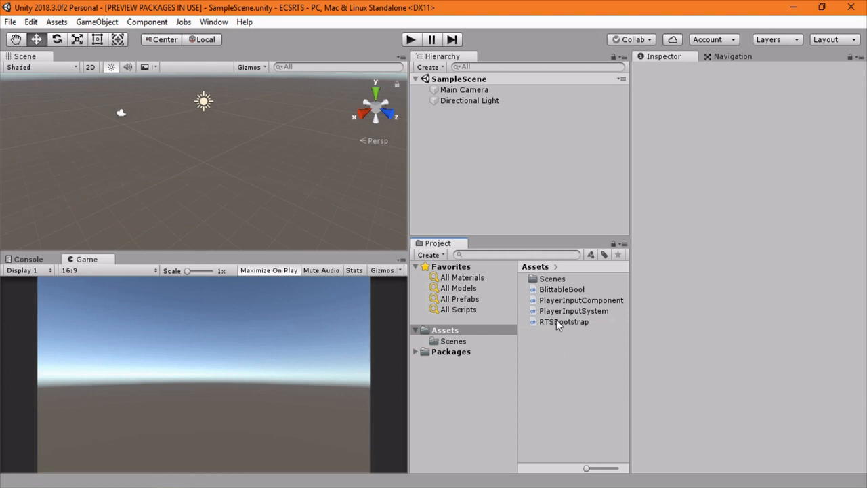
{"action": "left_click", "coordinate": [564, 321]}
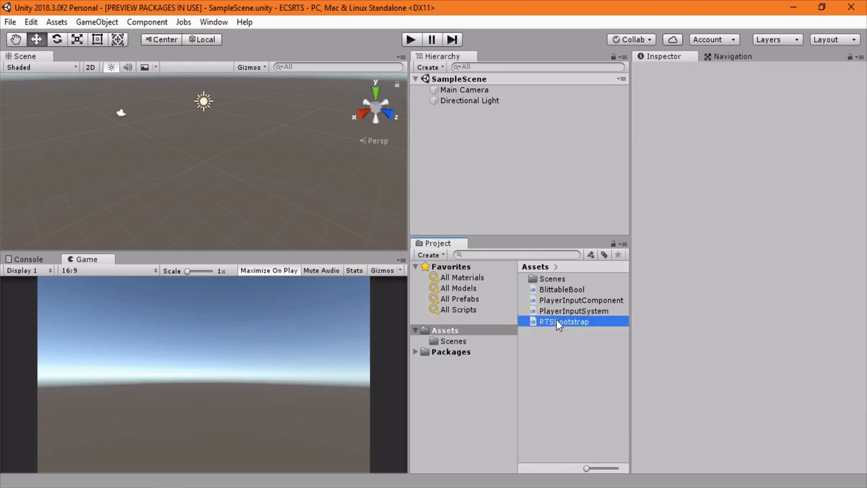
{"action": "double_click", "coordinate": [564, 321]}
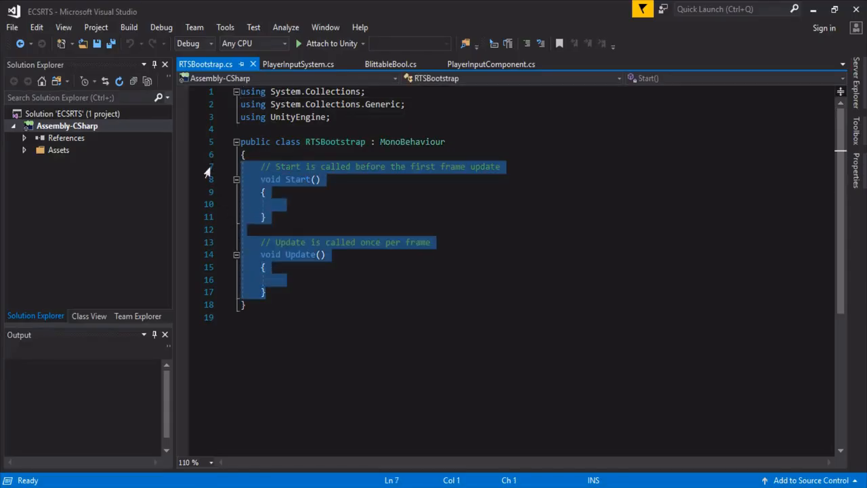
Replace the RTSBootstrap template with the ECS bootstrap code and review the cubeRenderer uses
{"action": "key", "text": "Delete"}
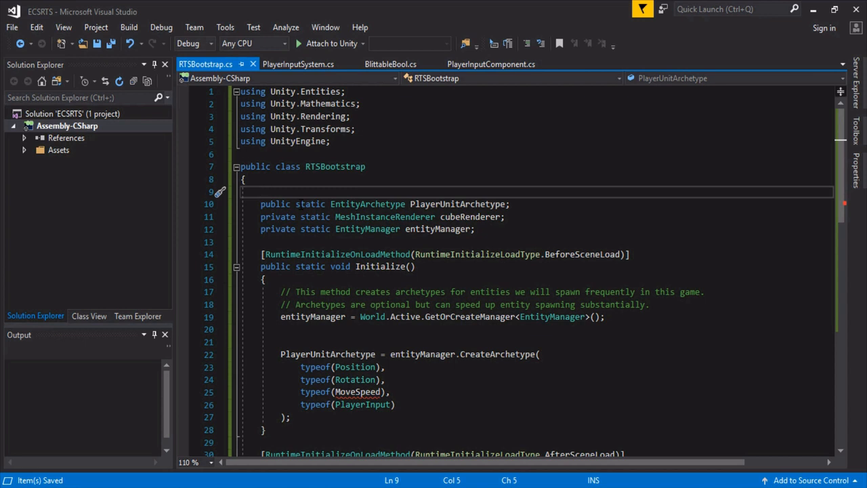
{"action": "scroll", "scroll_direction": "down", "scroll_amount": 3}
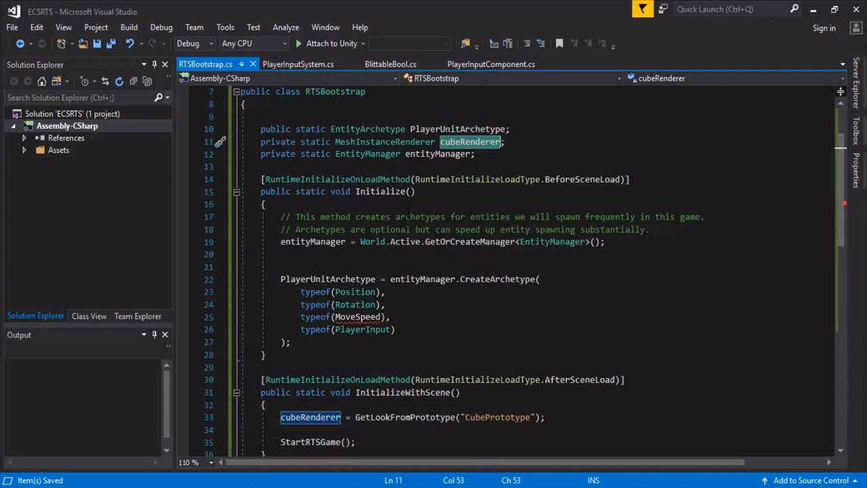
{"action": "left_click", "coordinate": [367, 154]}
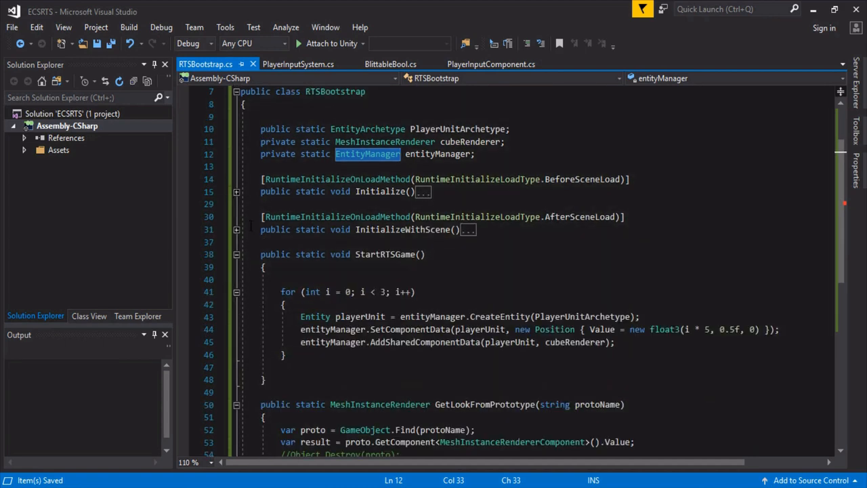
Expand the collapsed method bodies and inspect the entityManager and PlayerUnitArchetype setup code
{"action": "double_click", "coordinate": [402, 229]}
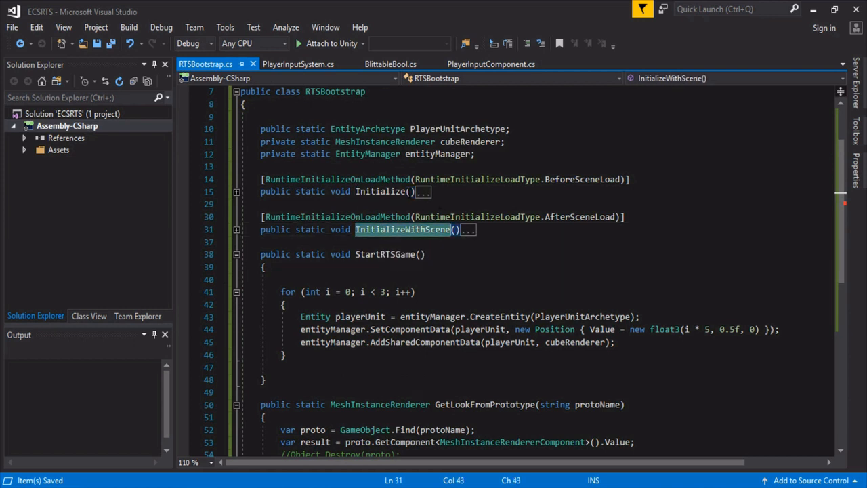
{"action": "double_click", "coordinate": [569, 179]}
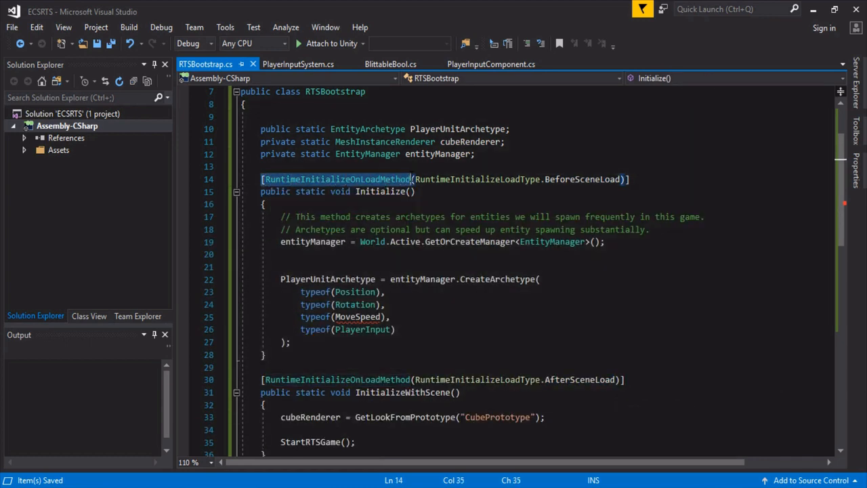
{"action": "left_click", "coordinate": [355, 229]}
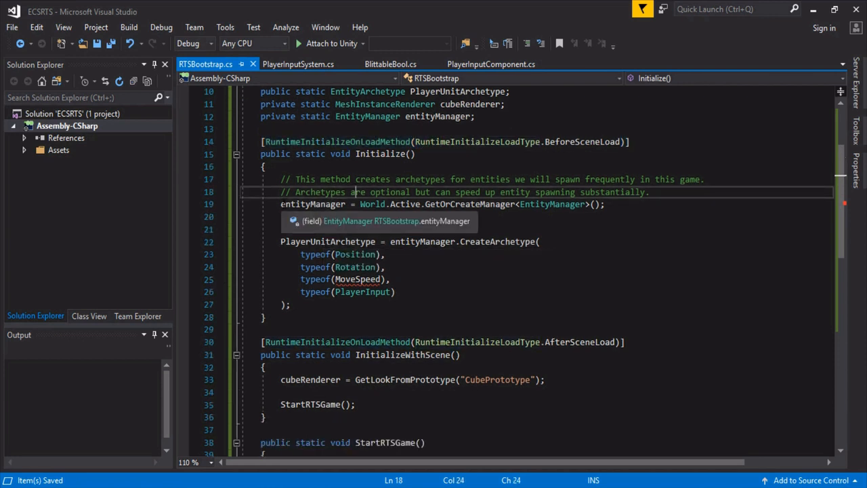
{"action": "left_click", "coordinate": [312, 204]}
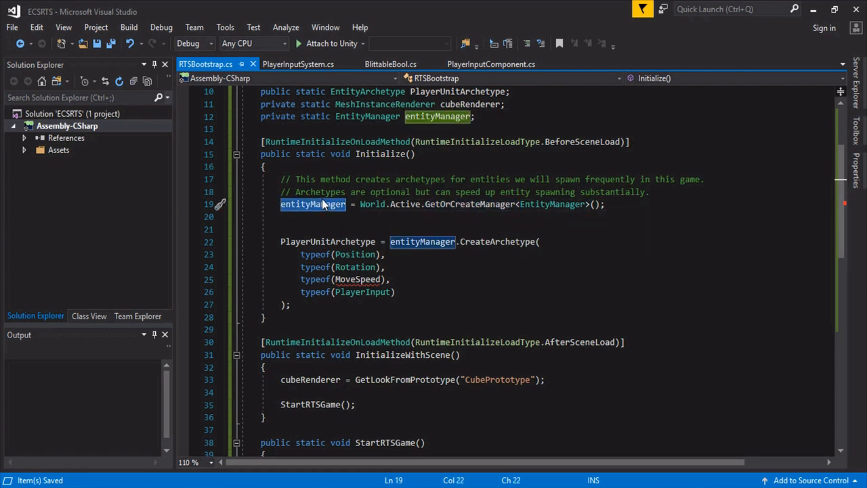
{"action": "scroll", "scroll_direction": "down", "scroll_amount": 3}
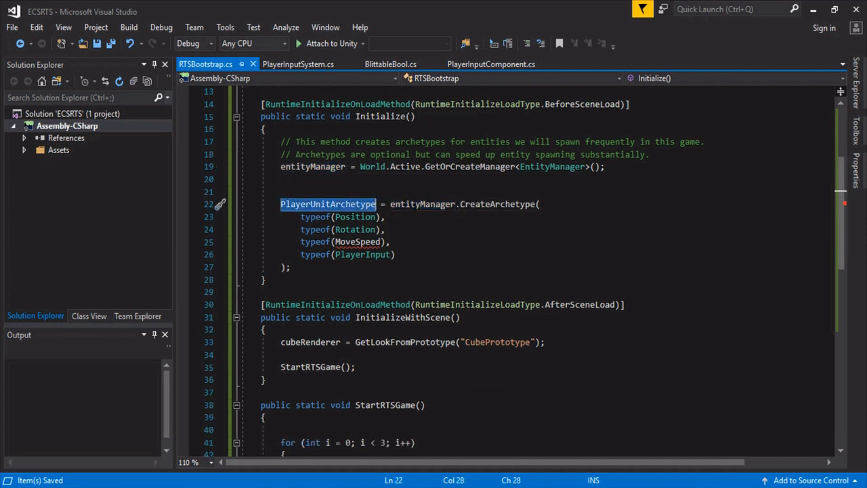
{"action": "double_click", "coordinate": [498, 204]}
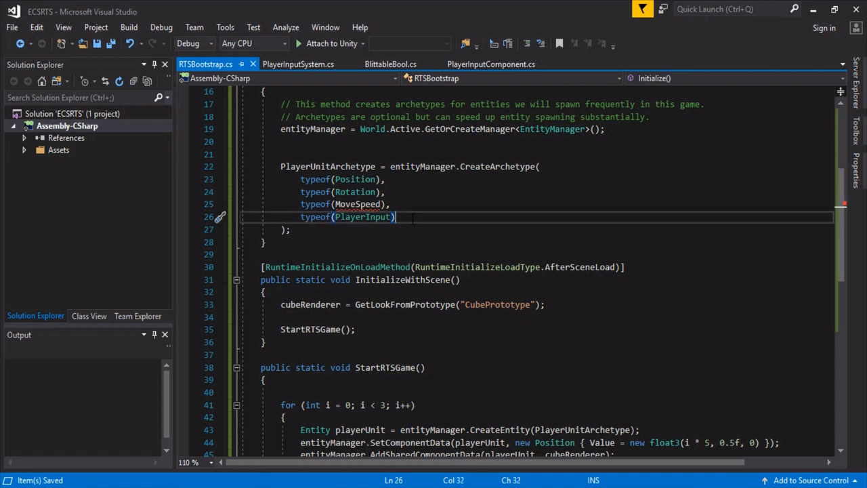
{"action": "scroll", "scroll_direction": "down", "scroll_amount": 3}
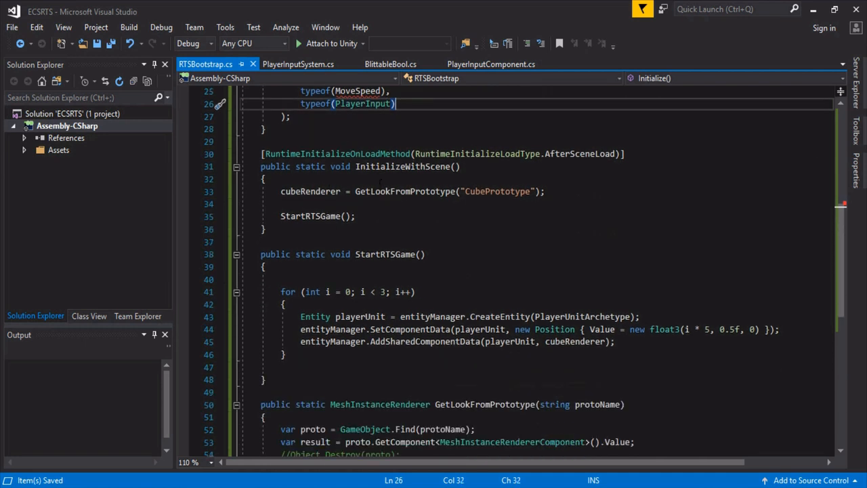
Review StartRTSGame's CubePrototype lookup, spacing multiplier and AddSharedComponentData call without changes
{"action": "double_click", "coordinate": [407, 166]}
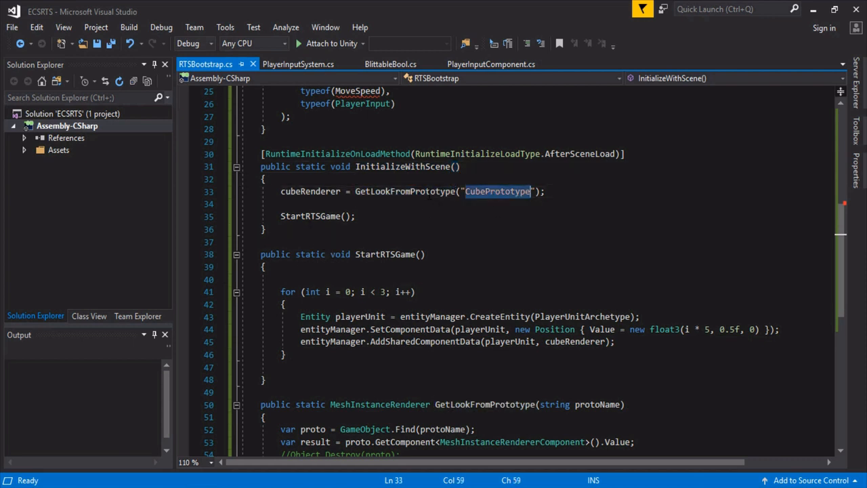
{"action": "mouse_move", "coordinate": [498, 191]}
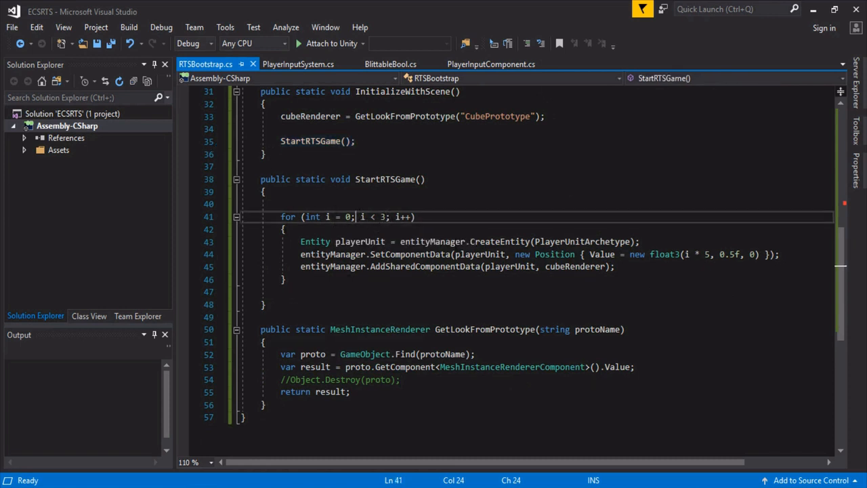
{"action": "double_click", "coordinate": [582, 241]}
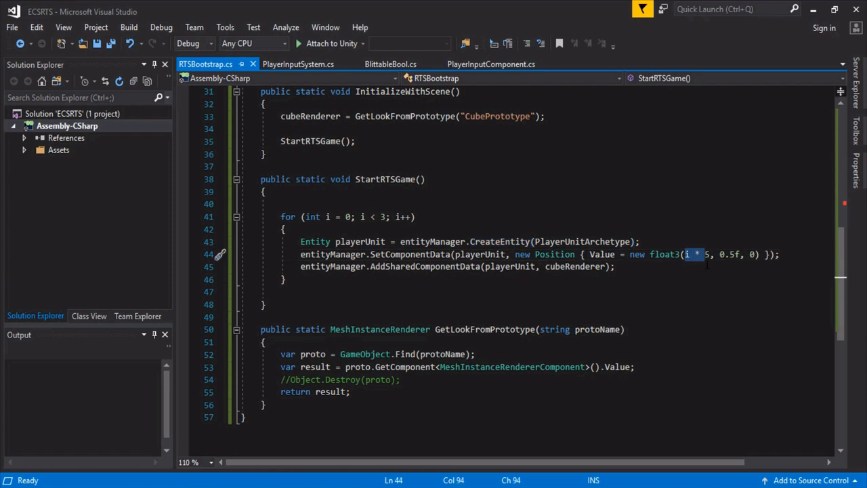
{"action": "double_click", "coordinate": [425, 267]}
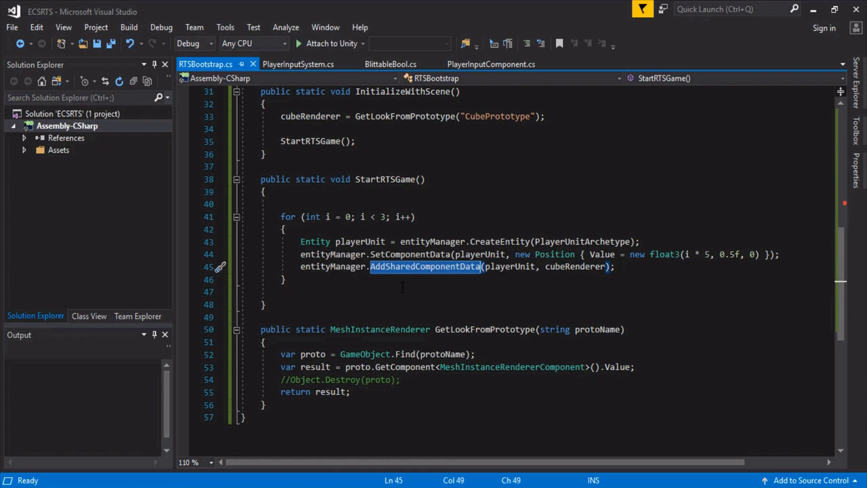
{"action": "mouse_move", "coordinate": [576, 266]}
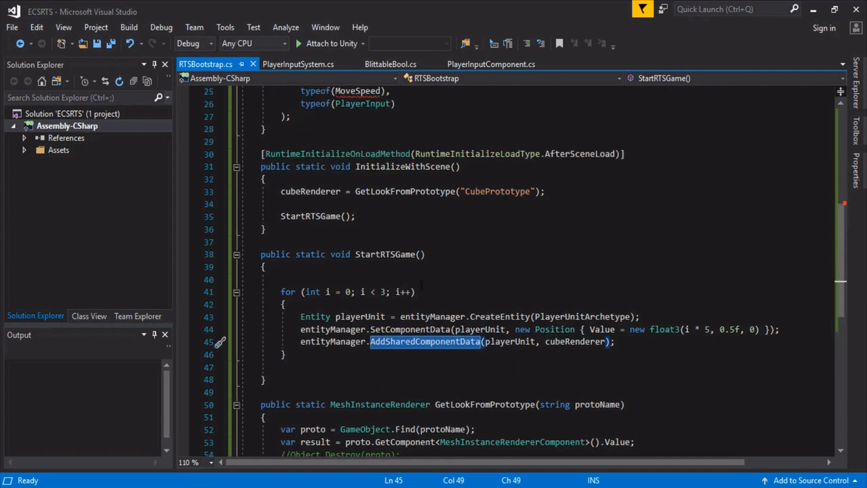
{"action": "scroll", "scroll_direction": "up", "scroll_amount": 3}
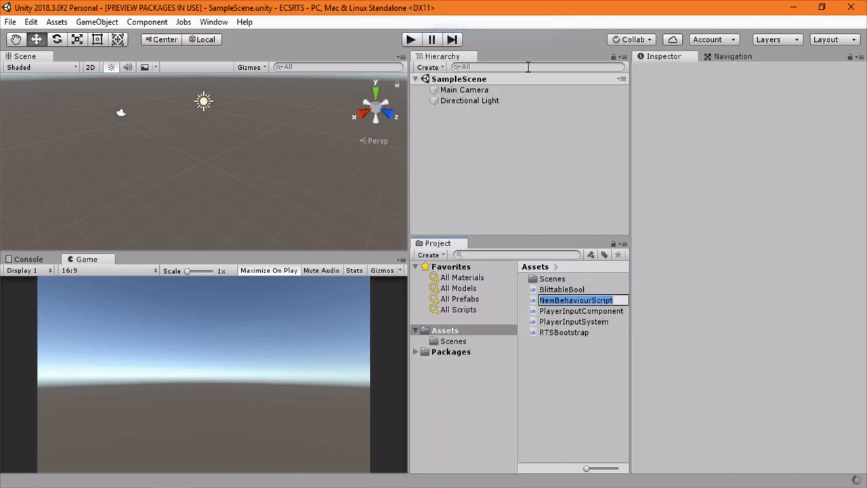
Name the new script MoveSpeedComponent and open it in Visual Studio
{"action": "type", "text": "MoveSpeed"}
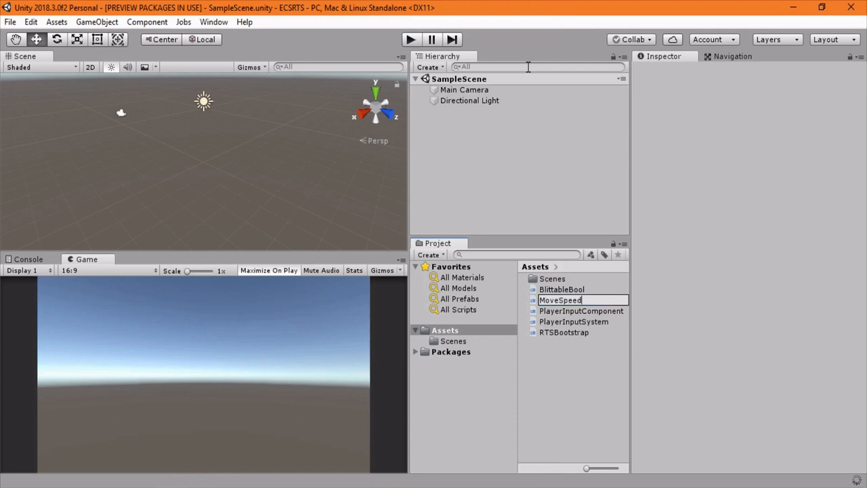
{"action": "type", "text": "Component"}
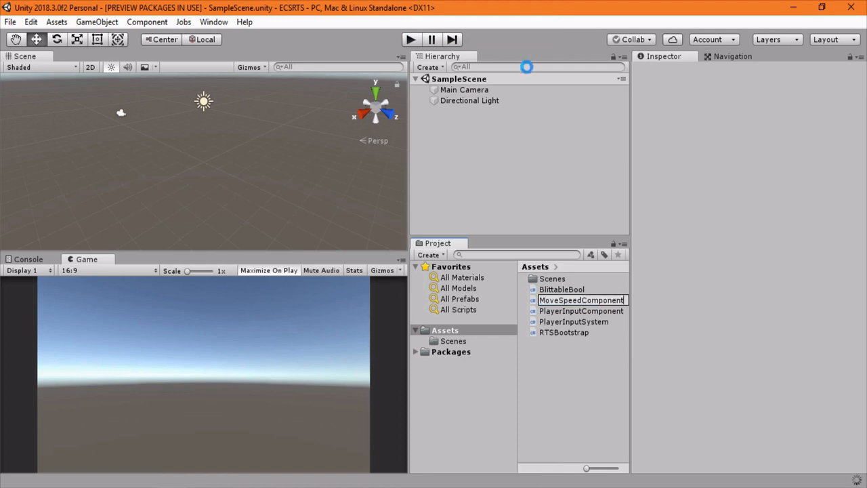
{"action": "double_click", "coordinate": [580, 299]}
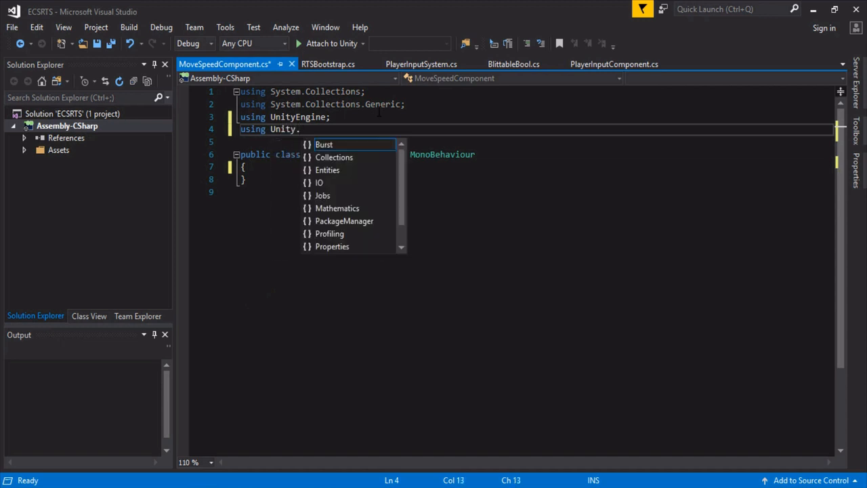
Add using Unity.Entities, implement IComponentData, and add a public float speed field
{"action": "type", "text": "Entities;"}
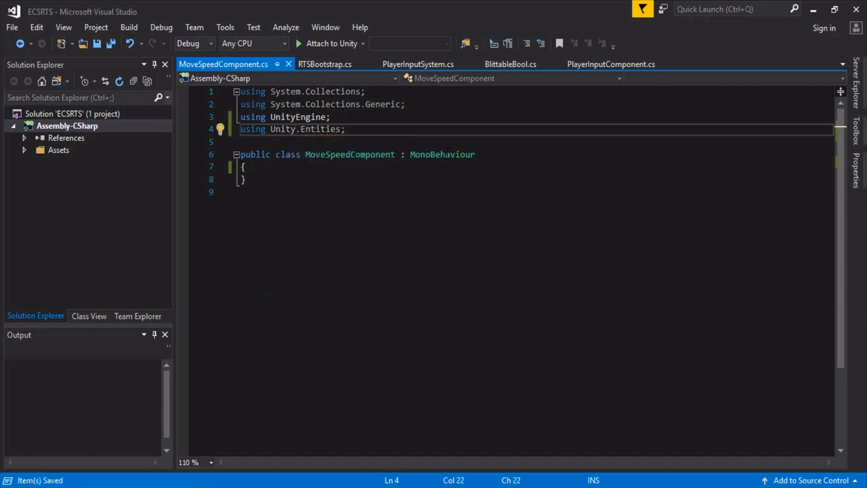
{"action": "type", "text": "ICompenenD"}
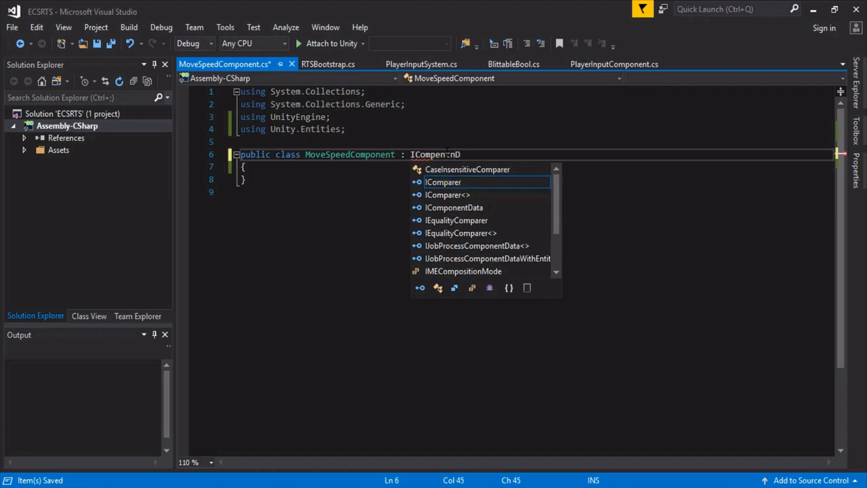
{"action": "key", "text": "backspace"}
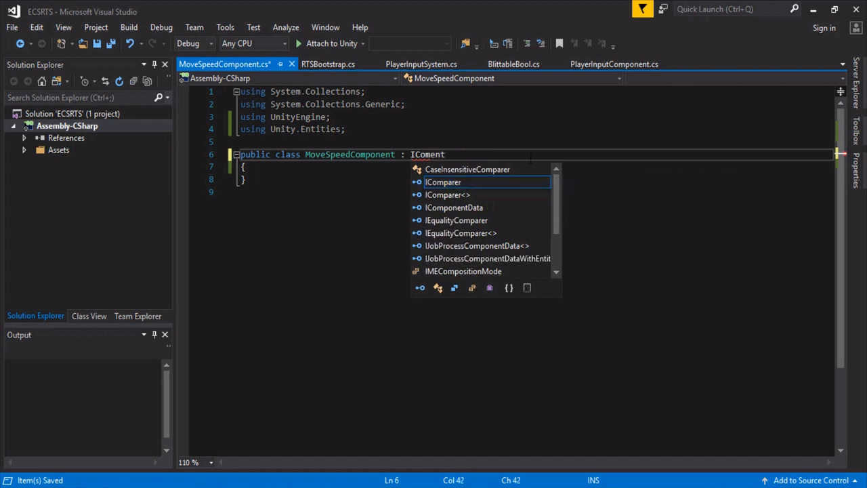
{"action": "key", "text": "BackSpace"}
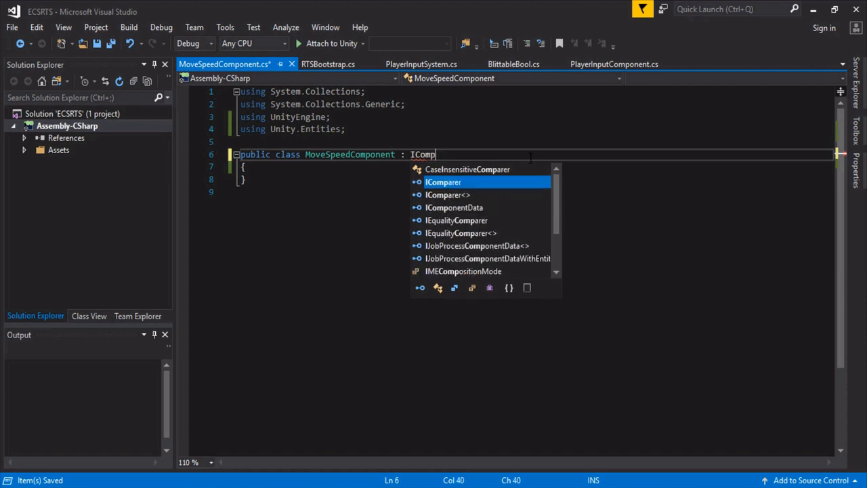
{"action": "type", "text": "onentData"}
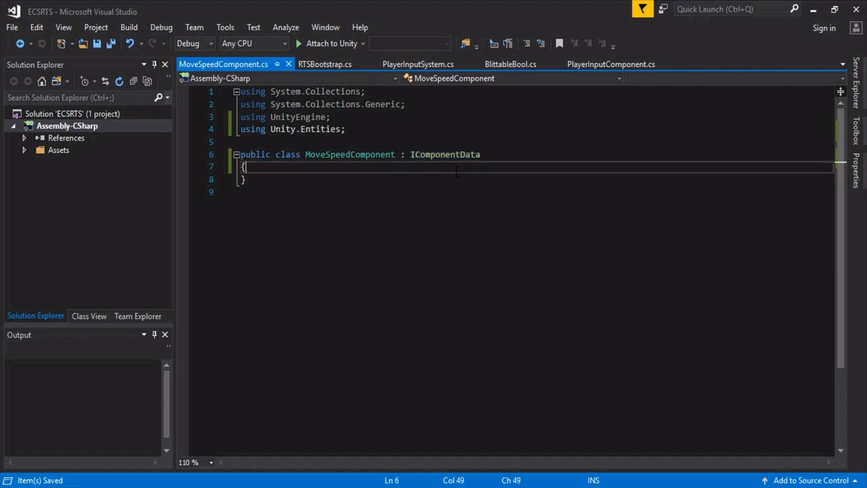
{"action": "type", "text": "public float speed"}
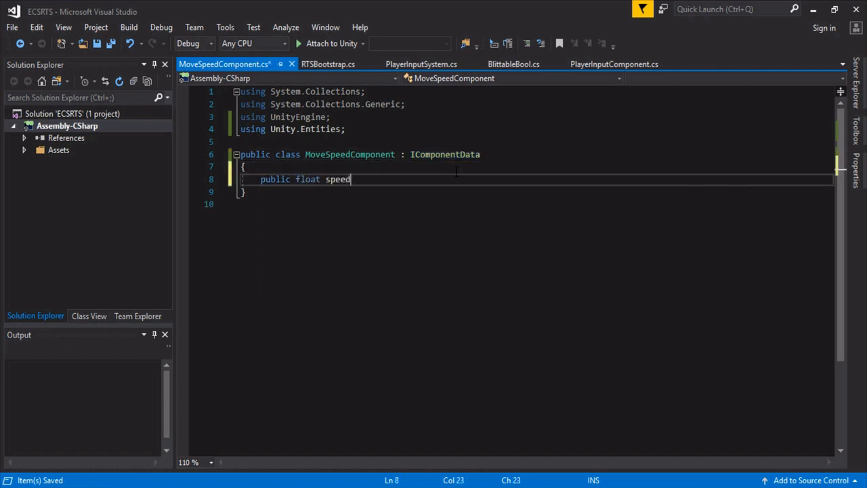
{"action": "type", "text": ";"}
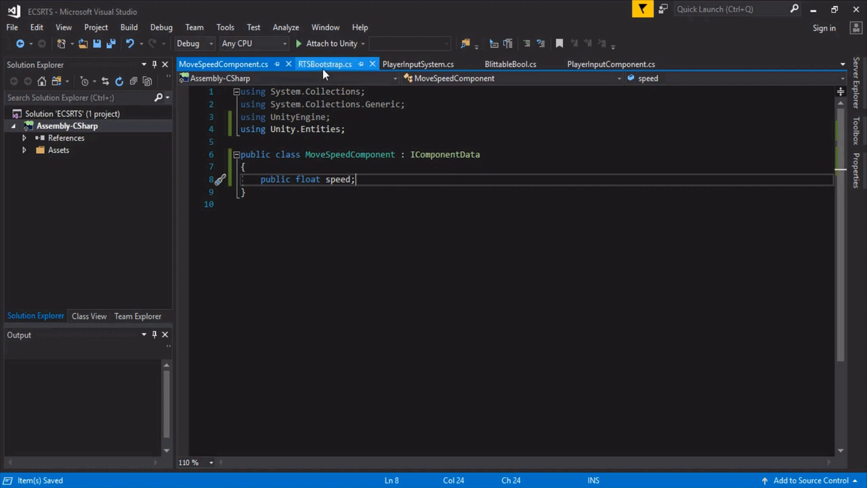
{"action": "left_click", "coordinate": [324, 63]}
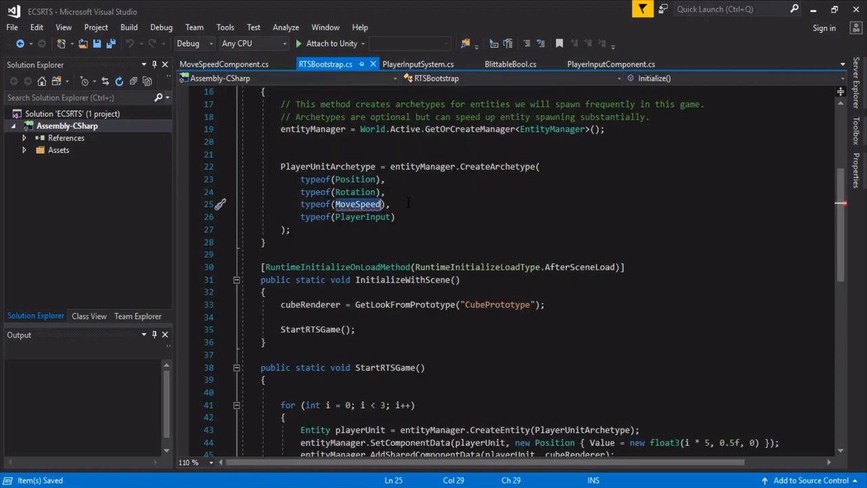
{"action": "left_click", "coordinate": [224, 64]}
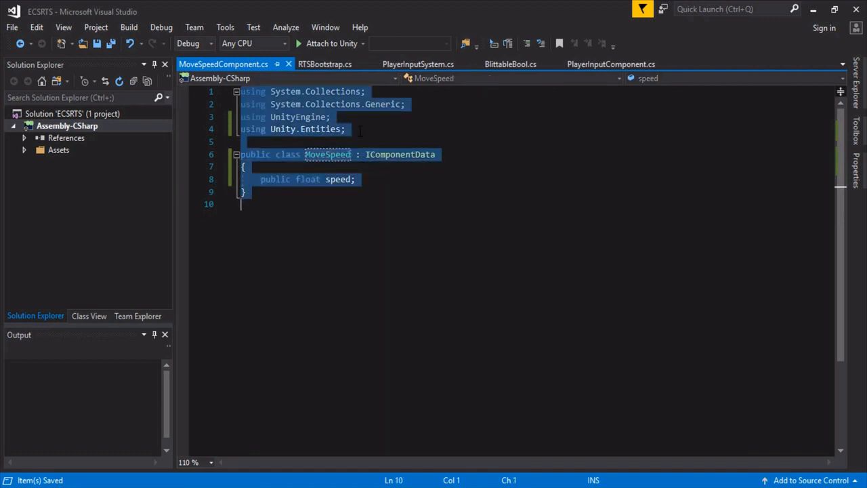
{"action": "left_click", "coordinate": [324, 64]}
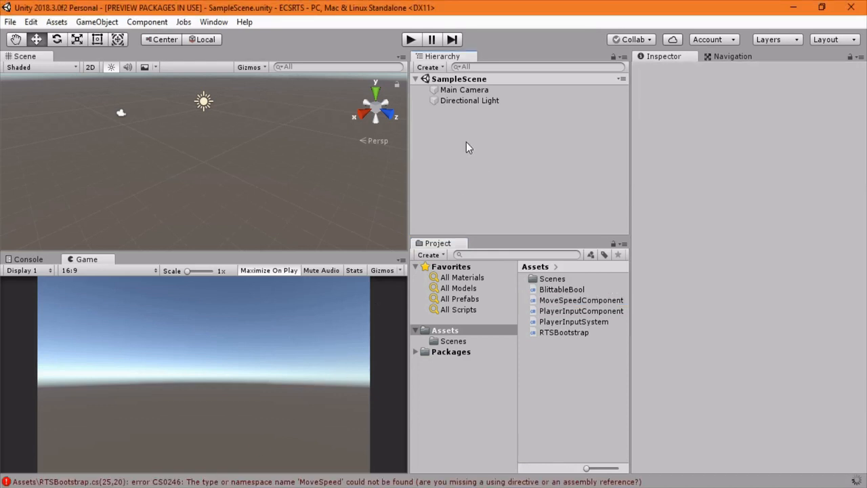
Add a Mesh Instance Renderer Component to CubePrototype and set its mesh to Cube
{"action": "right_click", "coordinate": [469, 148]}
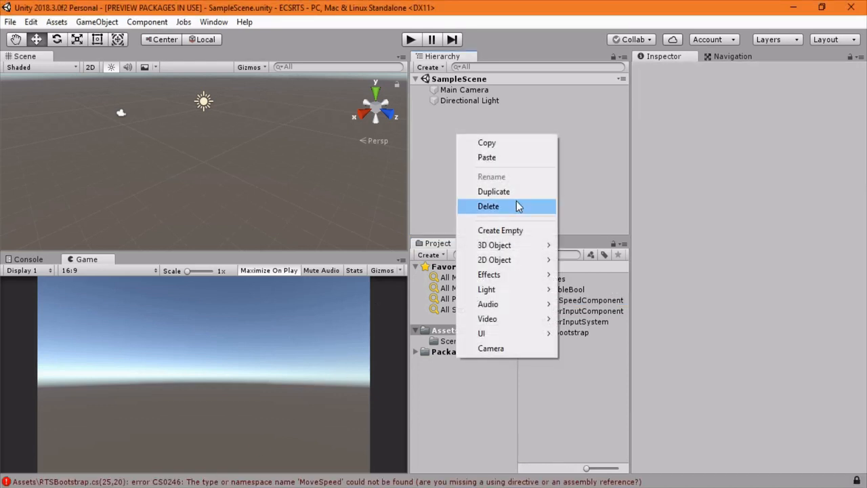
{"action": "mouse_move", "coordinate": [495, 245]}
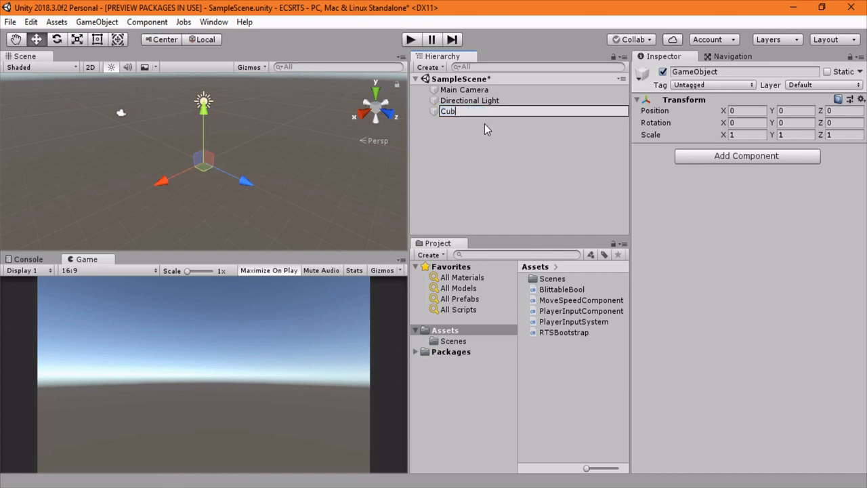
{"action": "type", "text": "CubePrototype"}
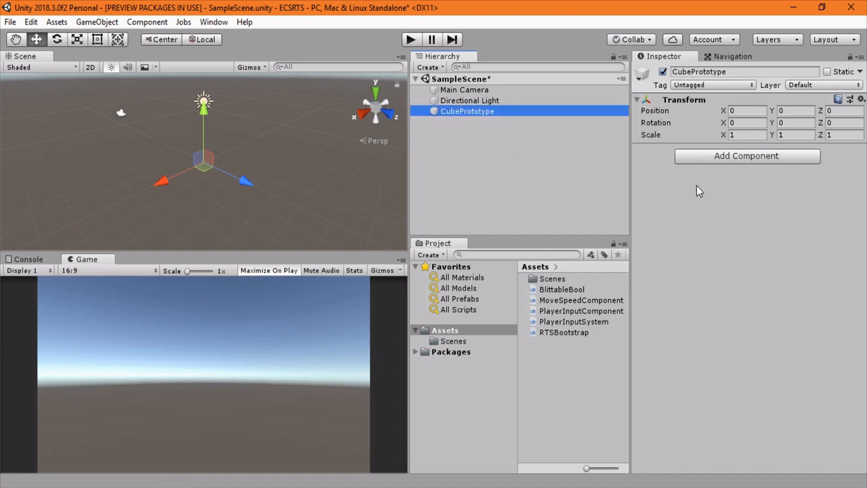
{"action": "left_click", "coordinate": [745, 156]}
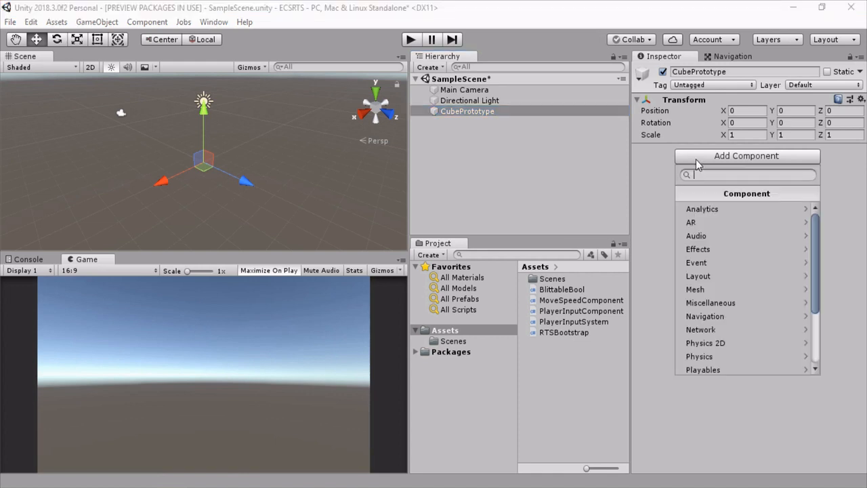
{"action": "type", "text": "mes"}
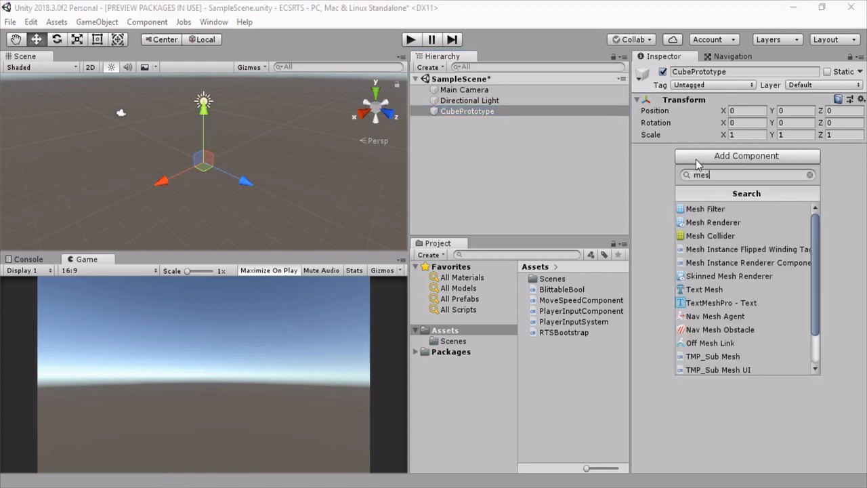
{"action": "type", "text": "ins"}
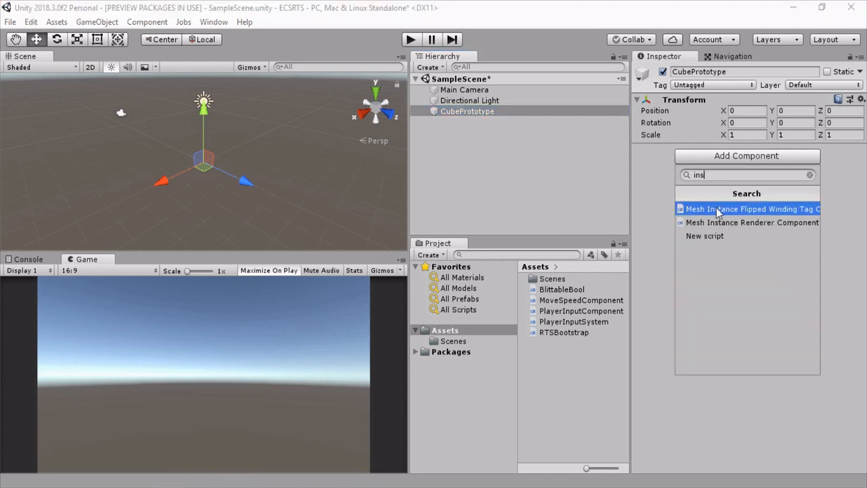
{"action": "mouse_move", "coordinate": [738, 222]}
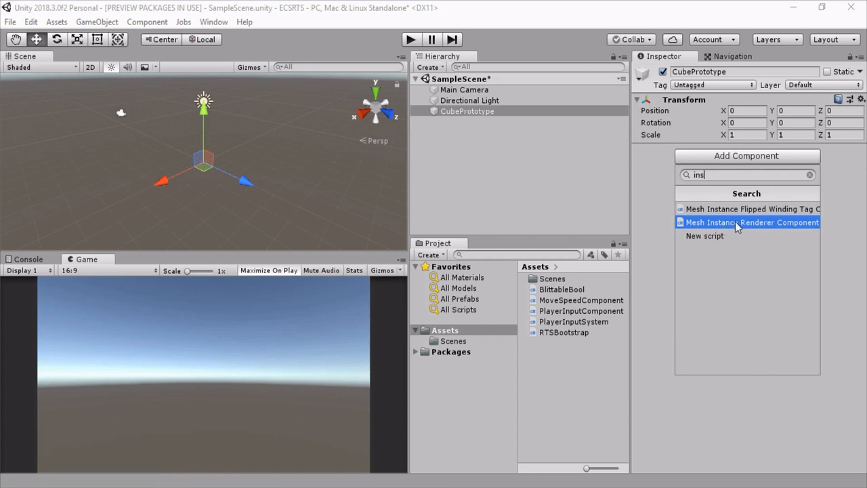
{"action": "left_click", "coordinate": [752, 223]}
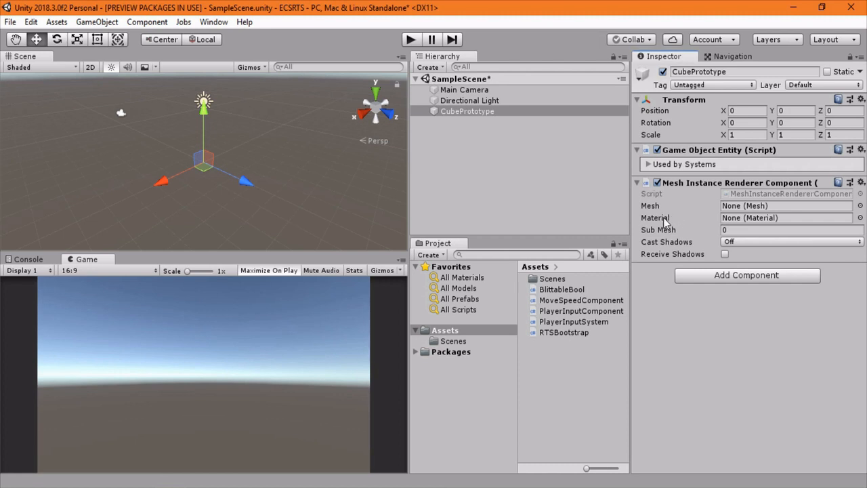
{"action": "left_click", "coordinate": [785, 206]}
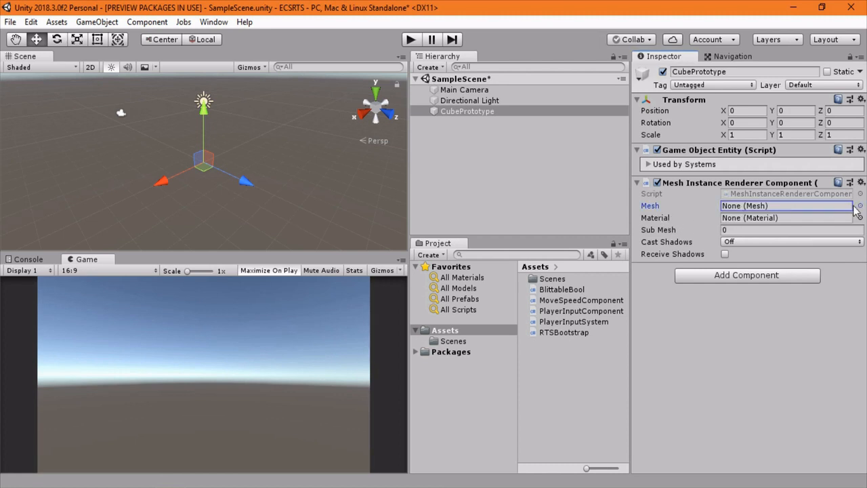
{"action": "left_click", "coordinate": [859, 205]}
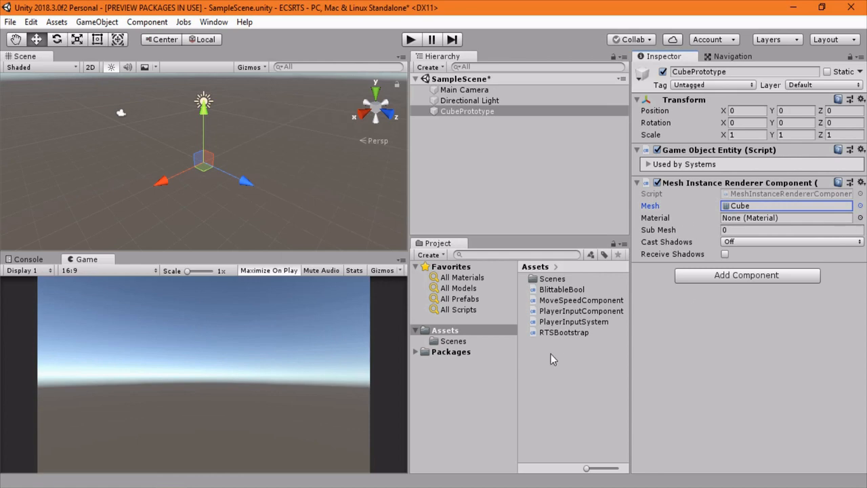
{"action": "right_click", "coordinate": [552, 359]}
{"action": "type", "text": "PlayerUnitMat"}
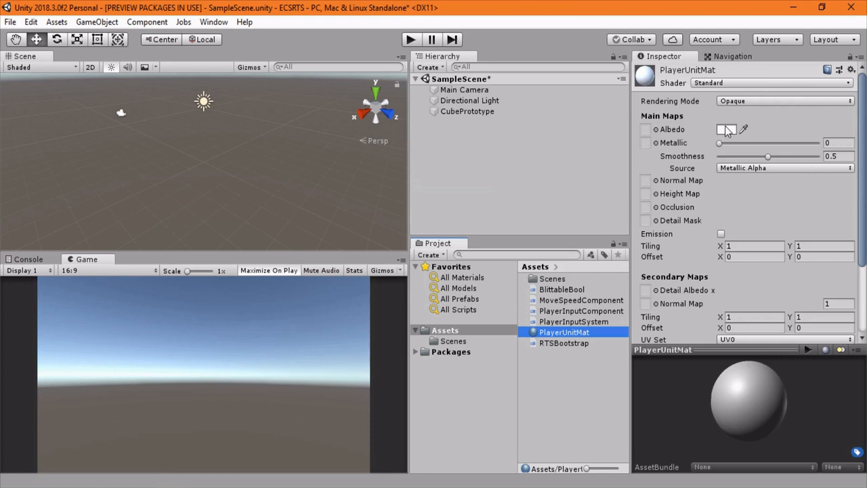
Set PlayerUnitMat's albedo to yellow and enable GPU instancing
{"action": "left_click", "coordinate": [726, 129]}
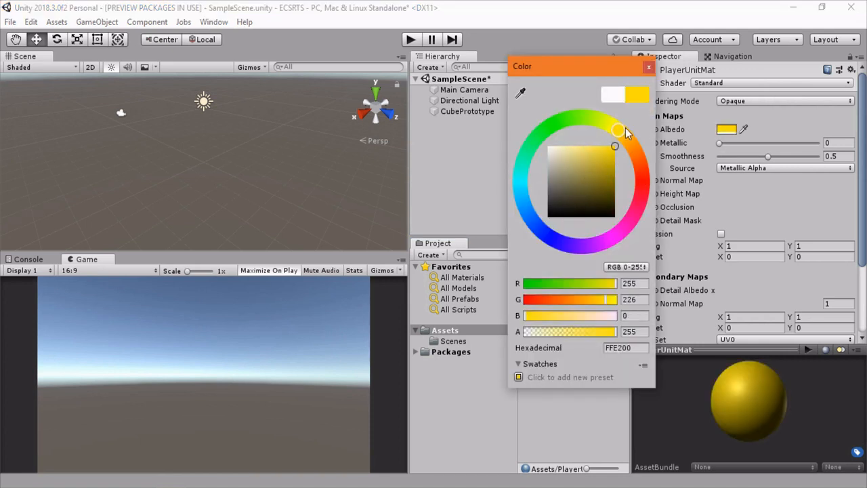
{"action": "left_click", "coordinate": [648, 67]}
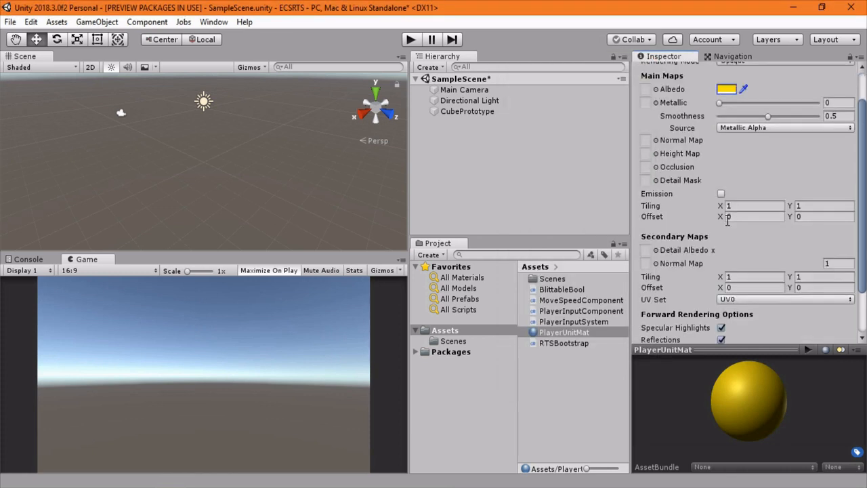
{"action": "scroll", "scroll_direction": "down", "scroll_amount": 3}
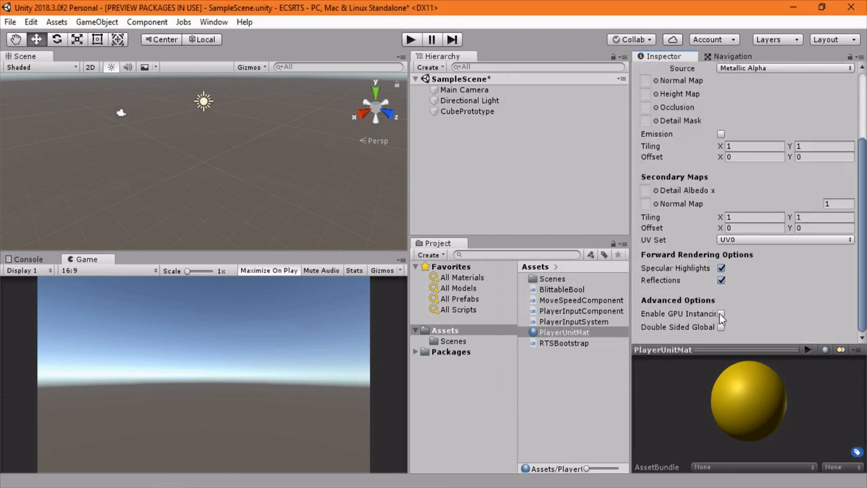
{"action": "left_click", "coordinate": [467, 111]}
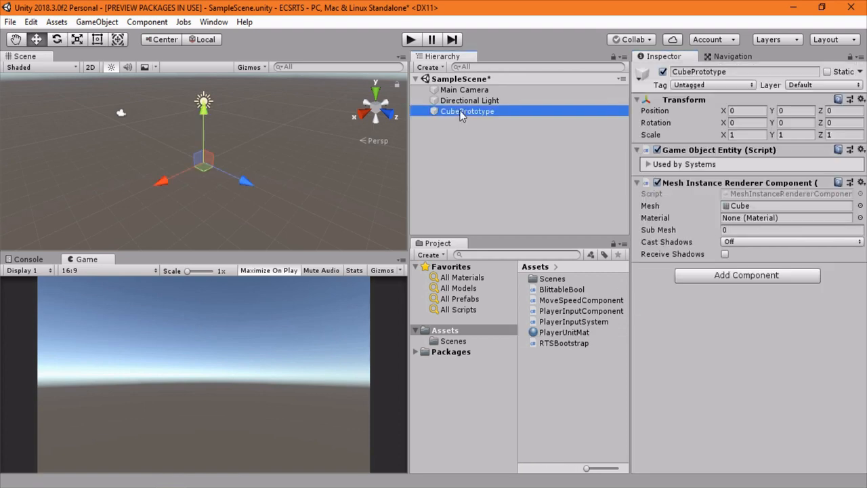
Assign PlayerUnitMat to CubePrototype's renderer, then test-run the game, which throws a NullReferenceException
{"action": "left_click", "coordinate": [860, 217]}
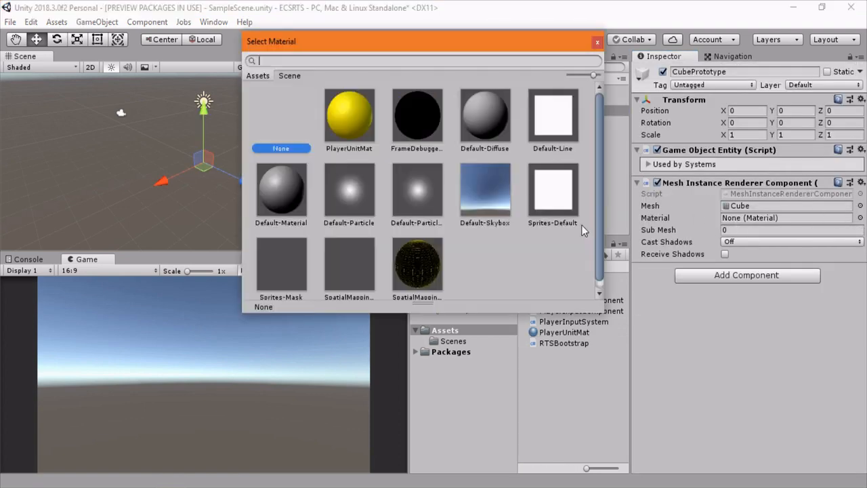
{"action": "double_click", "coordinate": [349, 118]}
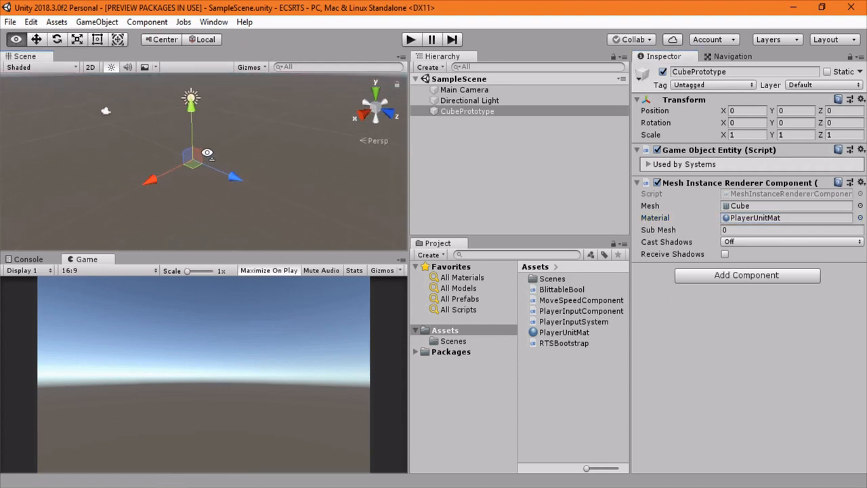
{"action": "left_click", "coordinate": [409, 39]}
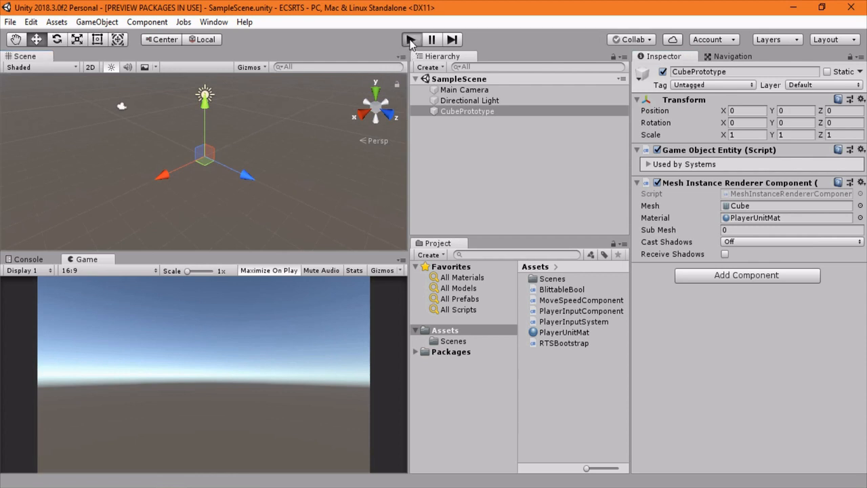
{"action": "left_click", "coordinate": [410, 39]}
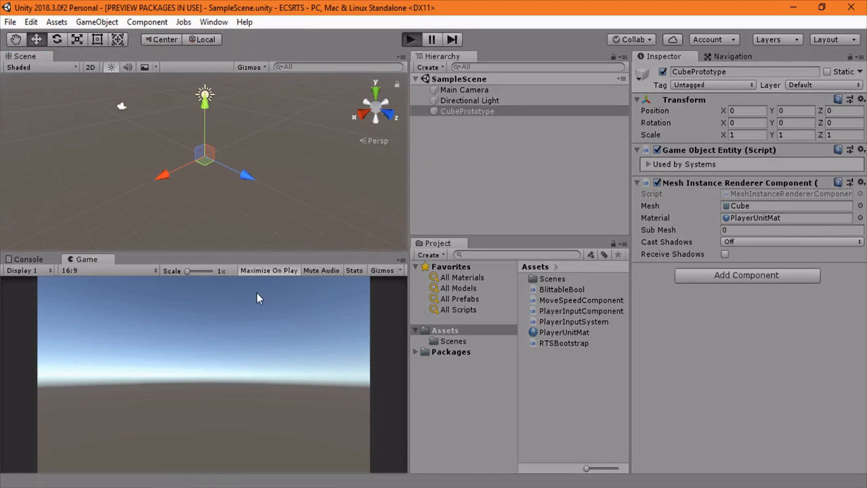
{"action": "mouse_move", "coordinate": [208, 470]}
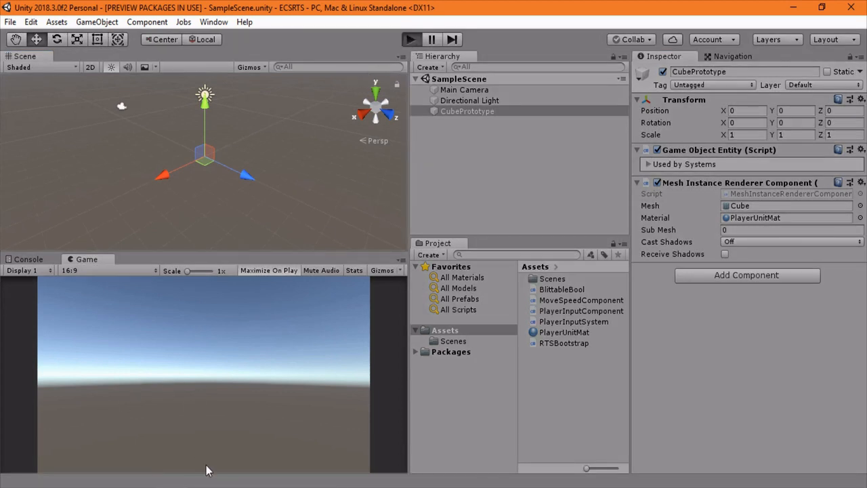
{"action": "left_click", "coordinate": [410, 39]}
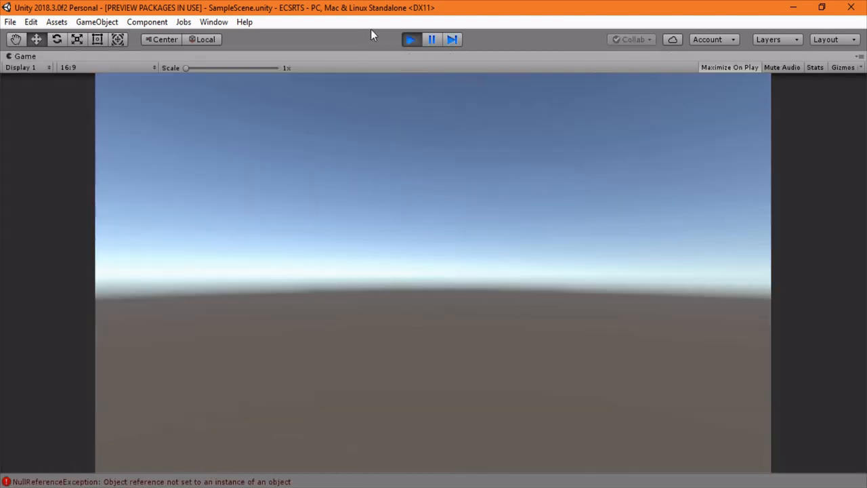
{"action": "left_click", "coordinate": [410, 39]}
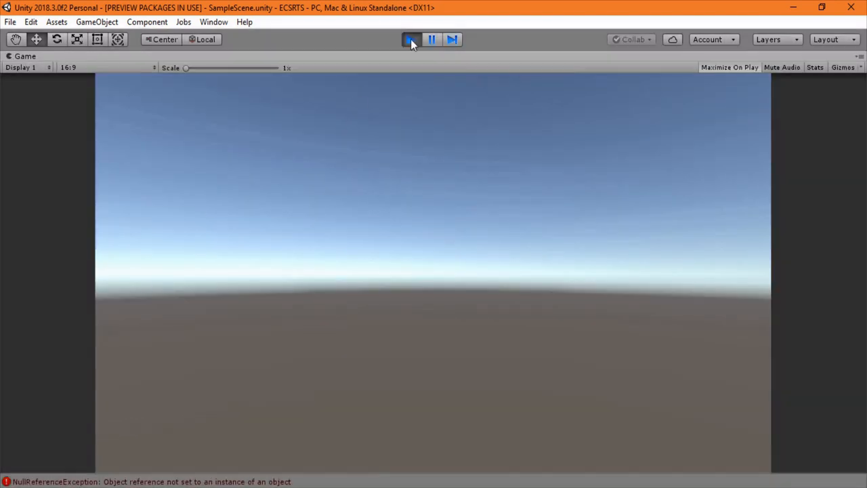
{"action": "left_click", "coordinate": [410, 39]}
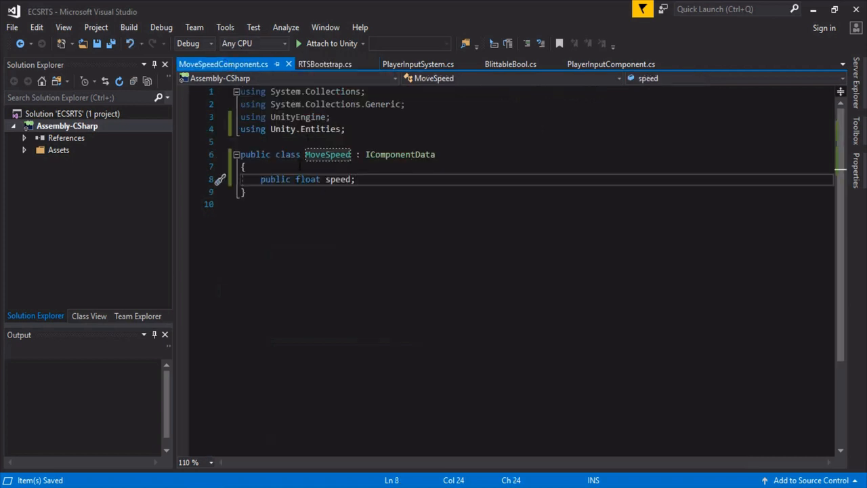
Change the MoveSpeed declaration from class to struct
{"action": "type", "text": "struct"}
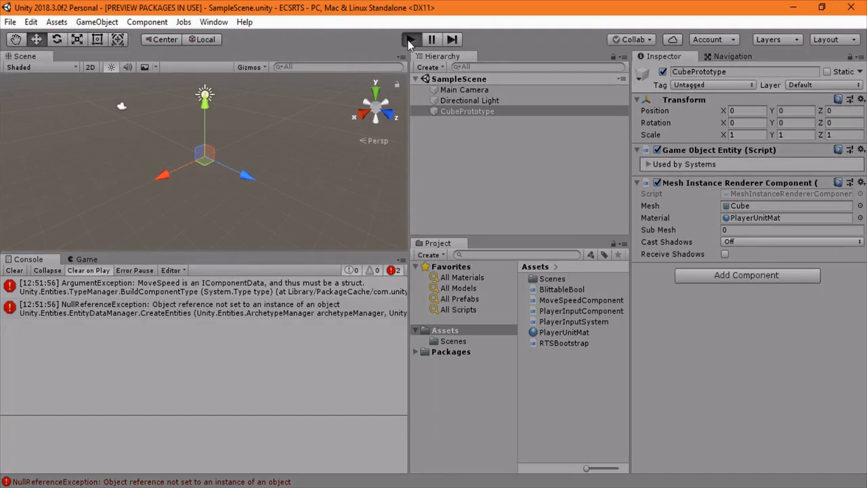
Run the game to confirm three yellow cube units spawn, then stop it
{"action": "left_click", "coordinate": [409, 39]}
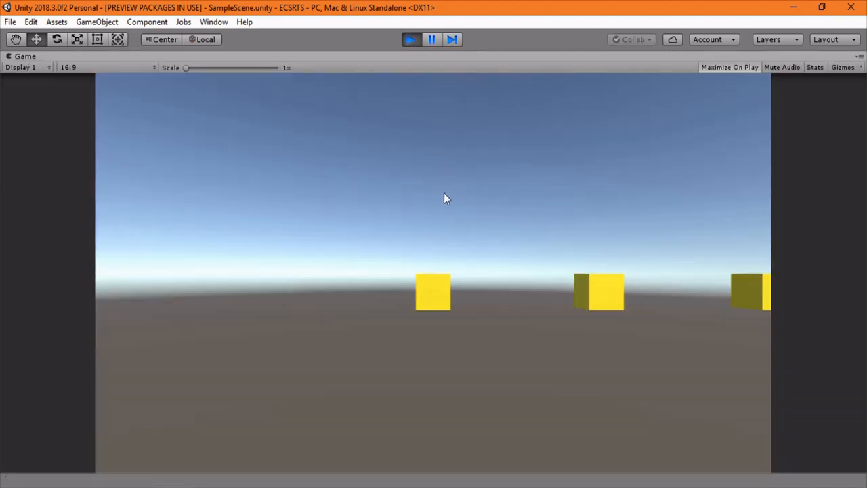
{"action": "mouse_move", "coordinate": [542, 307]}
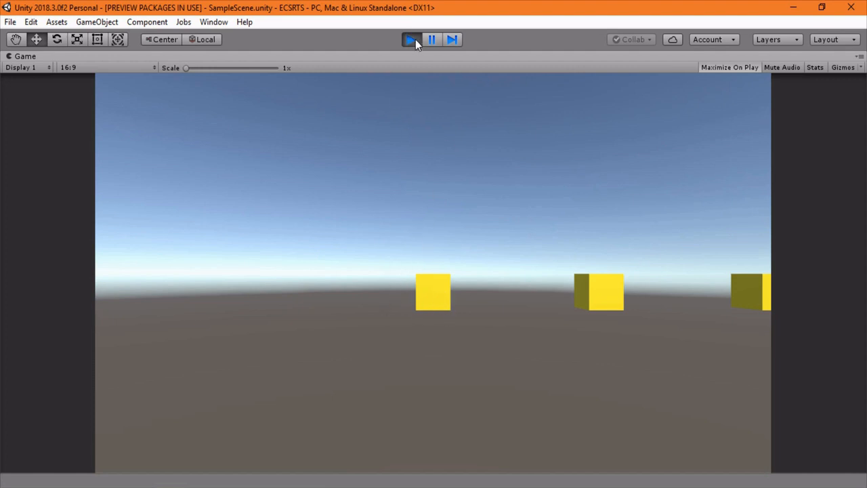
{"action": "left_click", "coordinate": [410, 38]}
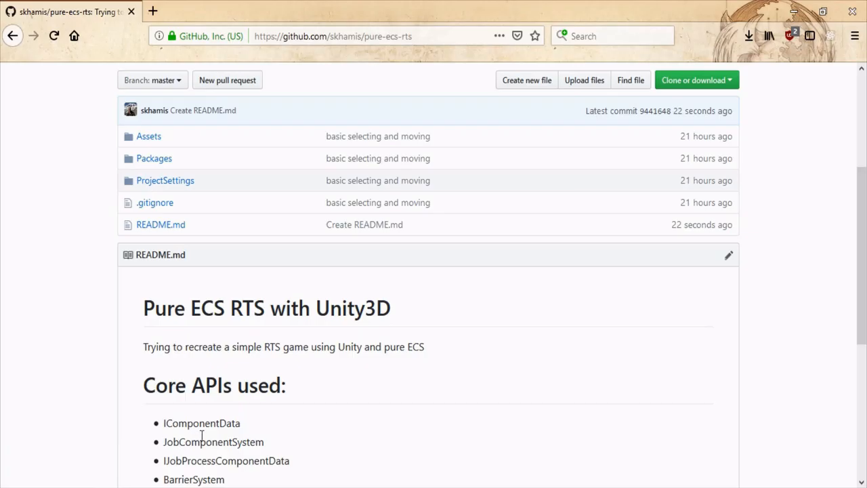
{"action": "scroll", "scroll_direction": "down", "scroll_amount": 3}
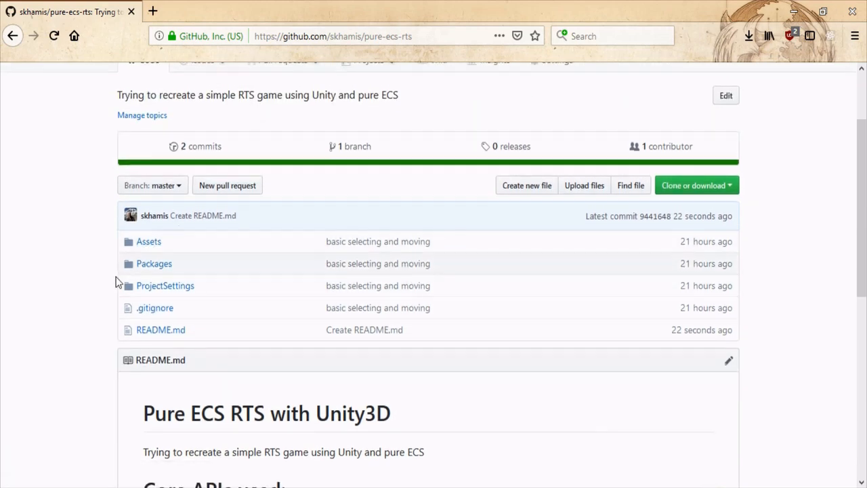
{"action": "scroll", "scroll_direction": "down", "scroll_amount": 3}
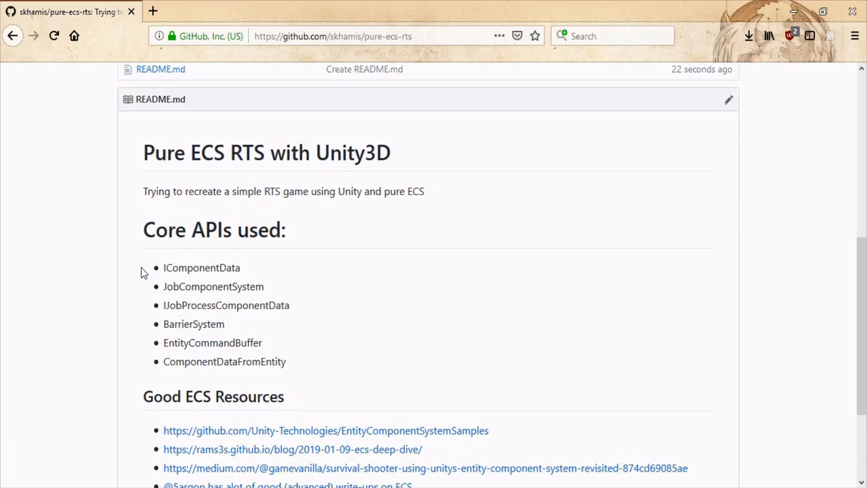